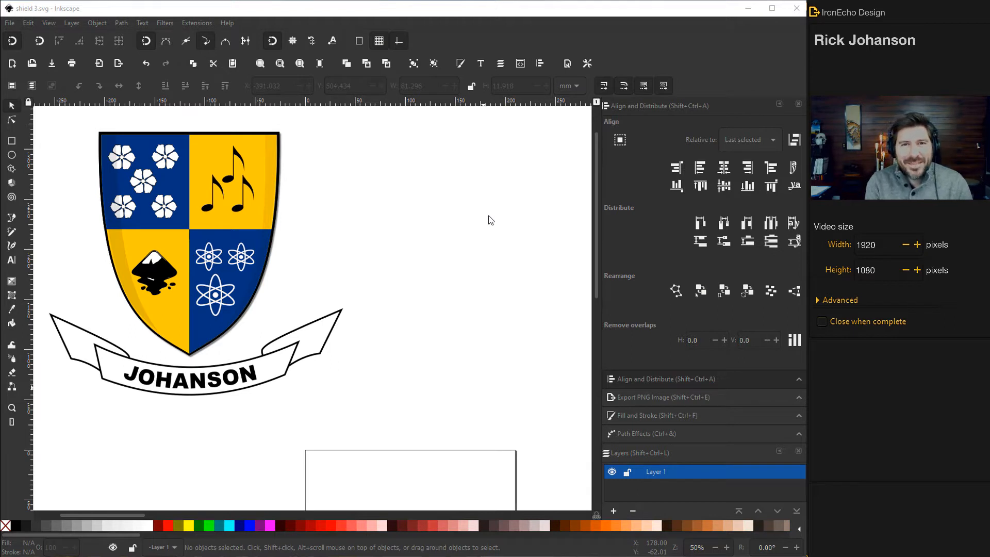
mouse_move(152, 140)
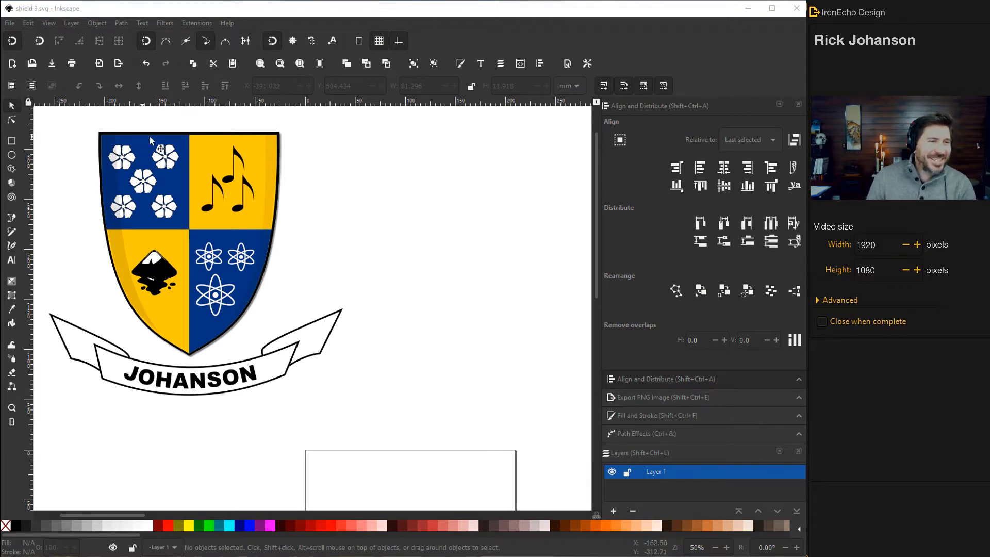
mouse_move(265, 362)
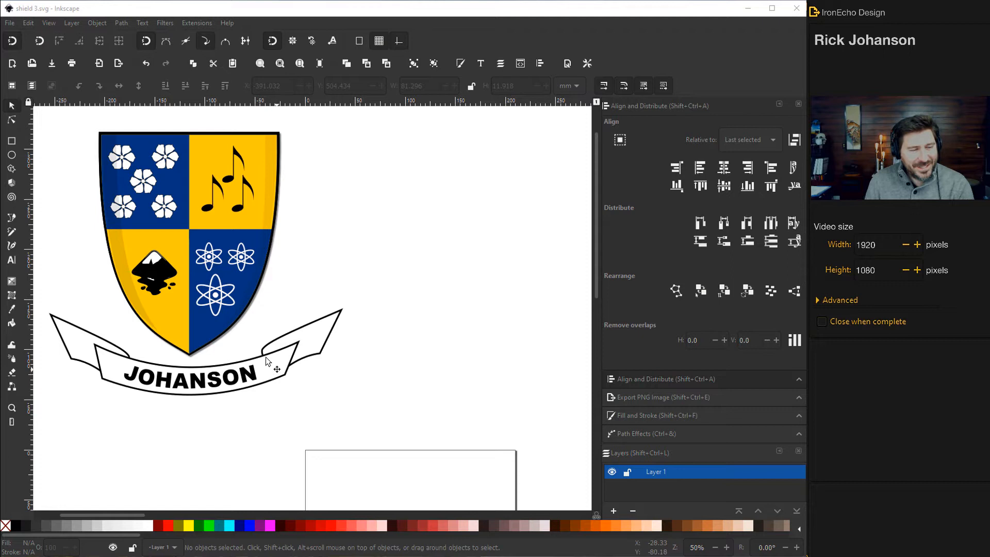
mouse_move(354, 275)
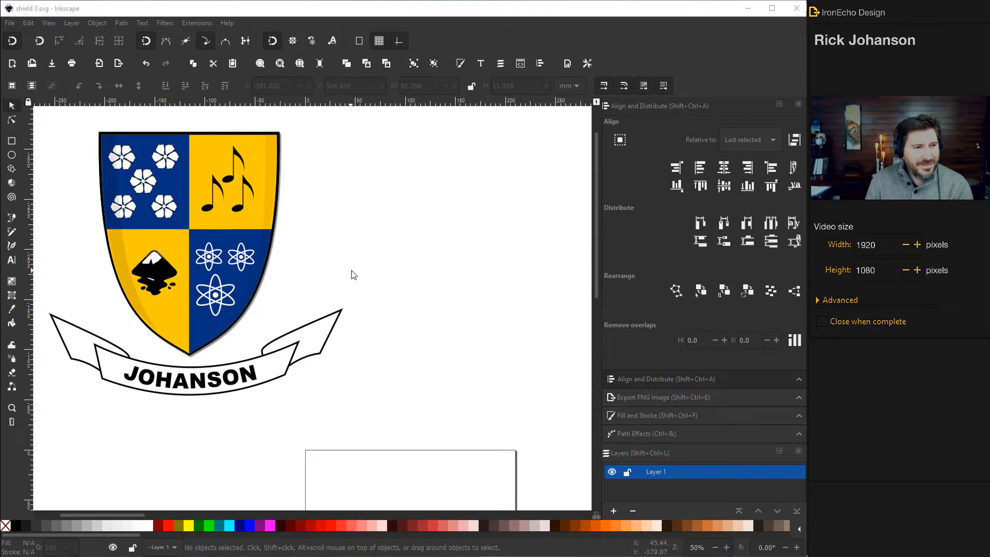
mouse_move(166, 191)
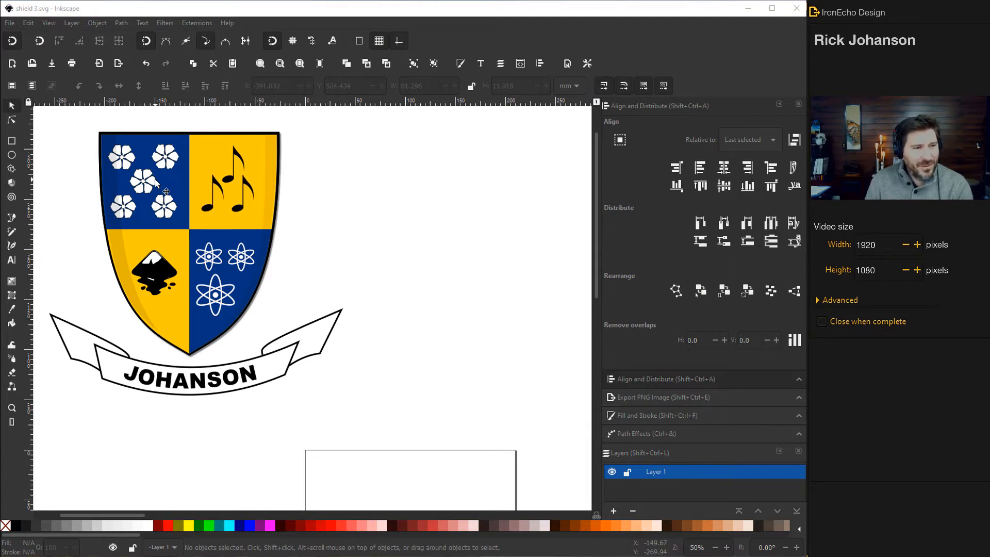
mouse_move(239, 186)
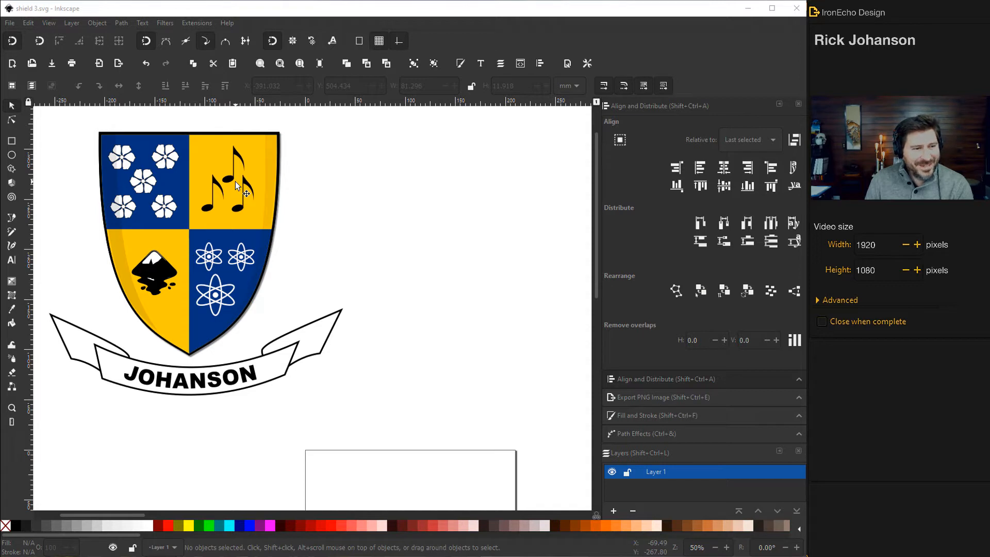
mouse_move(170, 281)
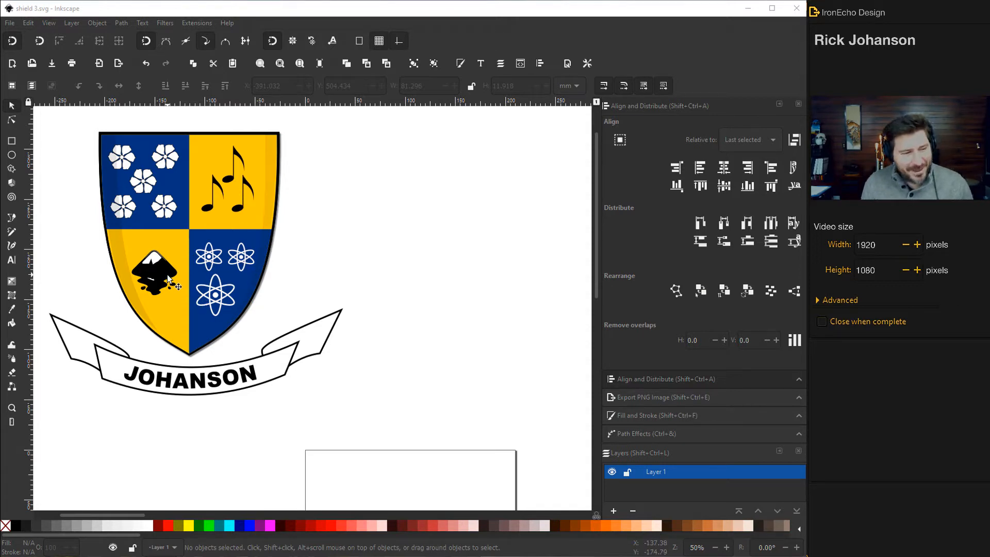
mouse_move(167, 139)
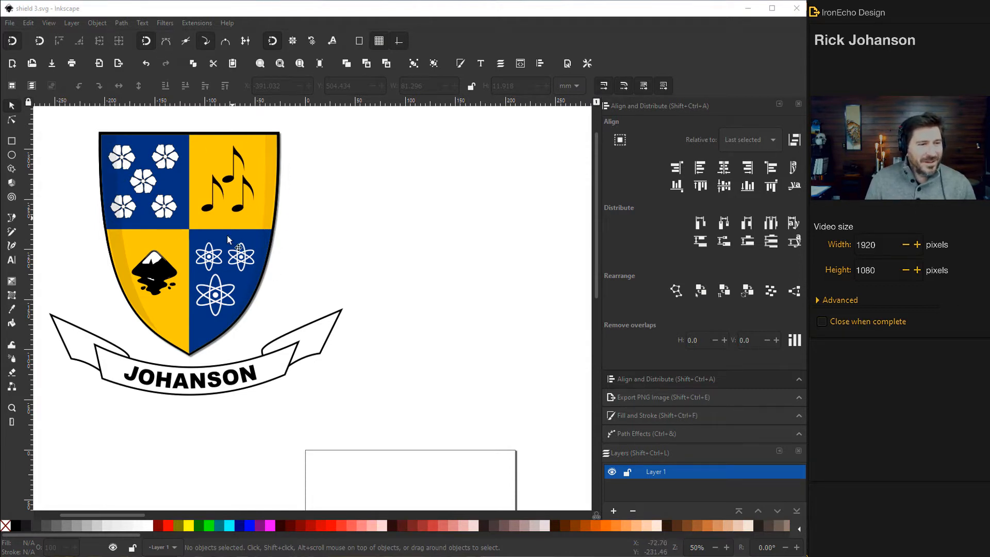
mouse_move(163, 238)
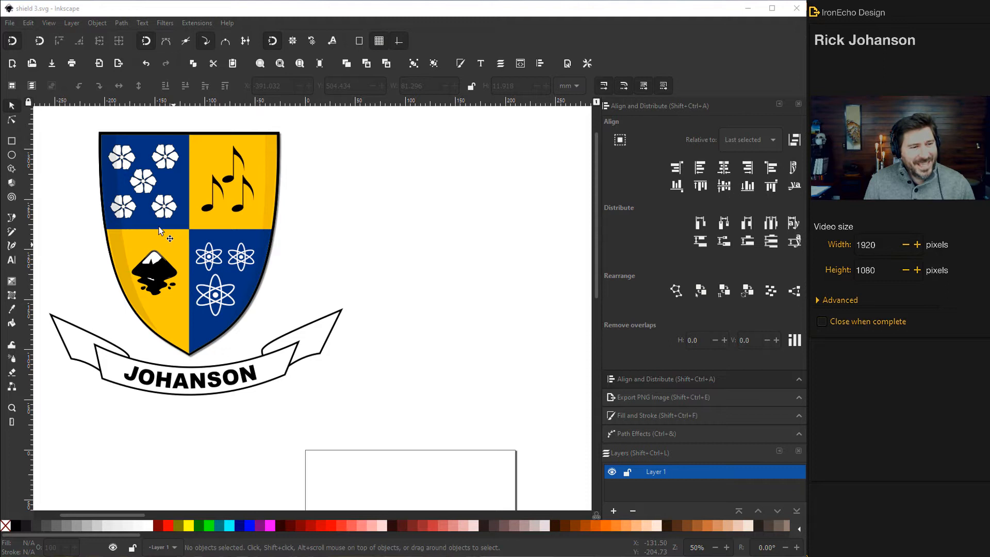
mouse_move(127, 167)
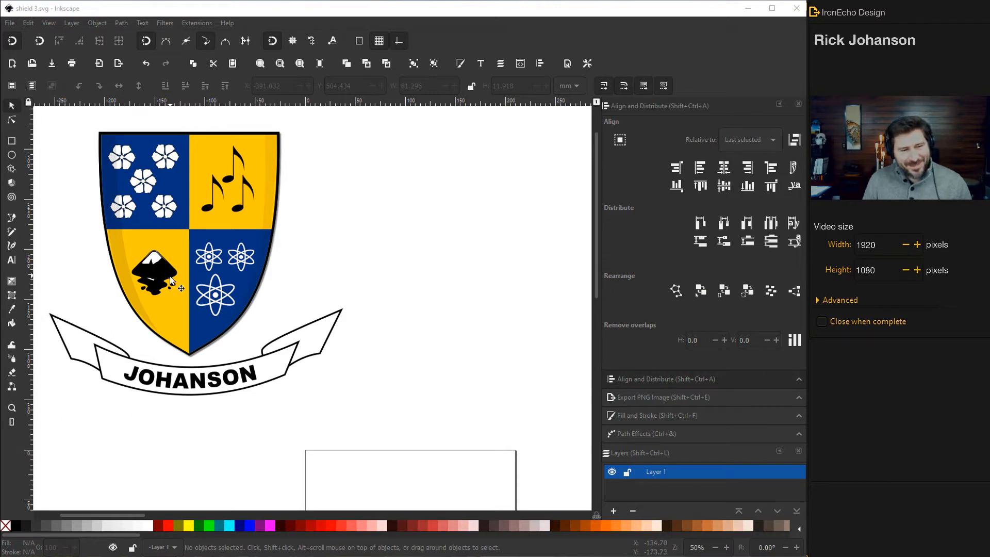
mouse_move(239, 389)
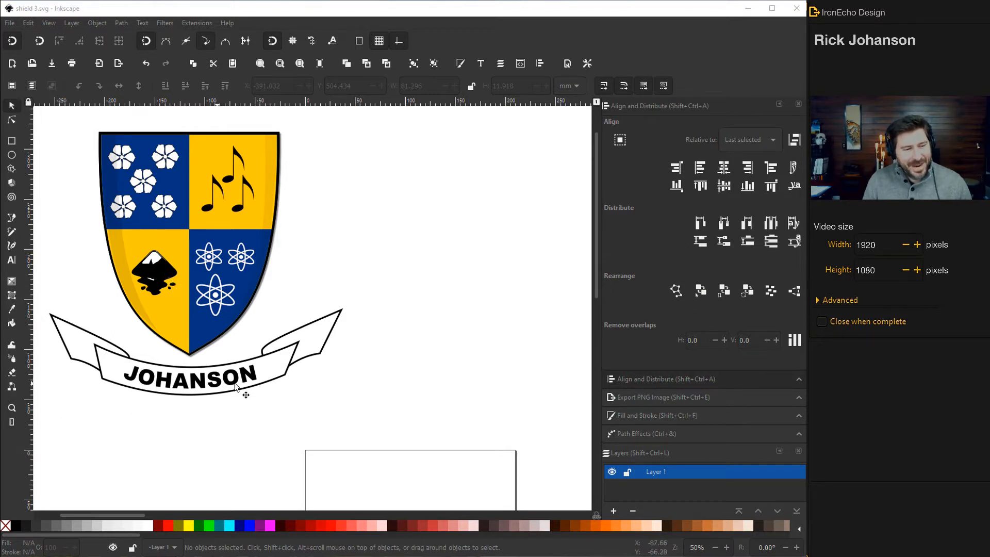
mouse_move(67, 181)
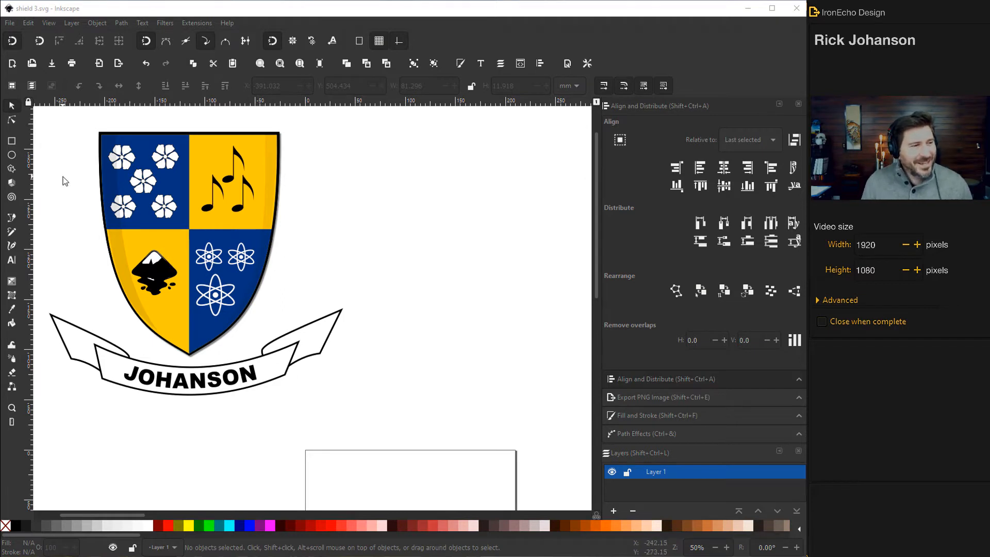
- Draw a closed right-triangle path beside the shield with a 2 mm black stroke
click(655, 414)
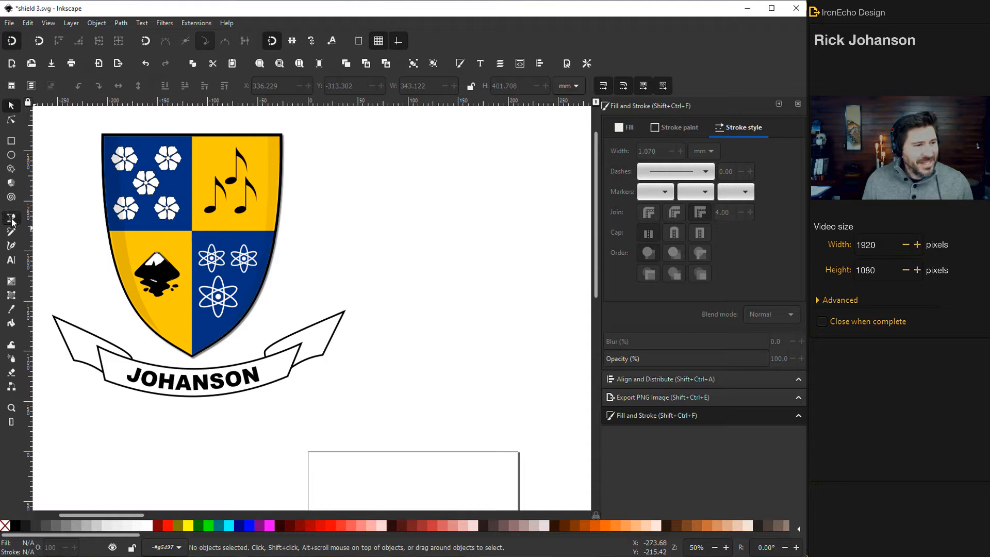
click(11, 219)
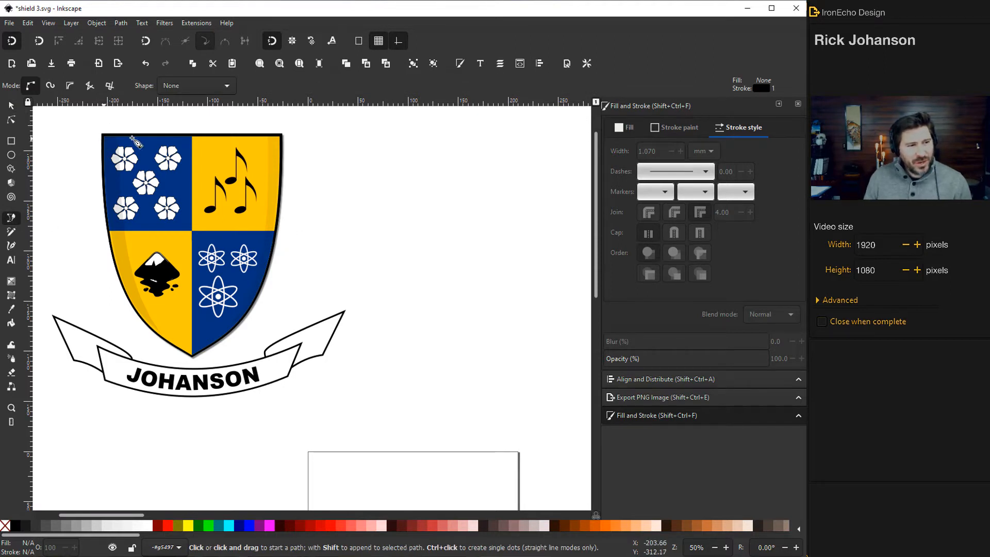
mouse_move(136, 199)
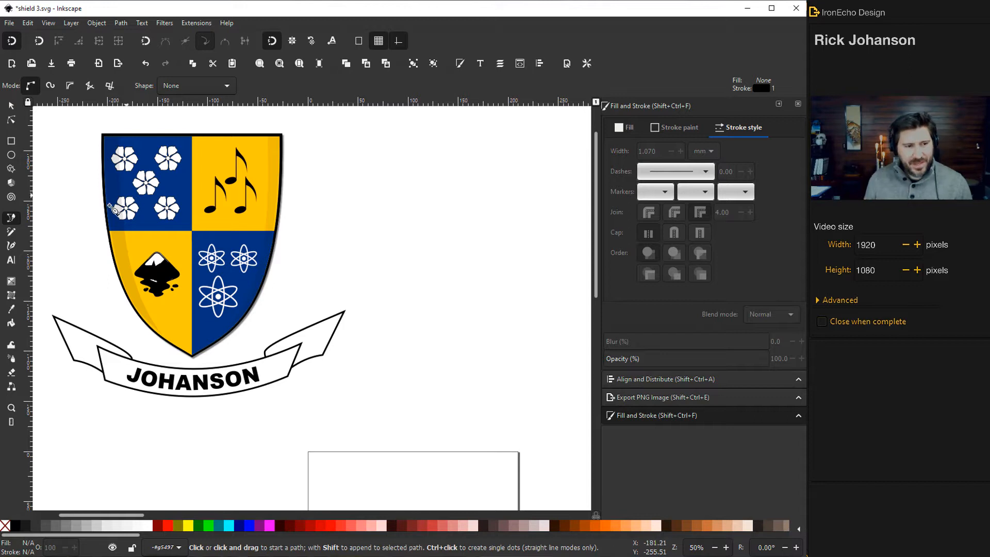
mouse_move(384, 194)
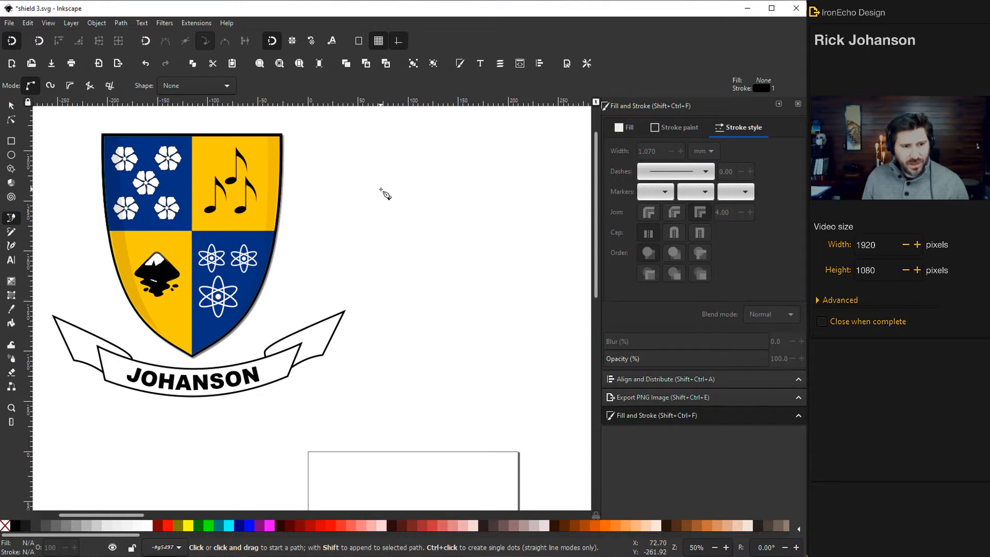
click(380, 188)
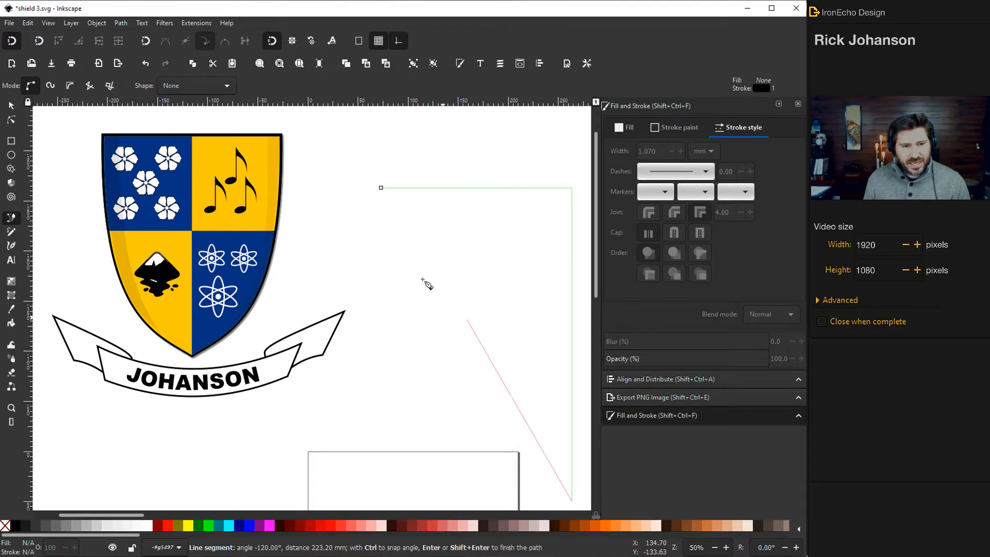
click(381, 188)
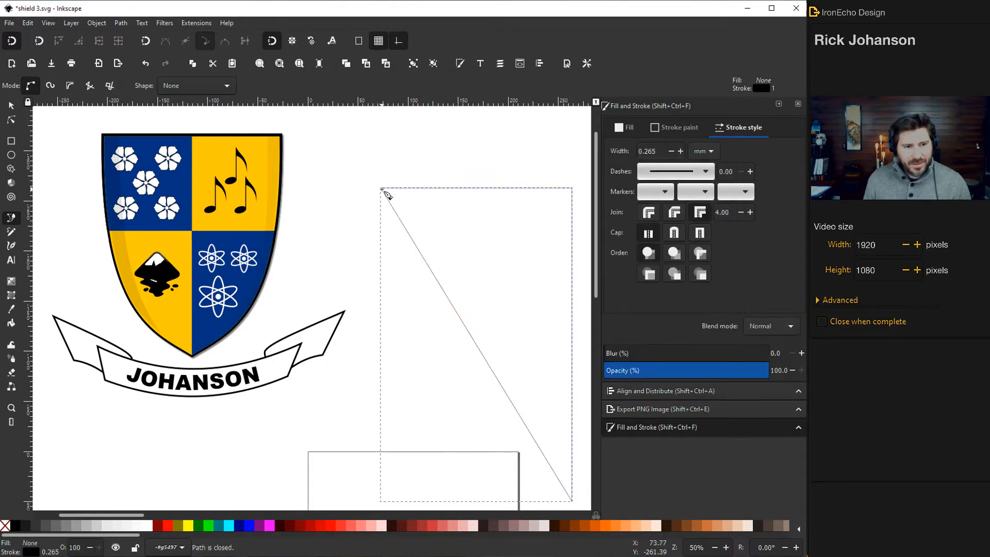
mouse_move(439, 272)
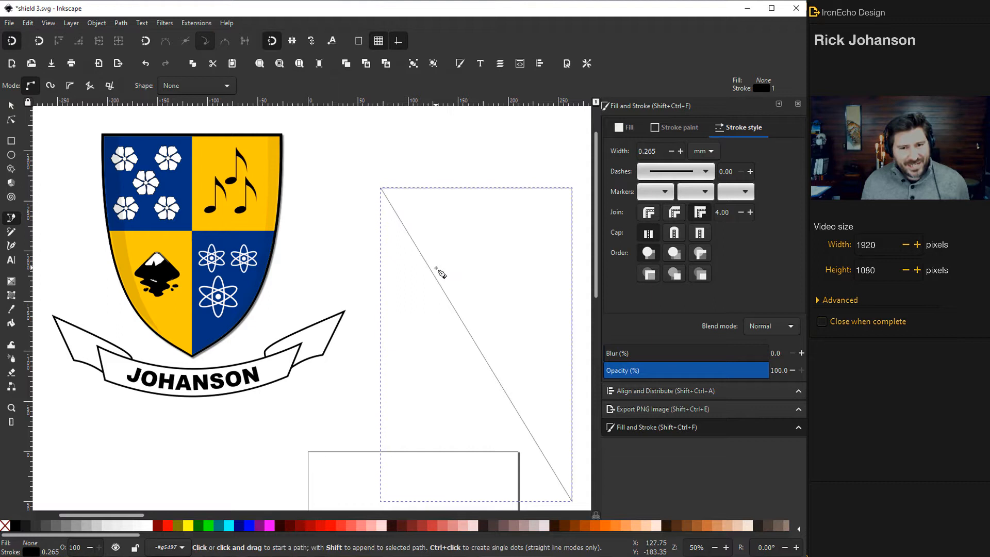
mouse_move(669, 148)
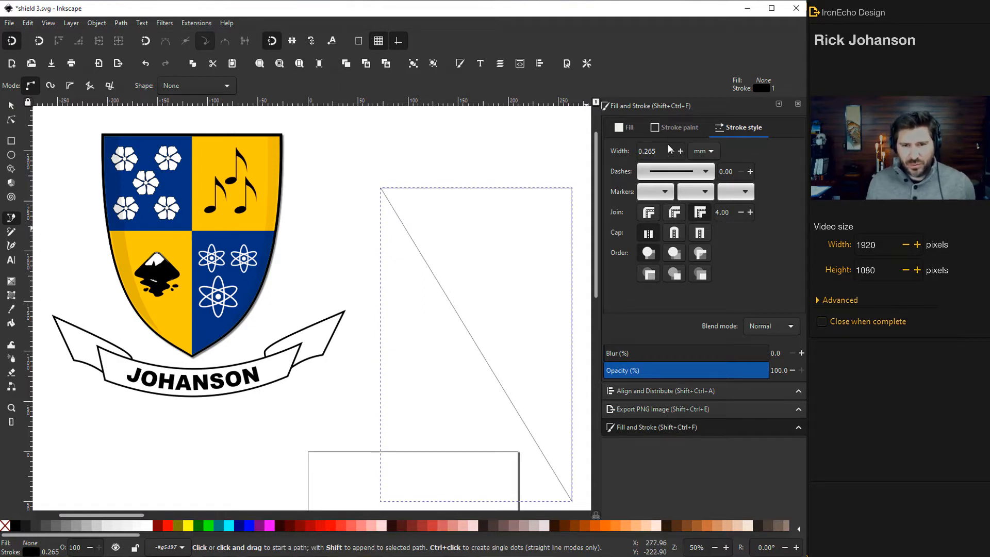
mouse_move(439, 113)
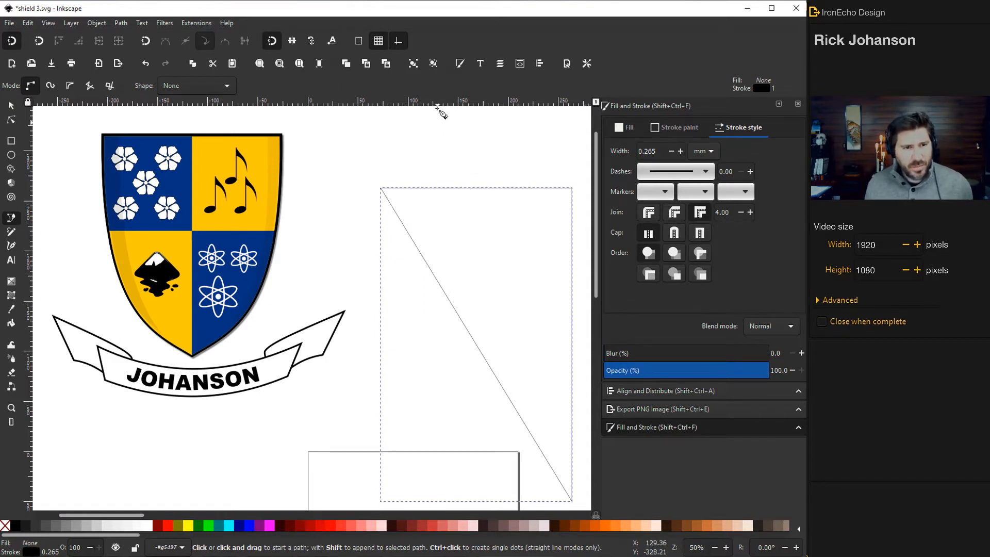
mouse_move(461, 63)
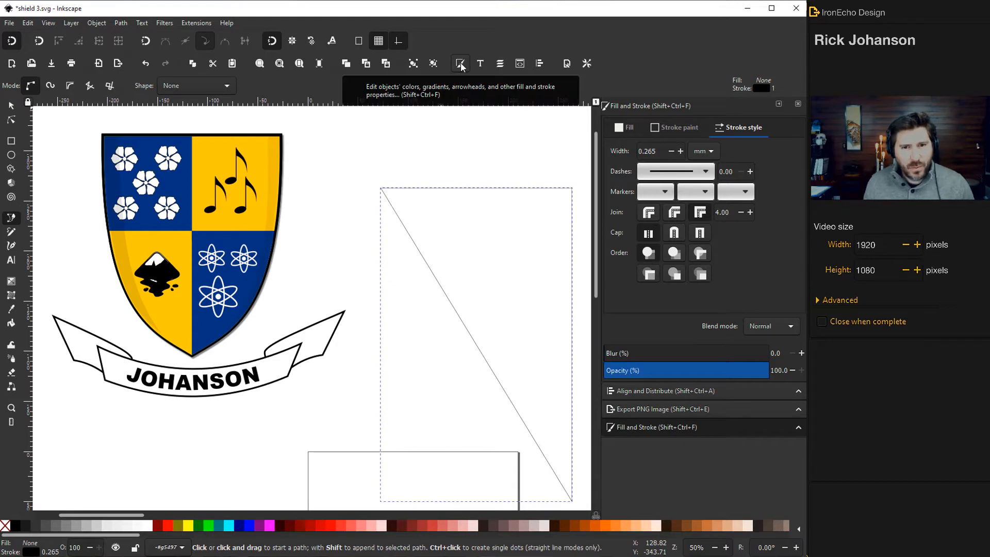
mouse_move(729, 135)
text(2)
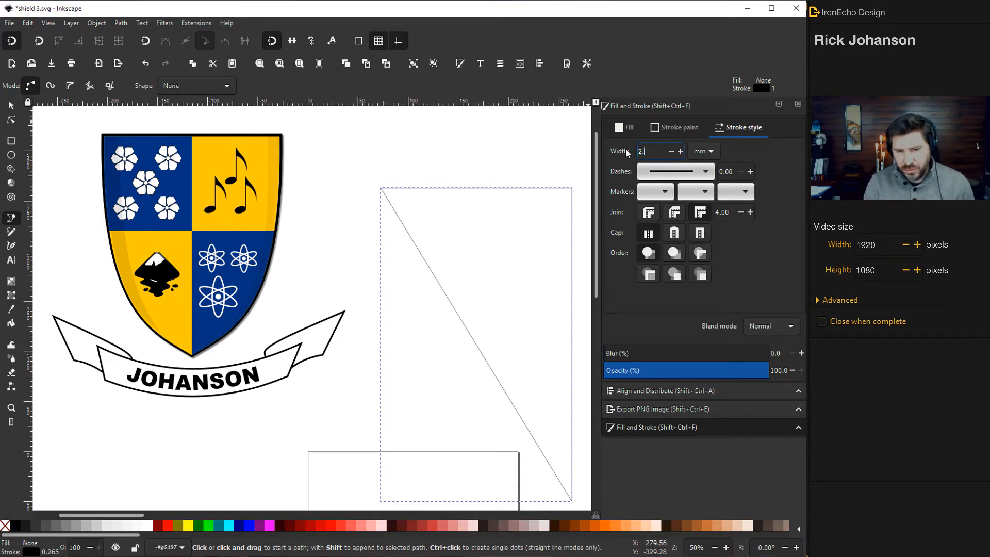
key(Return)
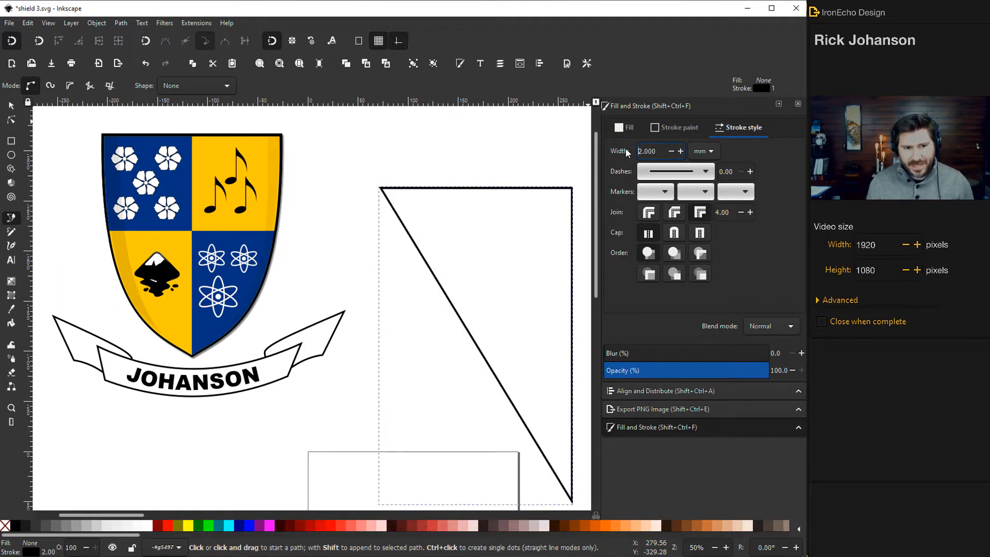
click(11, 105)
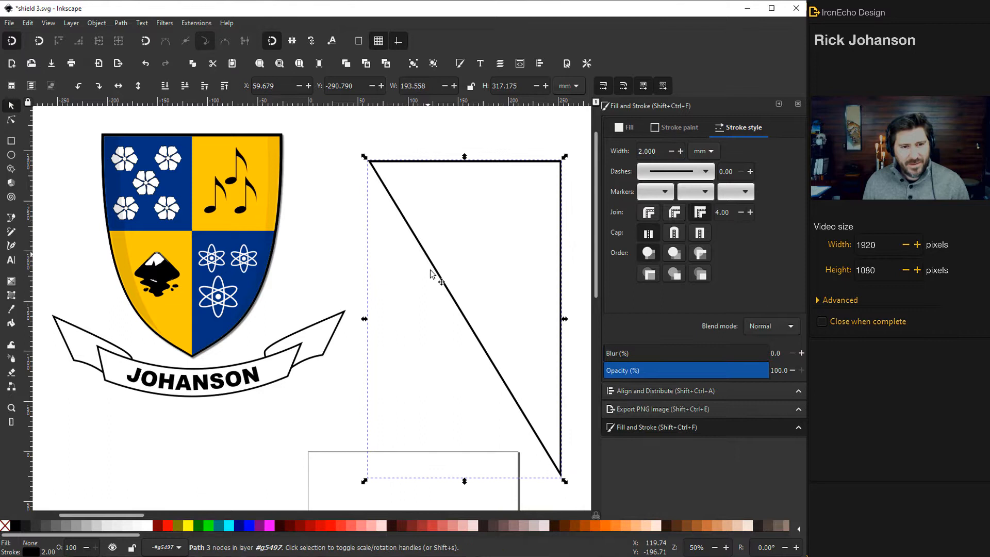
mouse_move(538, 309)
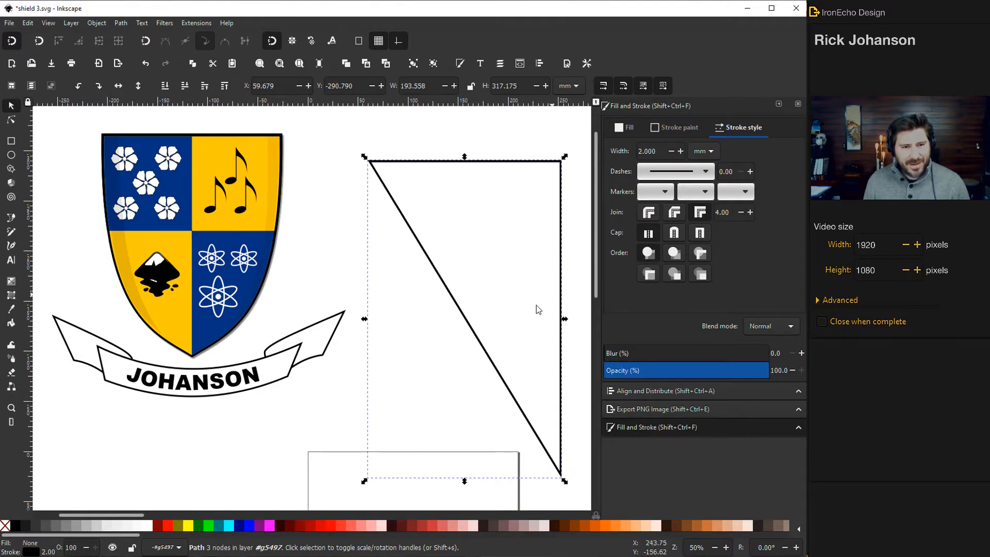
mouse_move(106, 162)
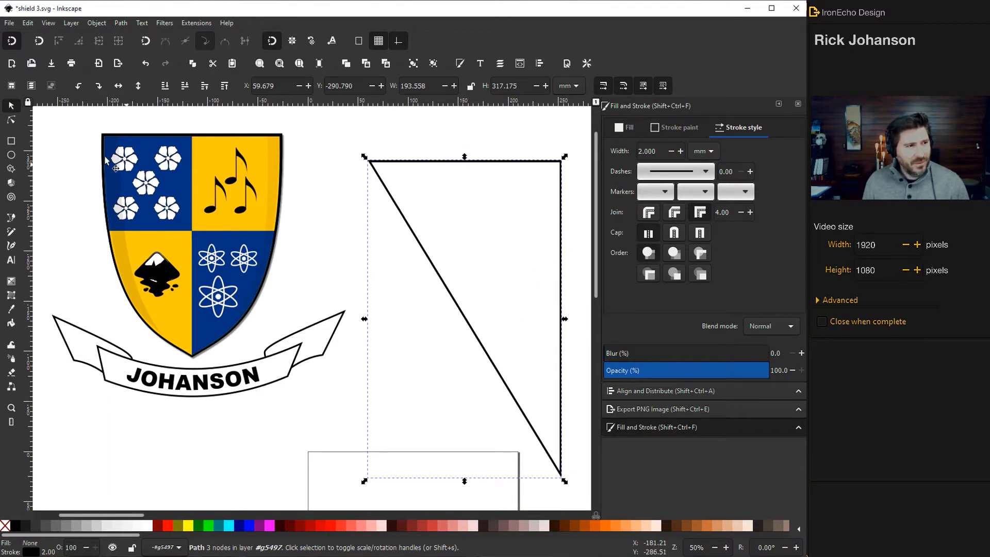
mouse_move(11, 122)
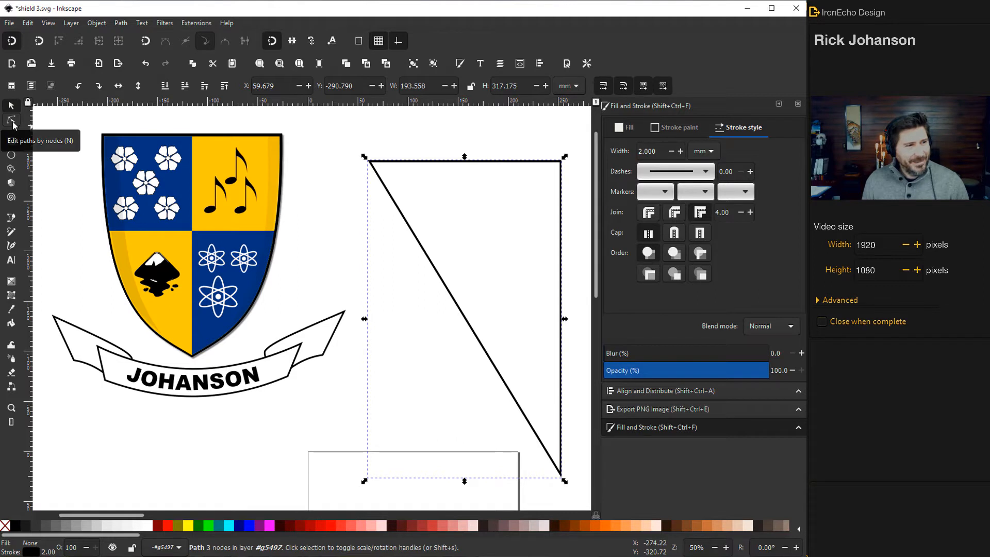
- Bend the triangle's diagonal edge into a concave curve with the Node tool
click(11, 121)
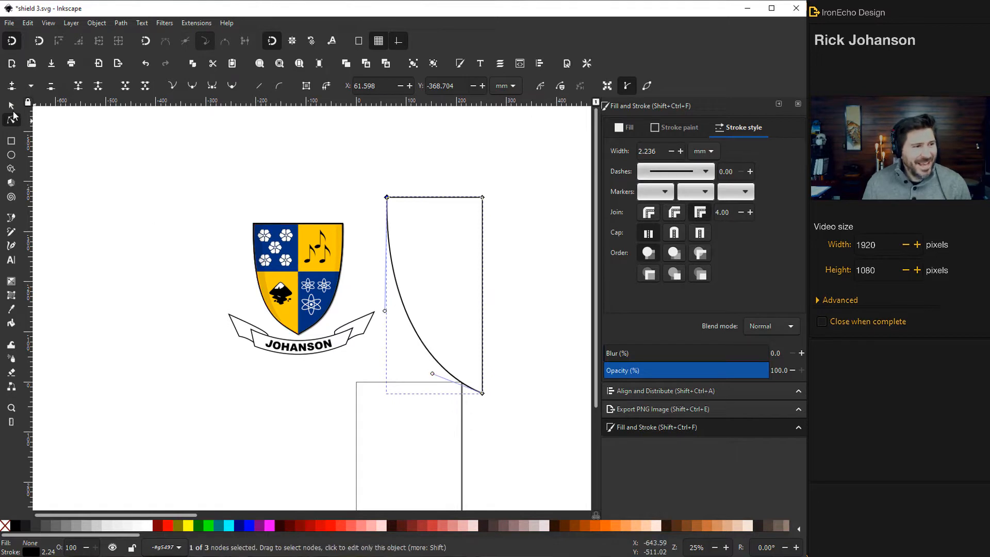
- Flip the half-shield copy horizontally so it joins along the straight edge
click(10, 105)
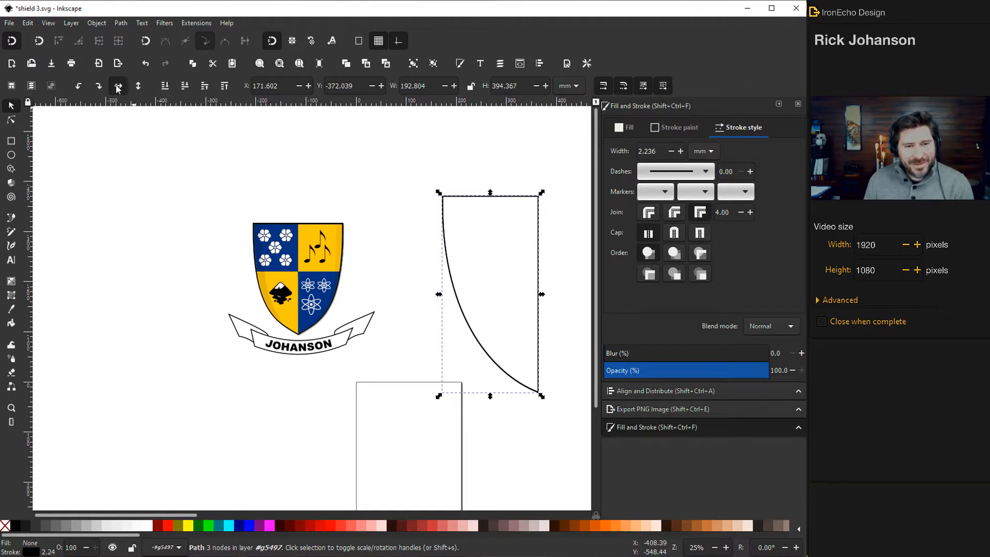
click(117, 85)
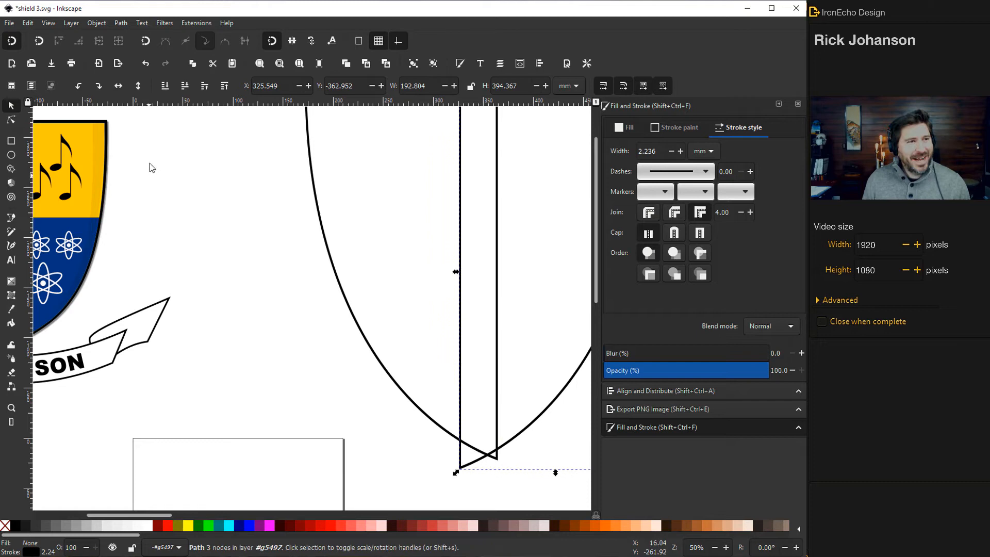
mouse_move(146, 41)
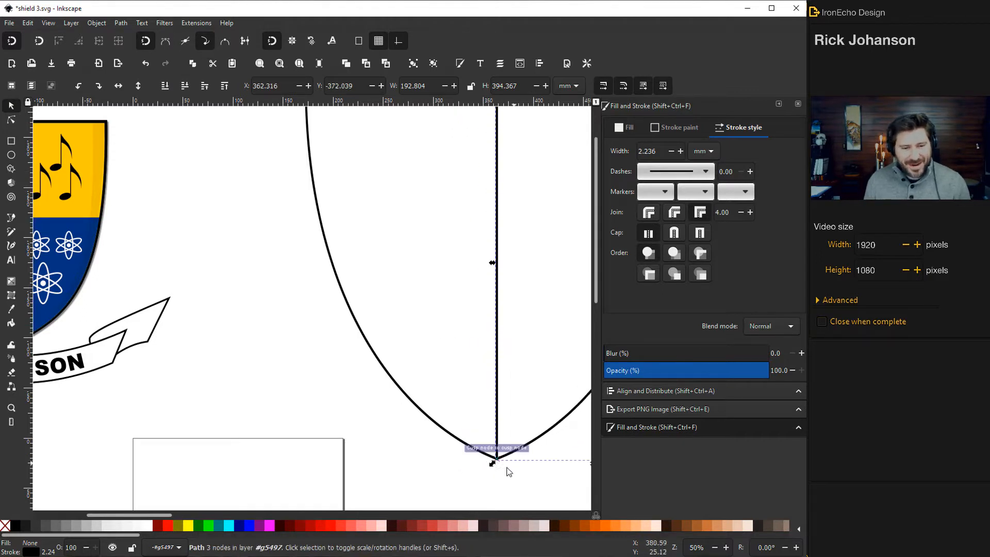
scroll(down, 3)
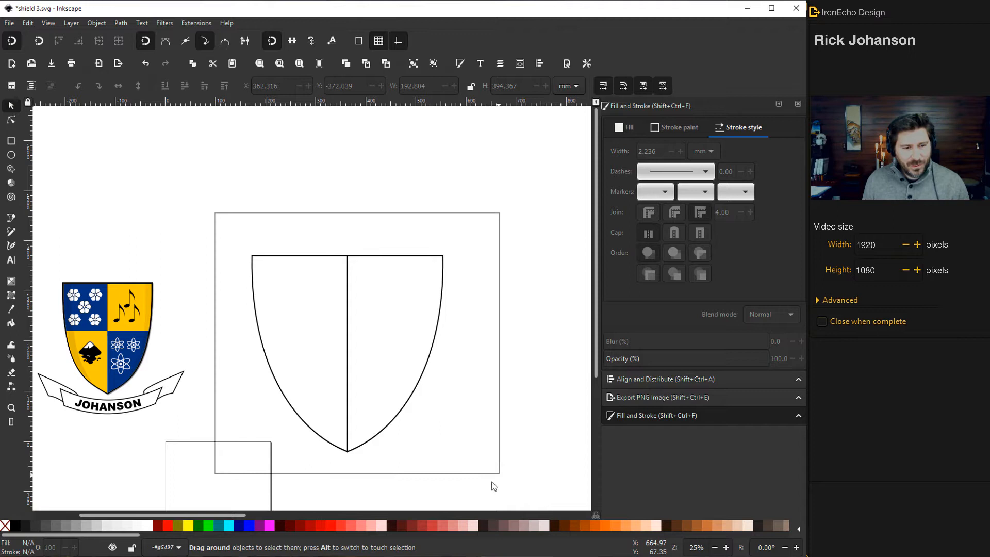
- Stretch the grouped shield outline vertically into a taller shape
click(347, 347)
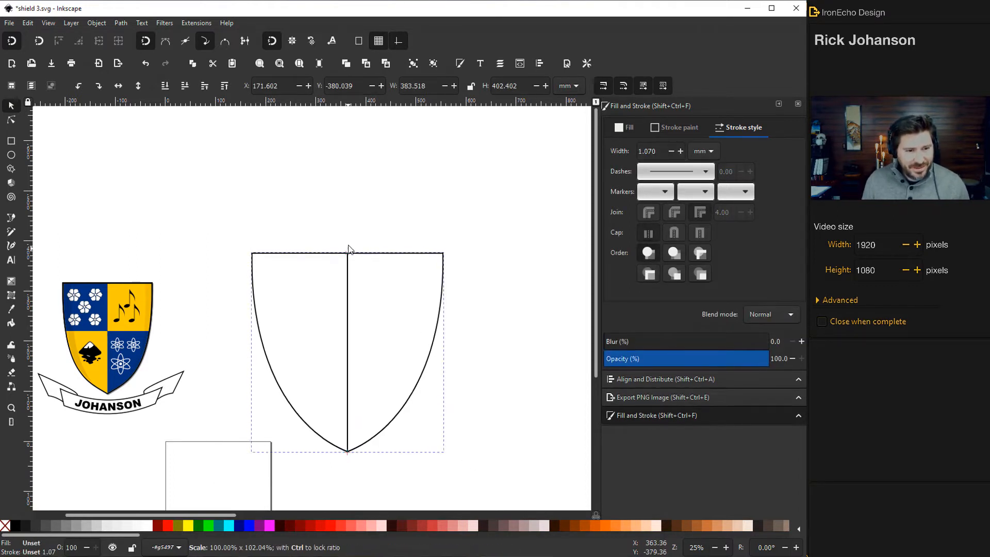
drag(349, 248, 349, 206)
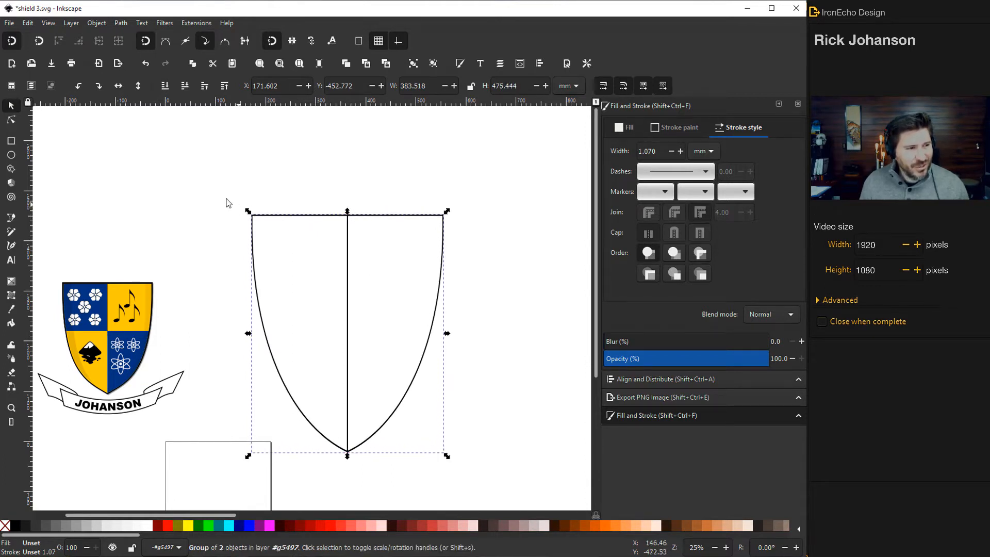
mouse_move(211, 188)
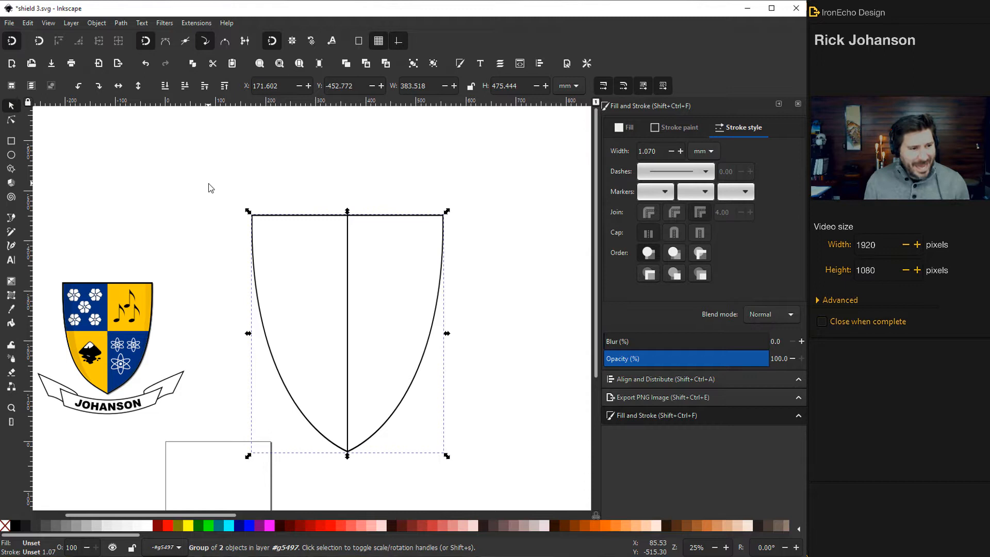
mouse_move(337, 247)
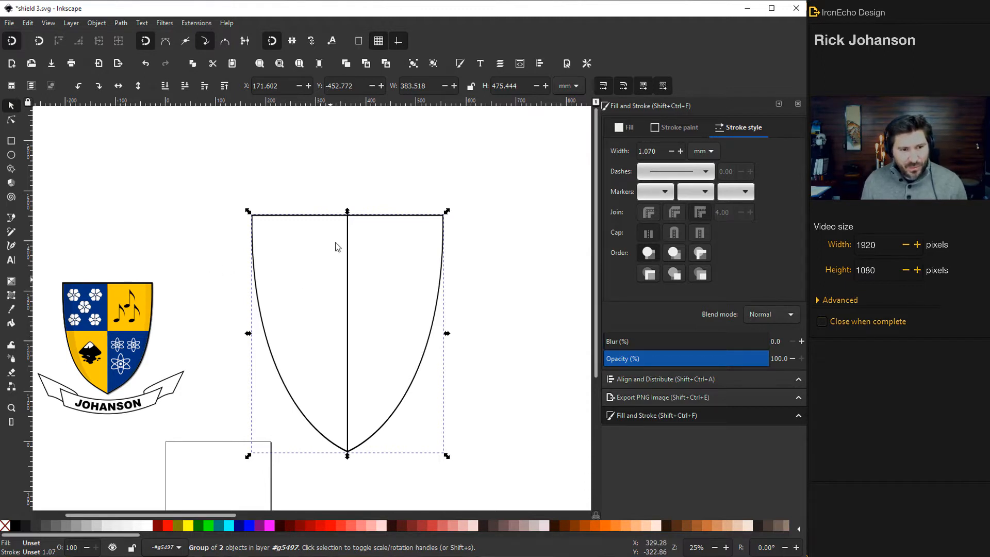
- Place a copy of the tall shield below the original
click(680, 151)
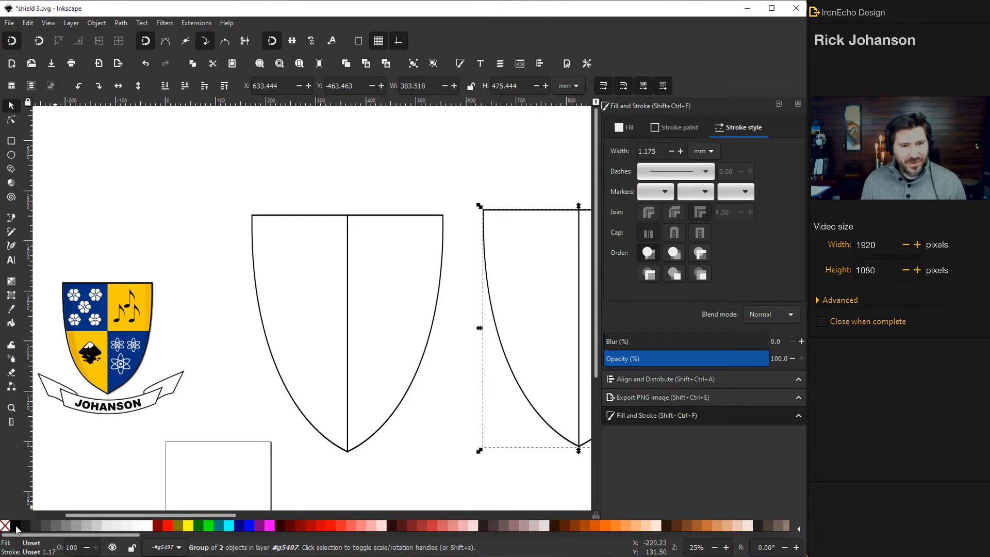
click(6, 525)
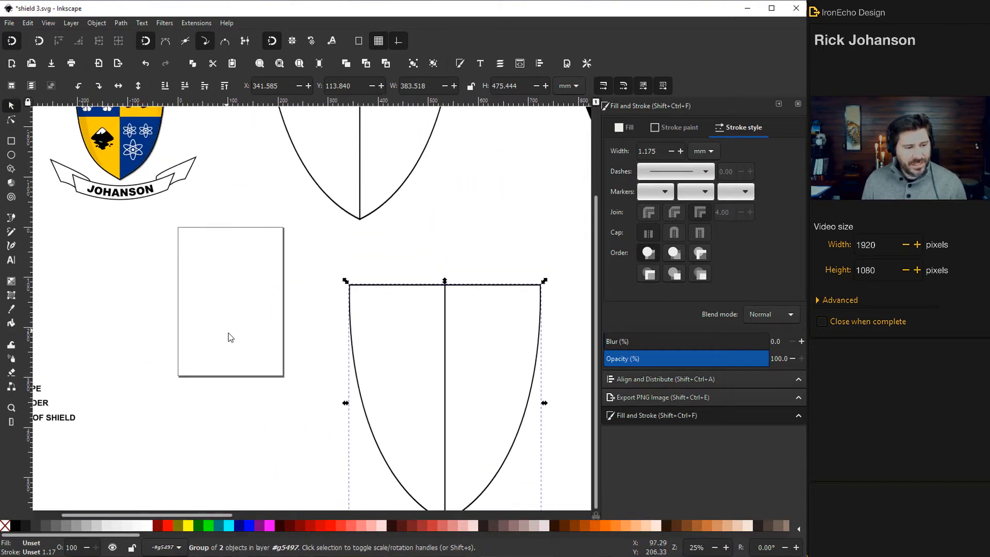
scroll(down, 3)
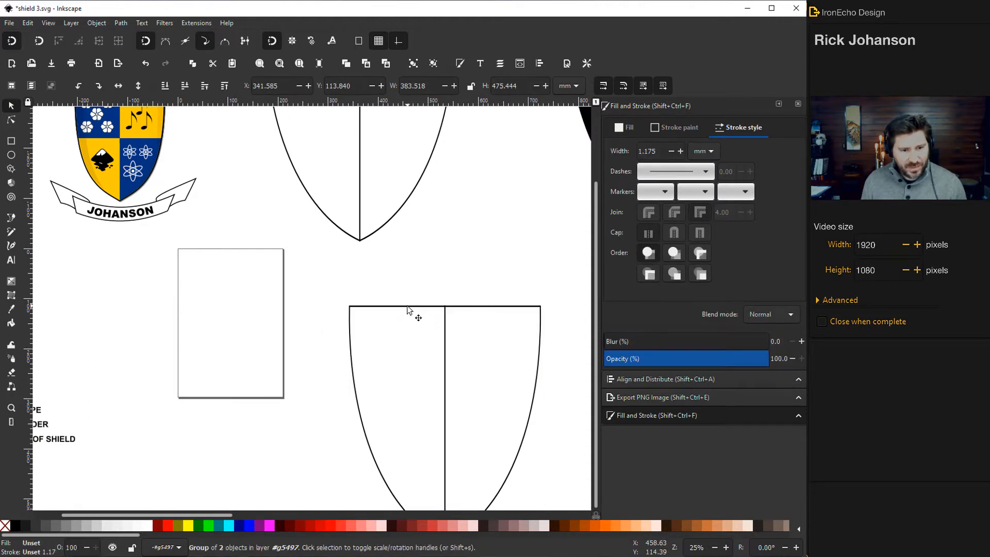
click(396, 309)
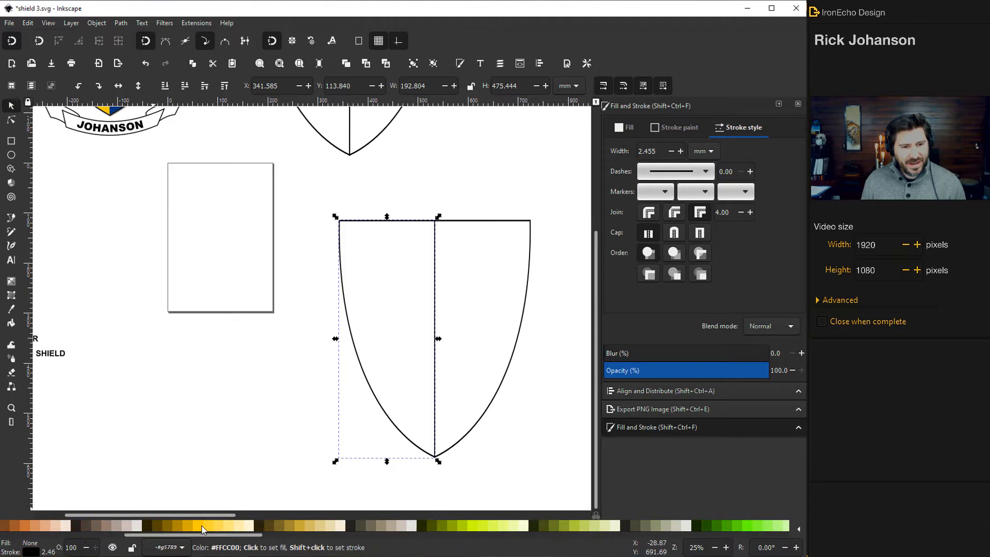
- Fill the copy's left half yellow and right half dark blue
click(202, 529)
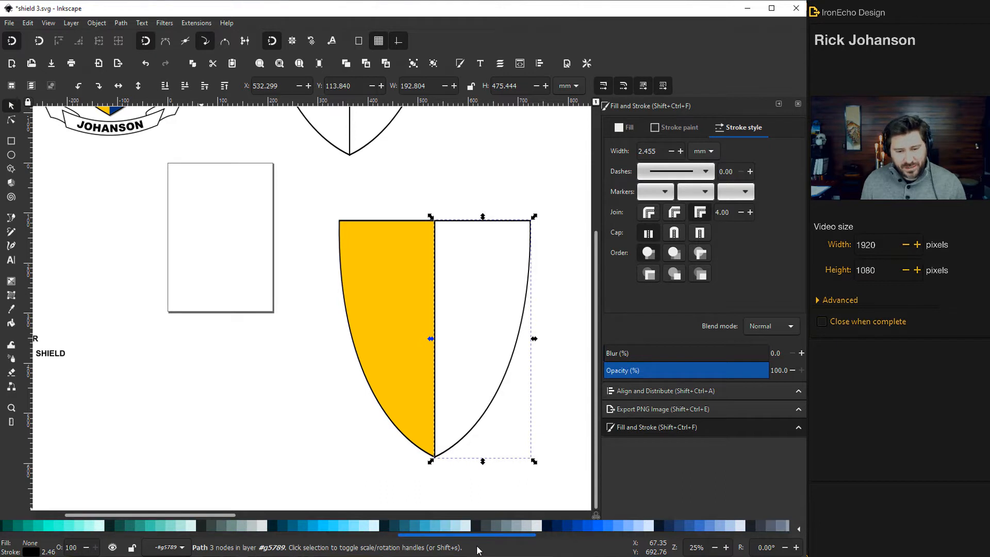
click(593, 525)
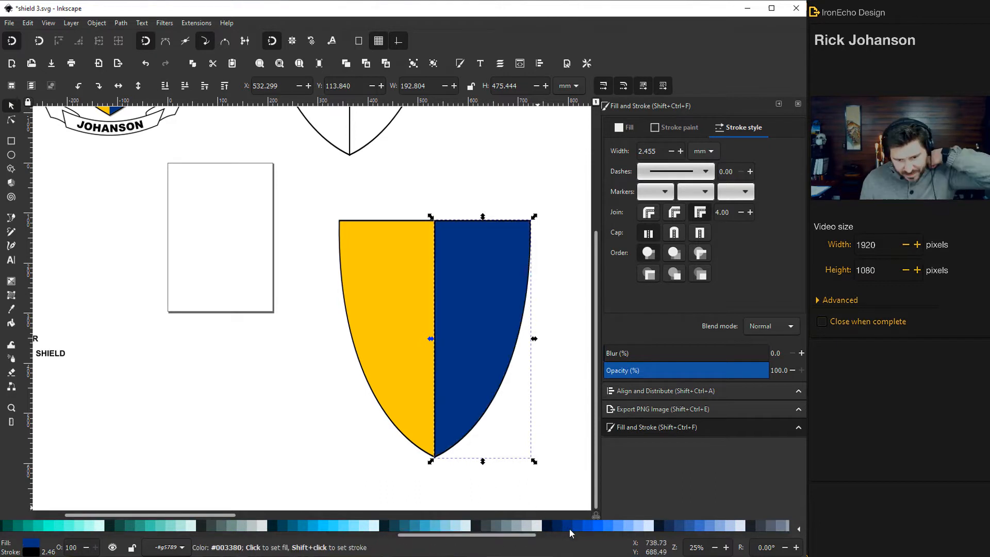
click(351, 459)
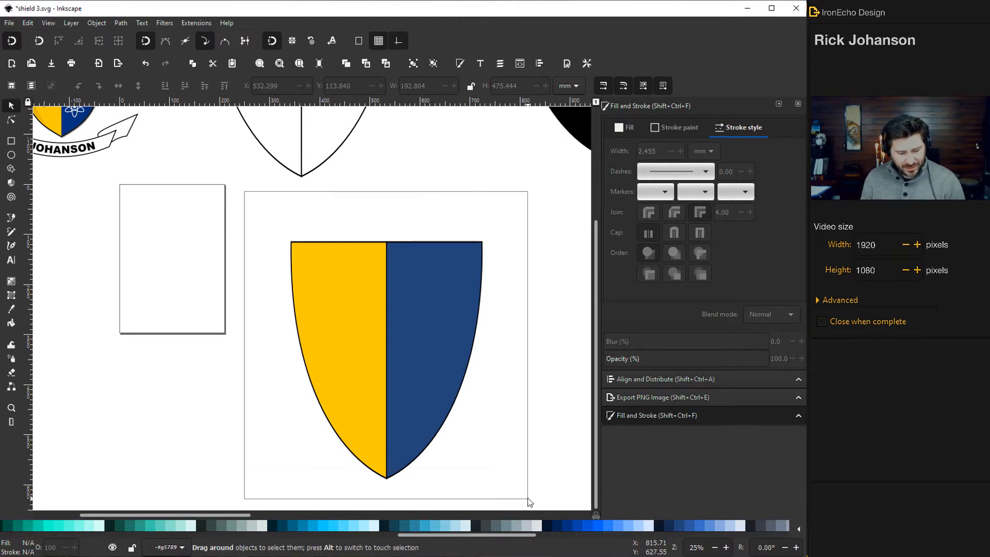
- Duplicate the gold-and-navy shield beside the first and top-align both
click(341, 366)
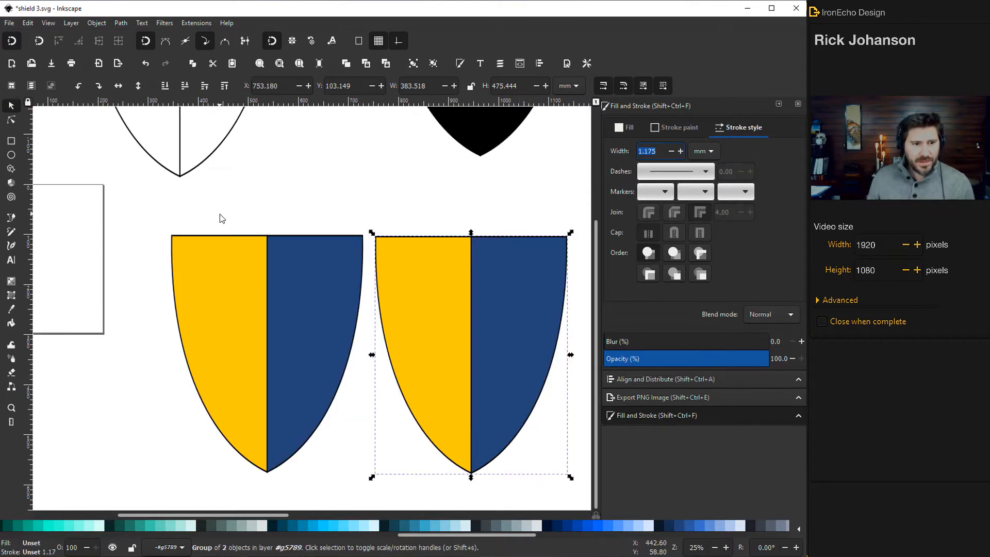
mouse_move(316, 262)
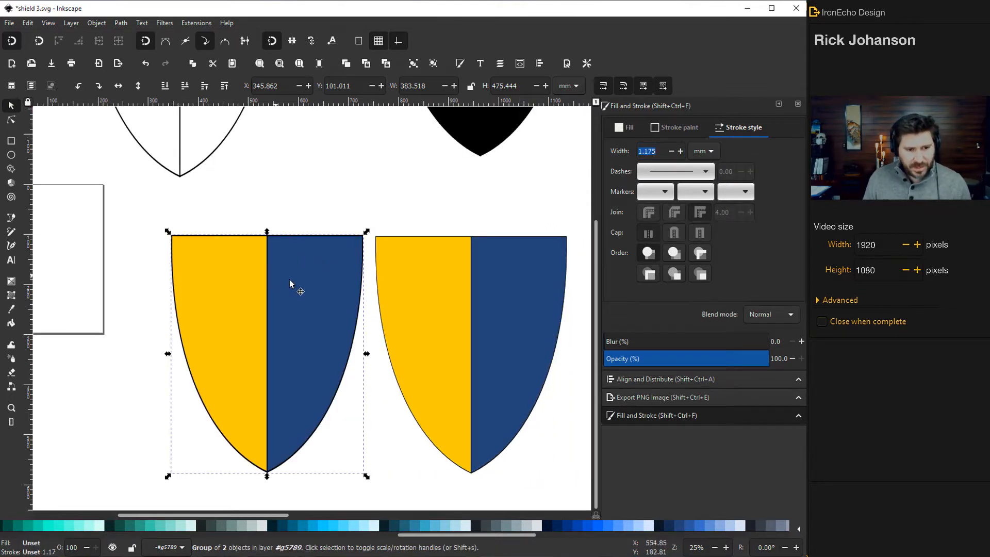
click(447, 309)
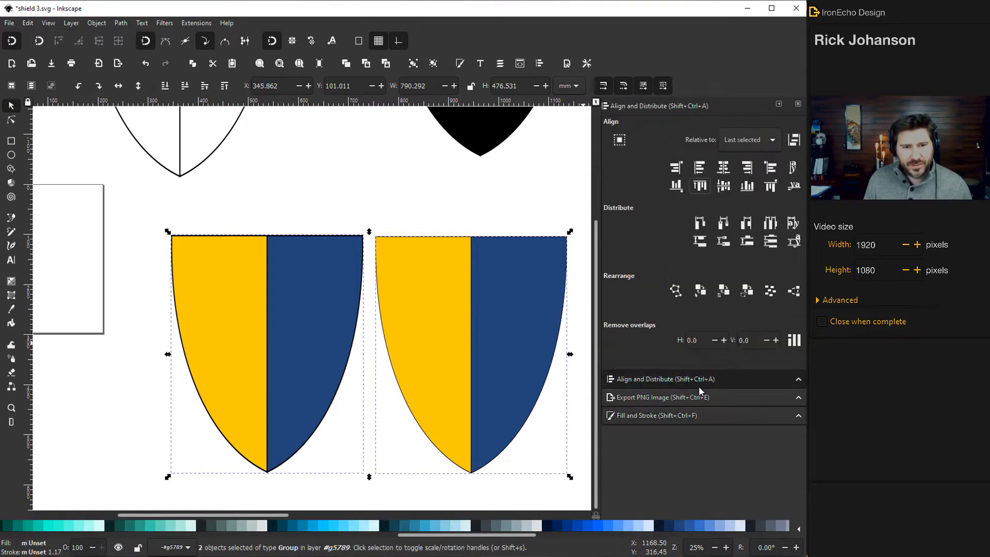
mouse_move(678, 365)
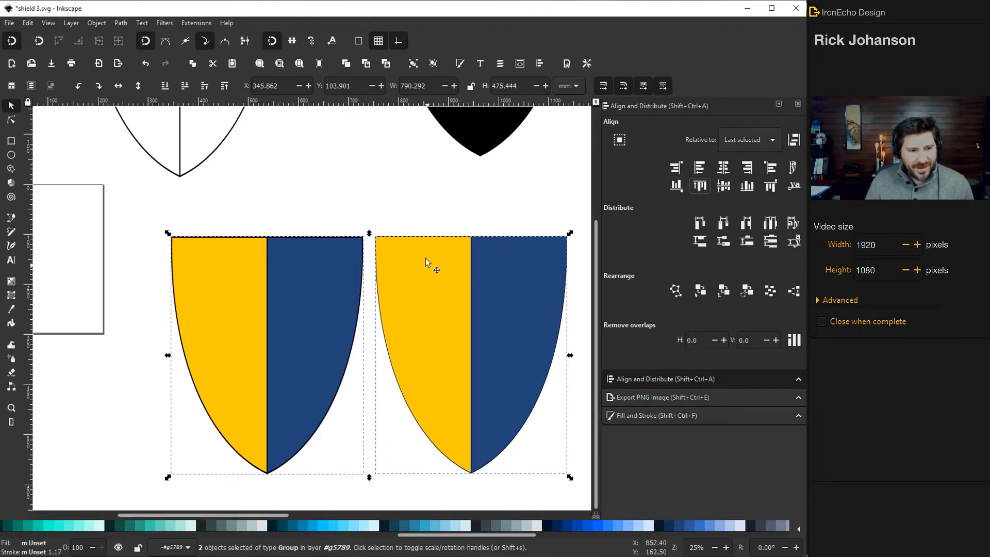
mouse_move(328, 230)
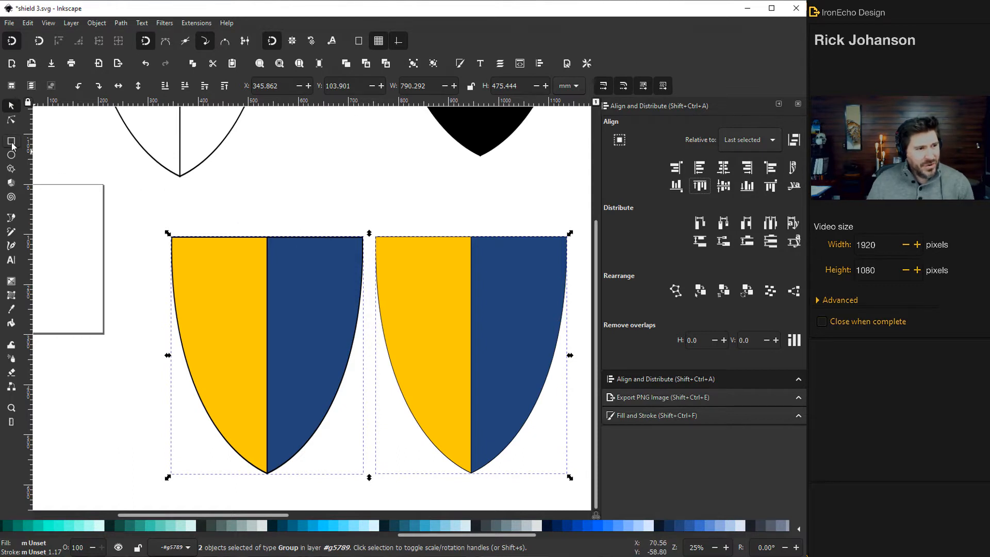
- Draw a rectangle over both shields' lower halves, translucent green with no stroke
click(12, 140)
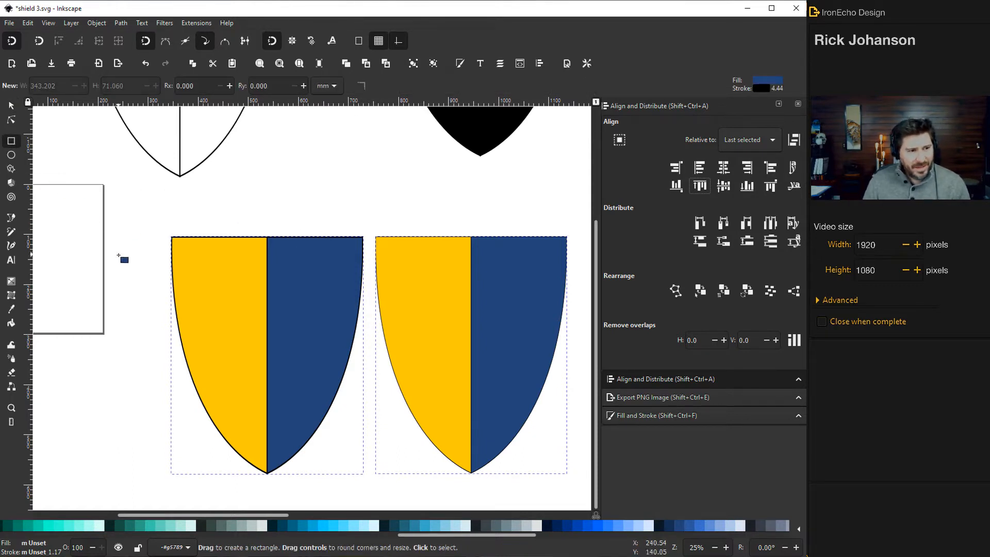
mouse_move(114, 345)
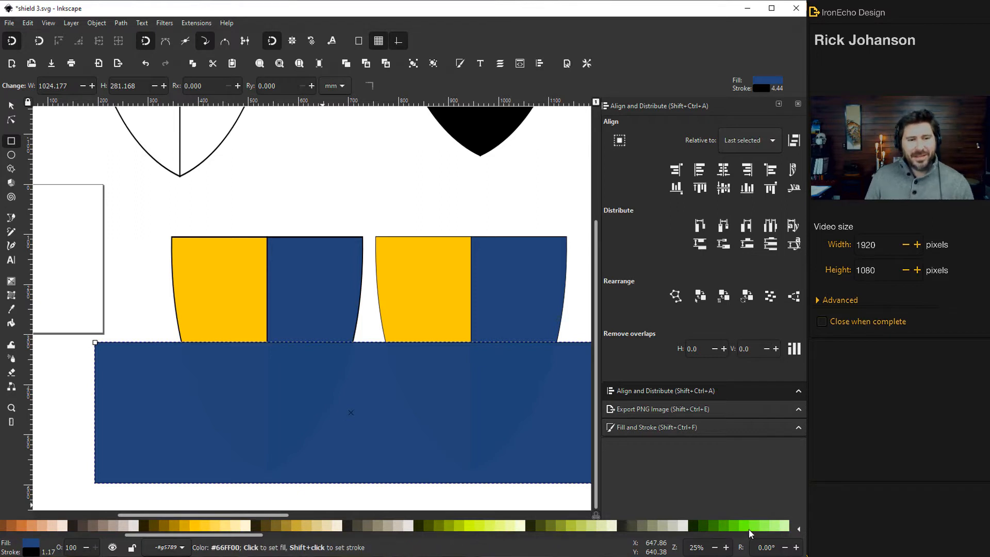
click(752, 525)
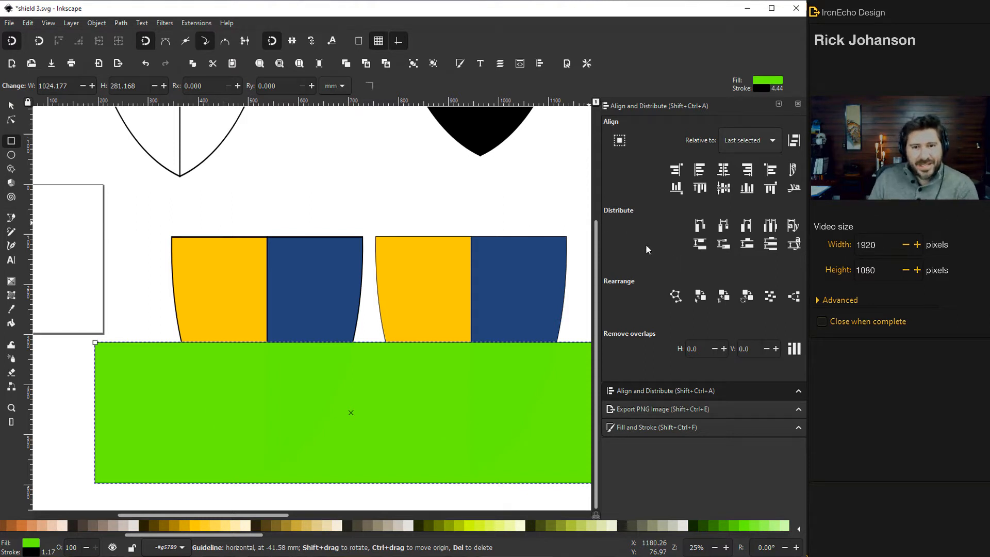
click(657, 427)
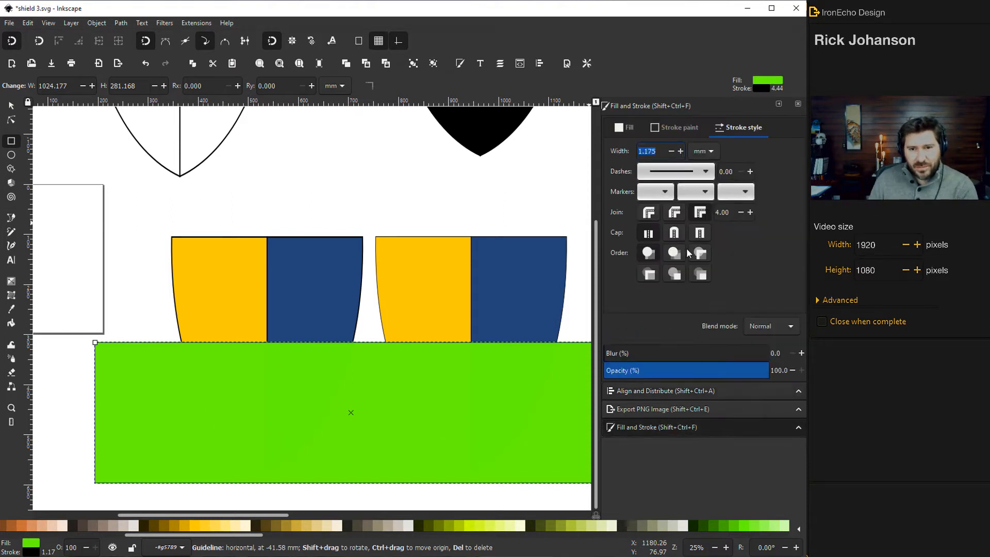
click(627, 127)
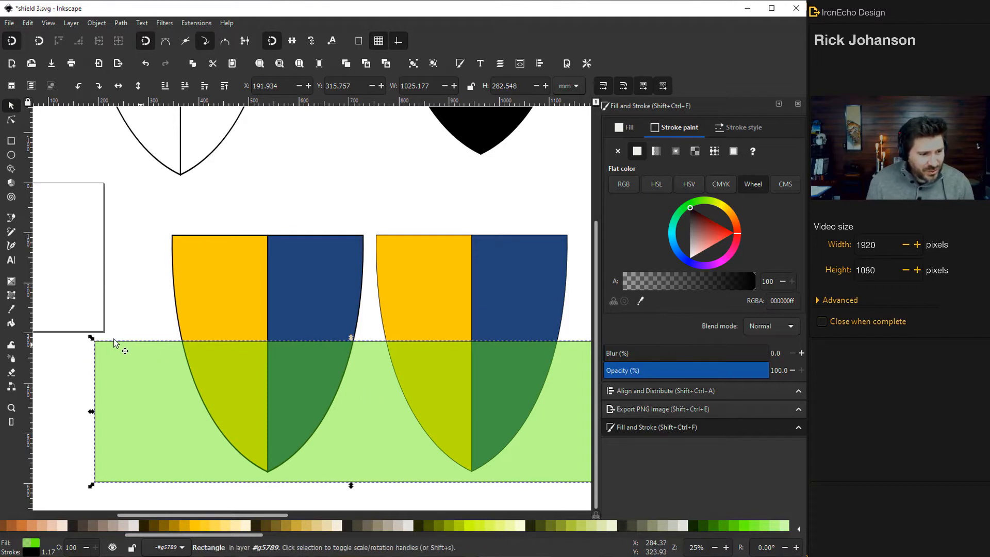
mouse_move(510, 258)
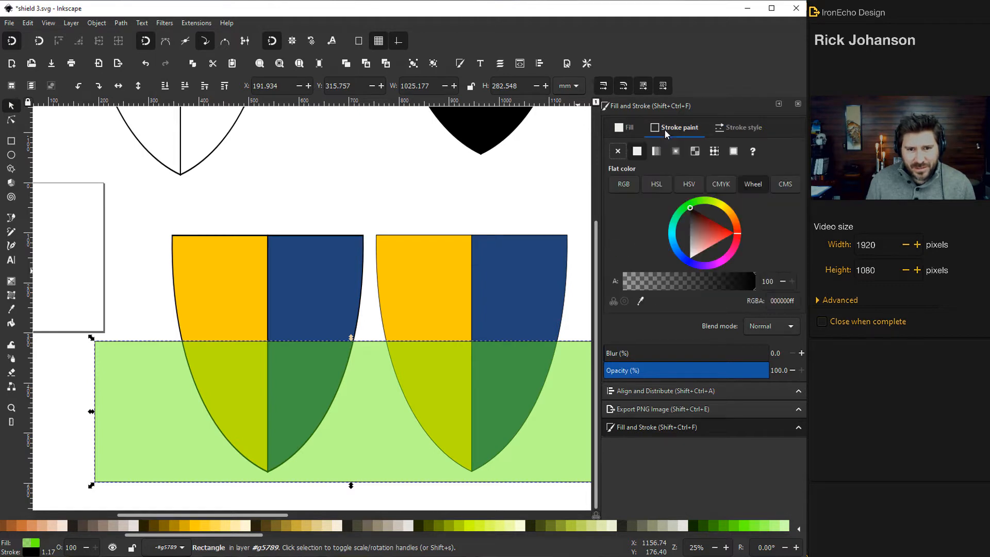
click(617, 151)
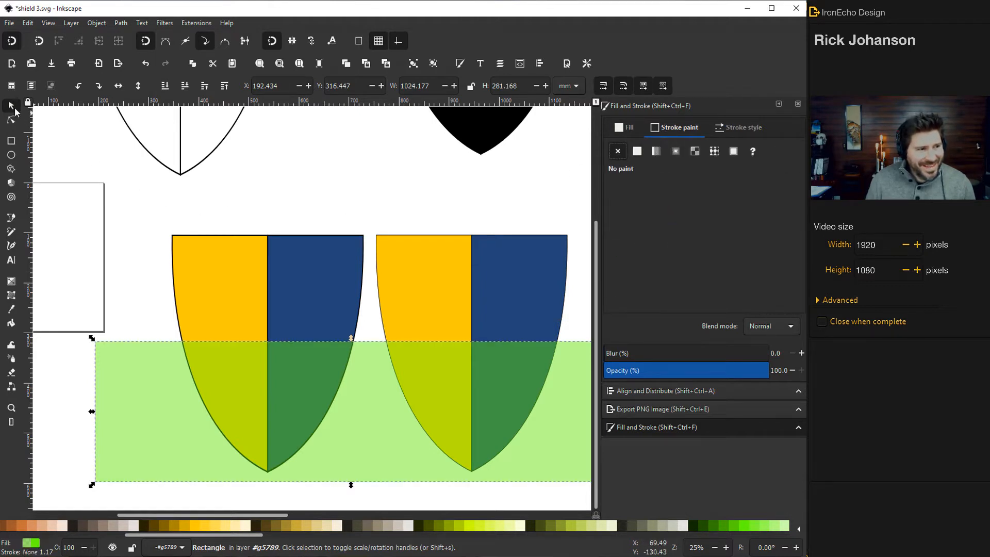
mouse_move(177, 363)
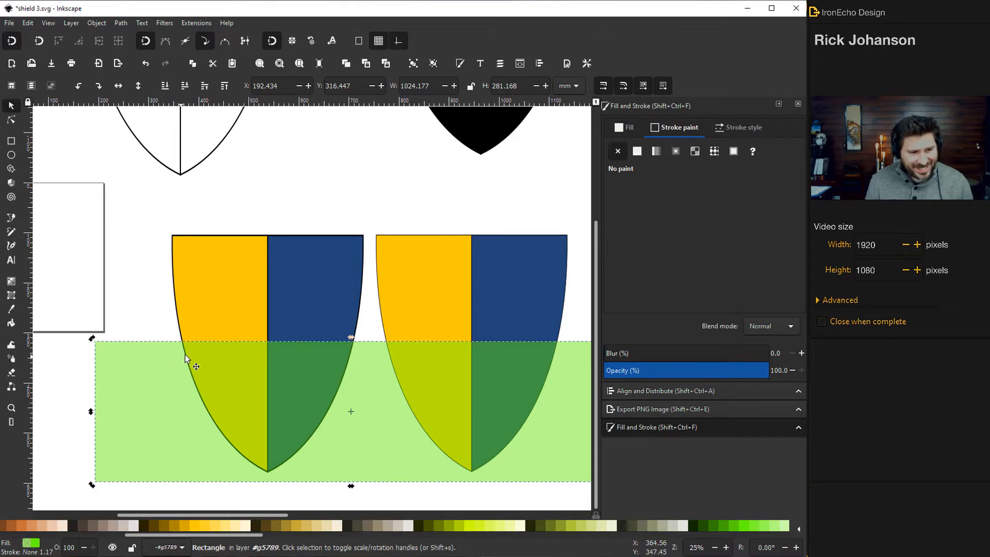
- Clip the left shield with the rectangle to produce the quartered pattern
click(237, 298)
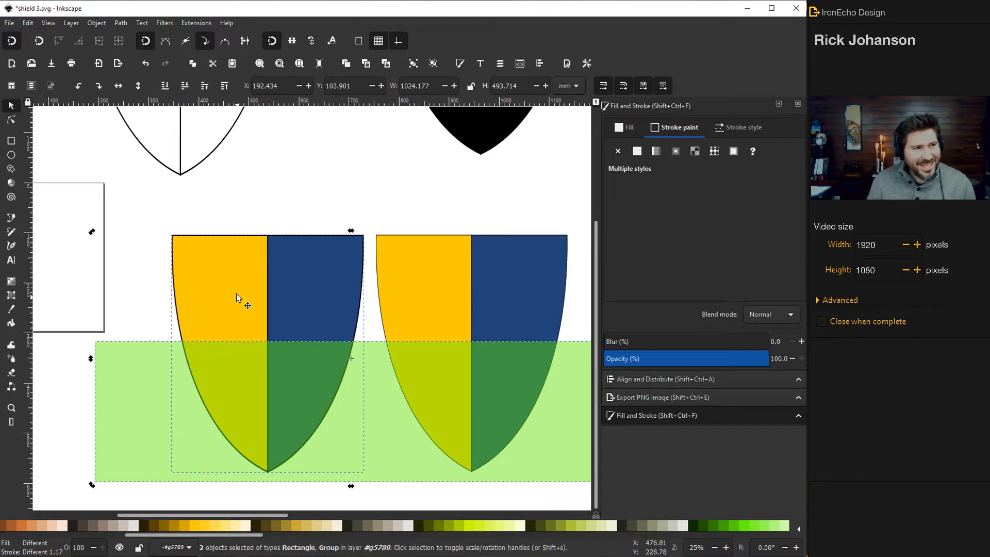
click(96, 22)
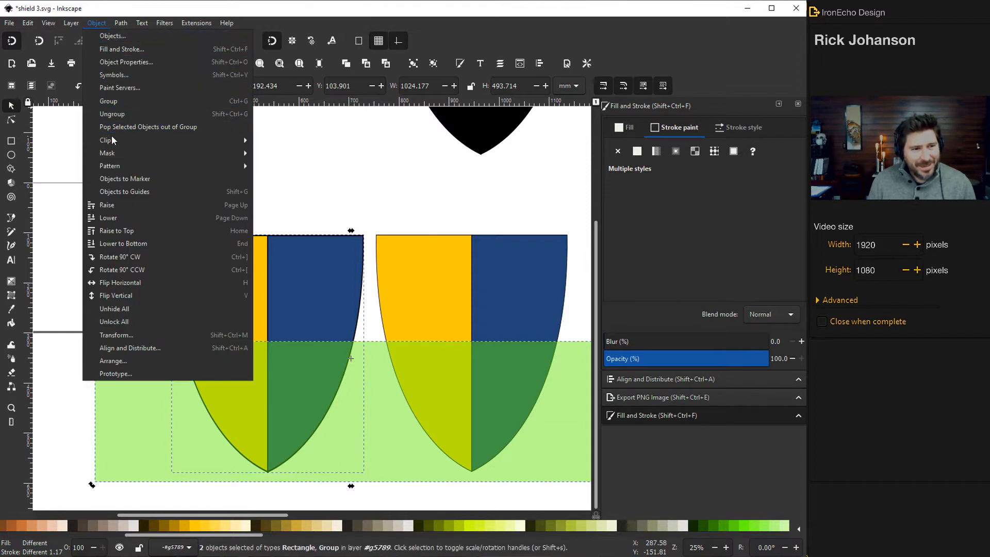
click(105, 141)
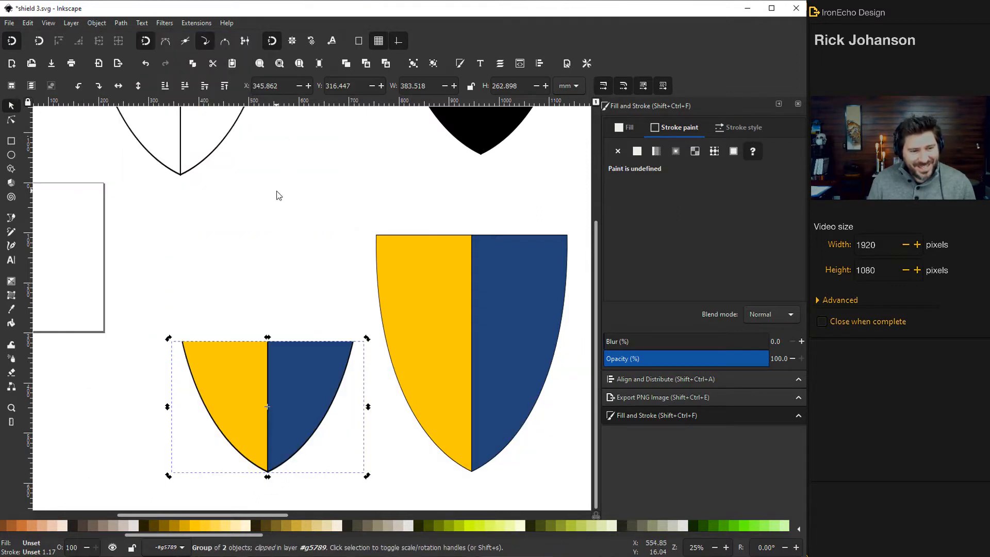
mouse_move(222, 124)
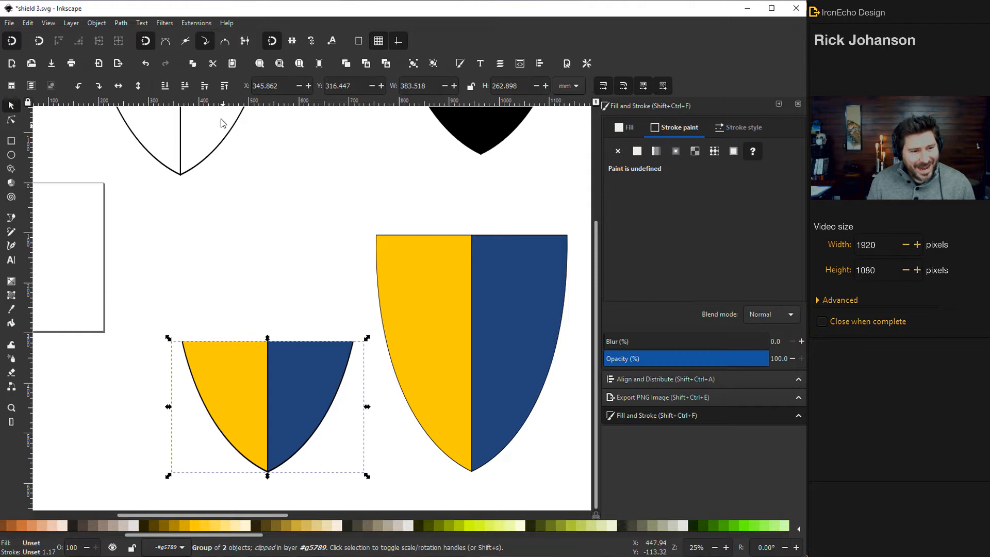
mouse_move(248, 347)
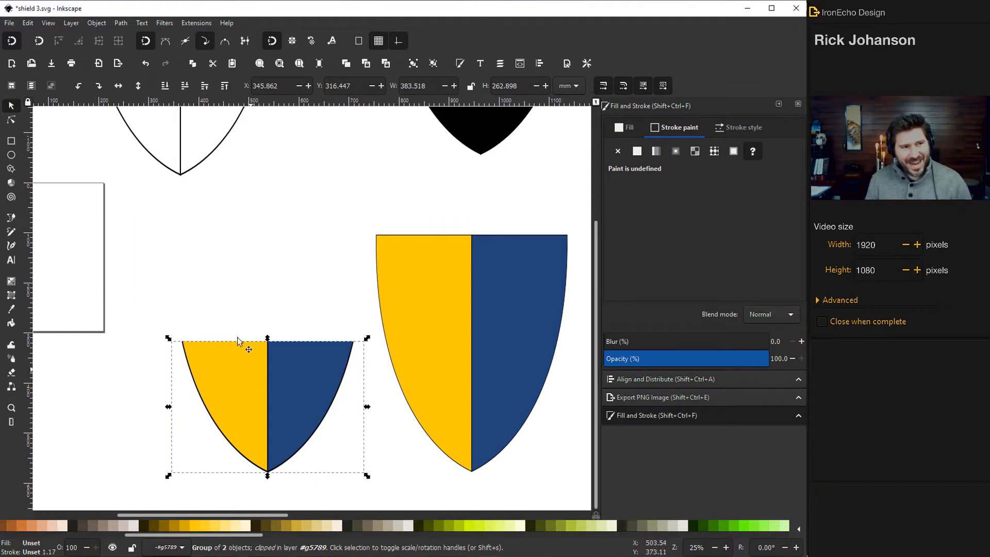
mouse_move(234, 371)
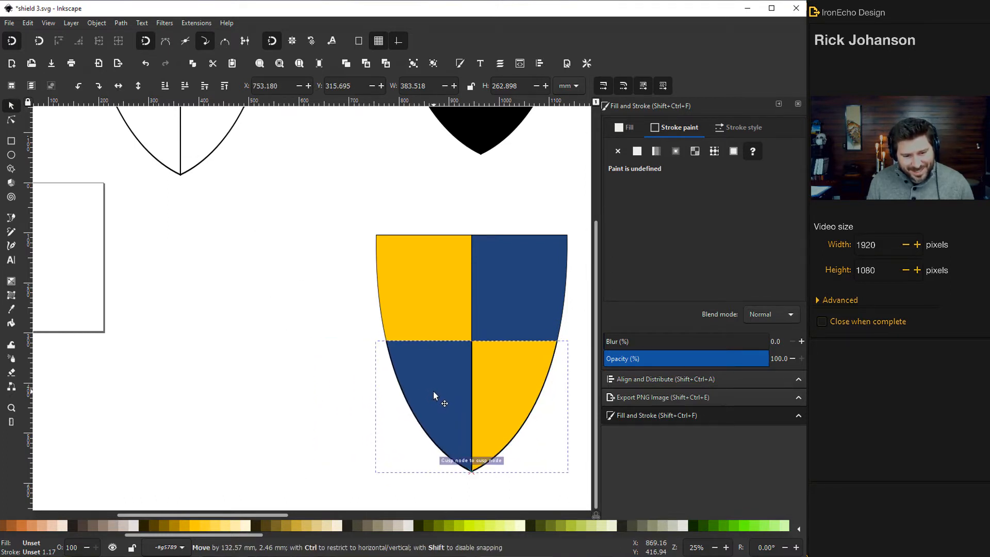
click(378, 381)
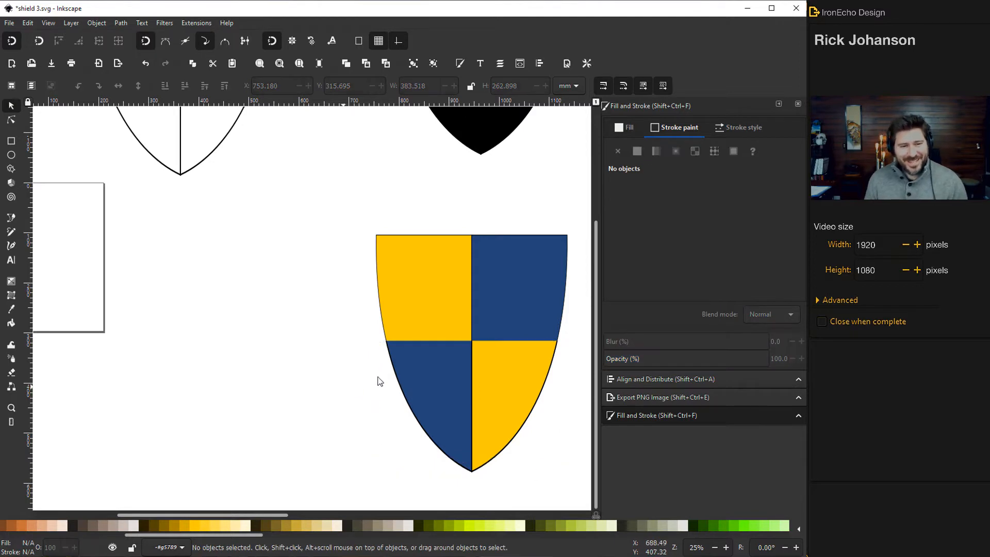
mouse_move(511, 347)
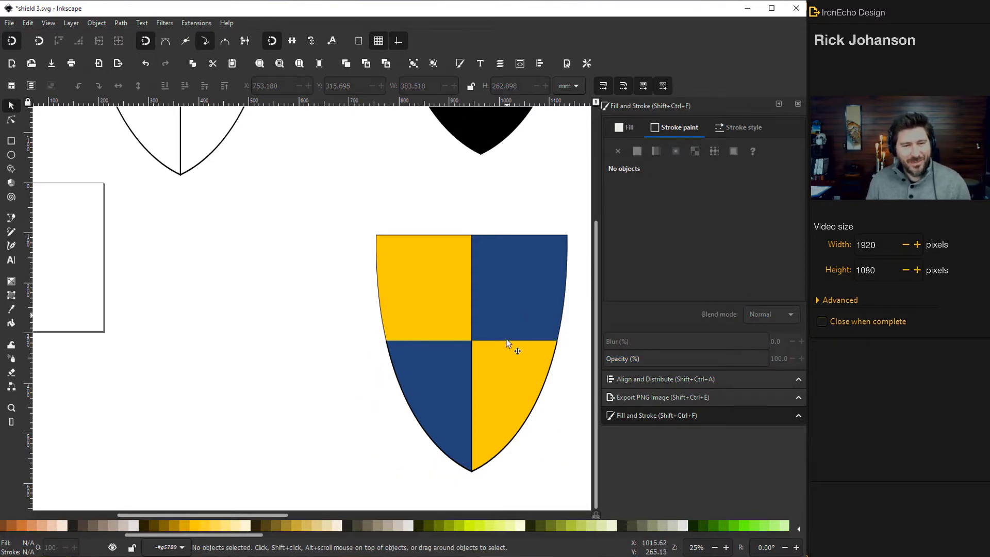
mouse_move(303, 222)
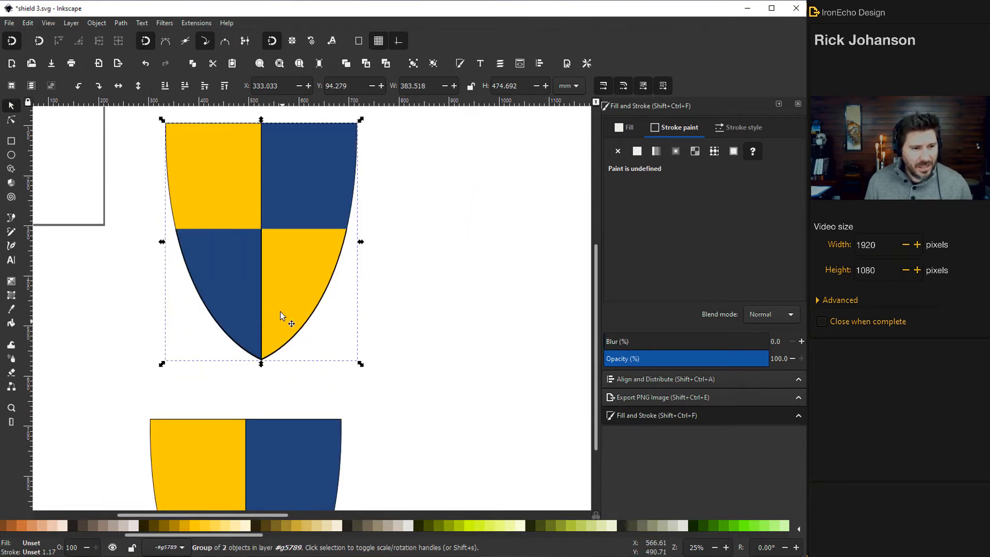
- Flip the quartered shield horizontally so navy is top-left and gold top-right
scroll(down, 3)
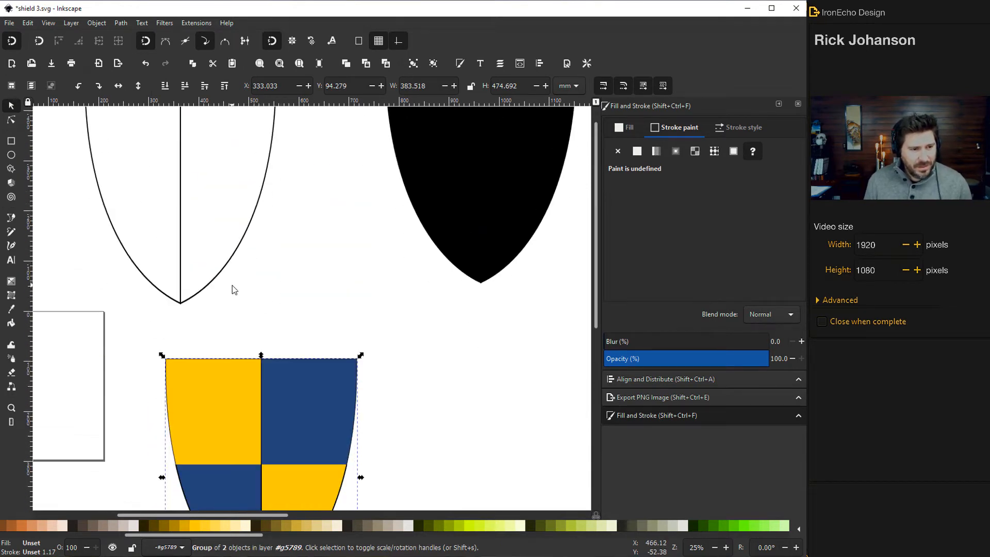
scroll(down, 3)
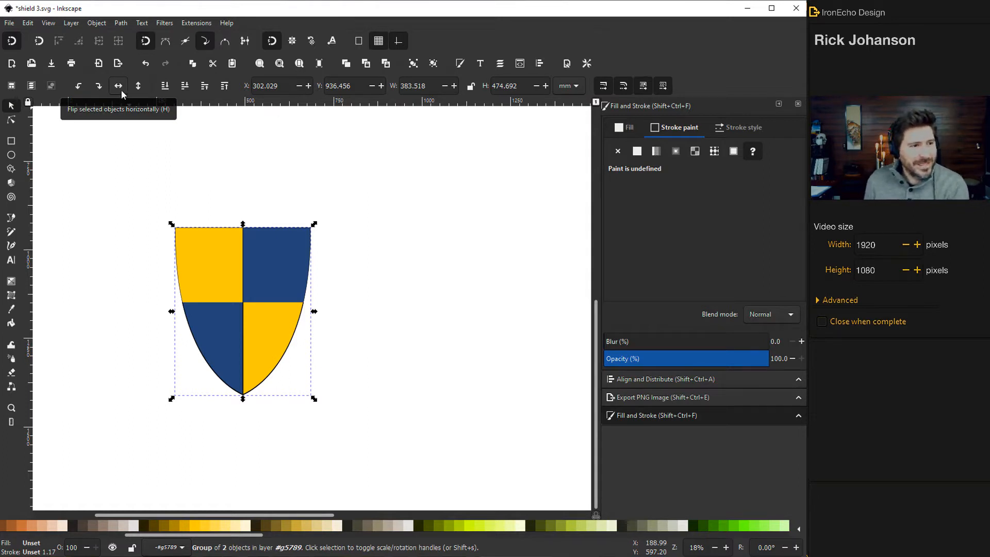
click(118, 85)
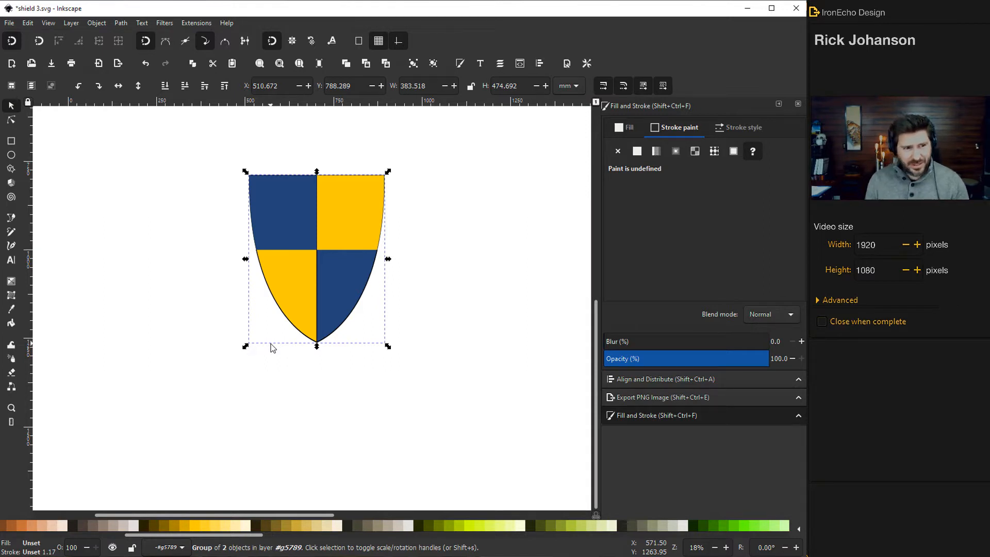
mouse_move(287, 236)
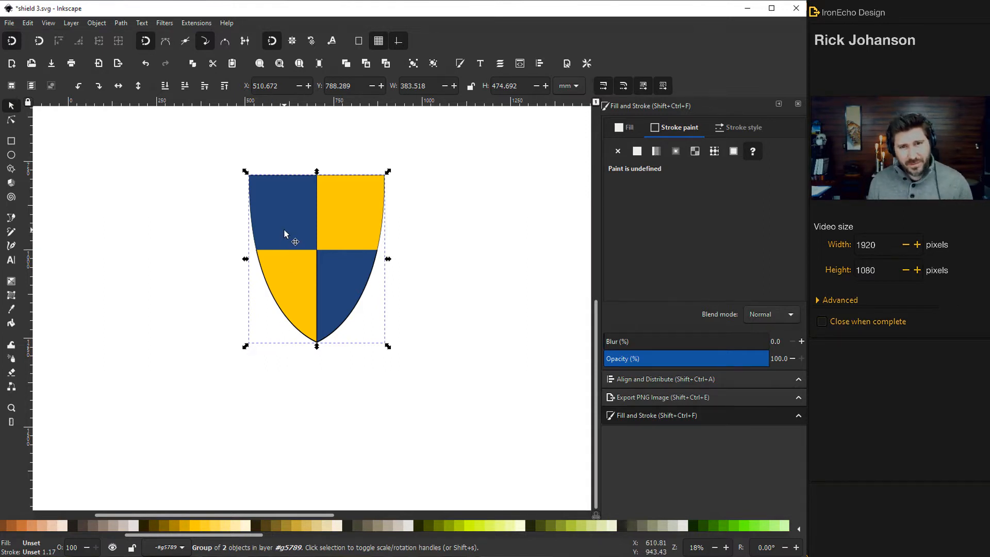
mouse_move(286, 221)
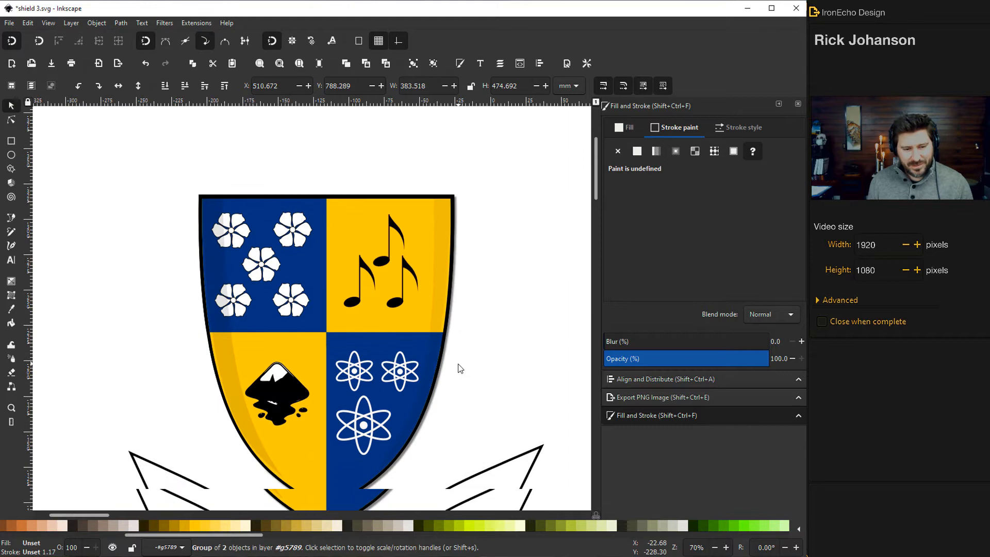
scroll(down, 3)
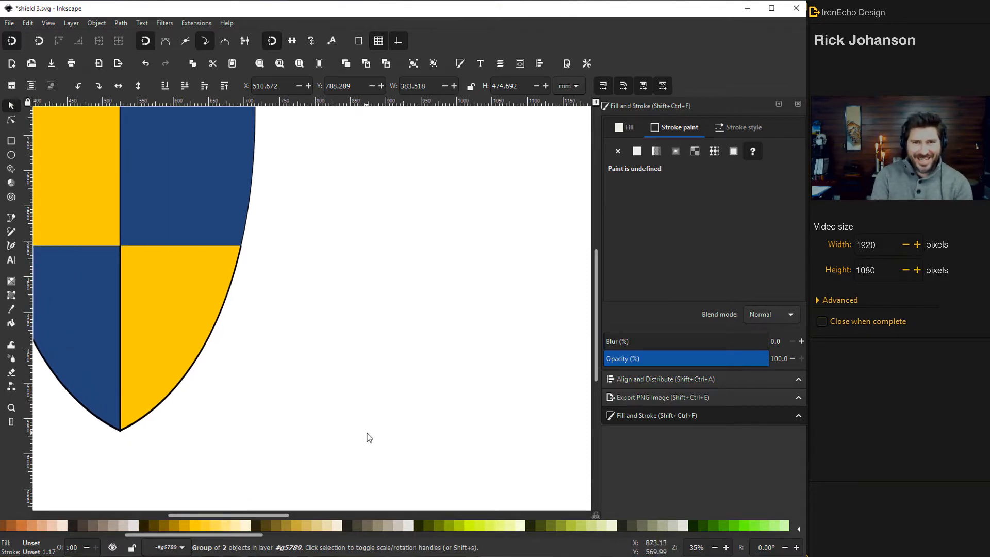
mouse_move(231, 265)
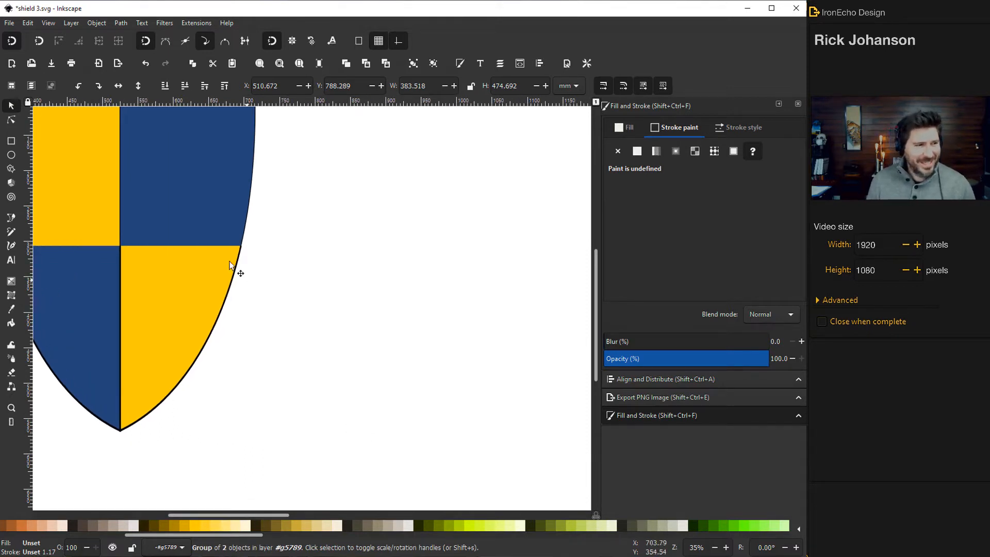
mouse_move(85, 180)
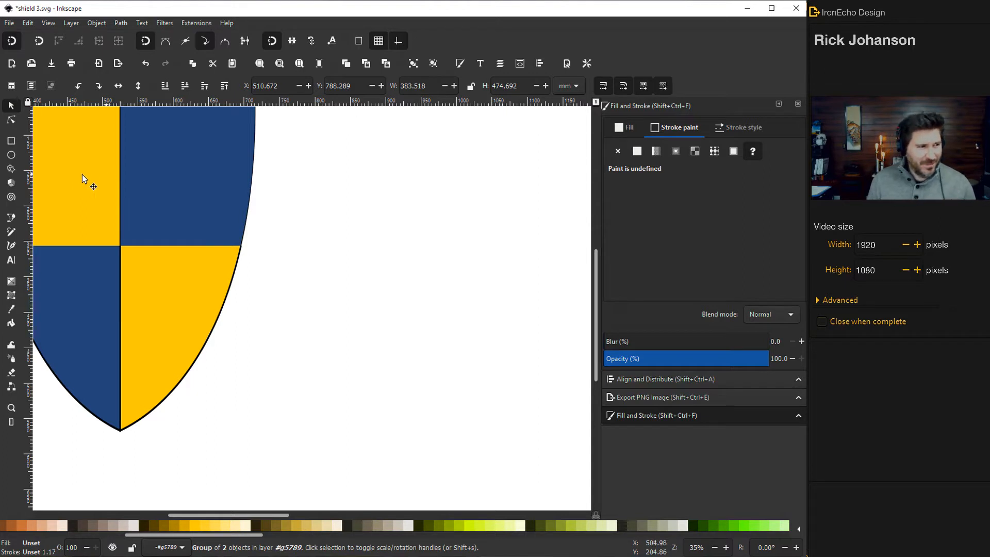
mouse_move(17, 233)
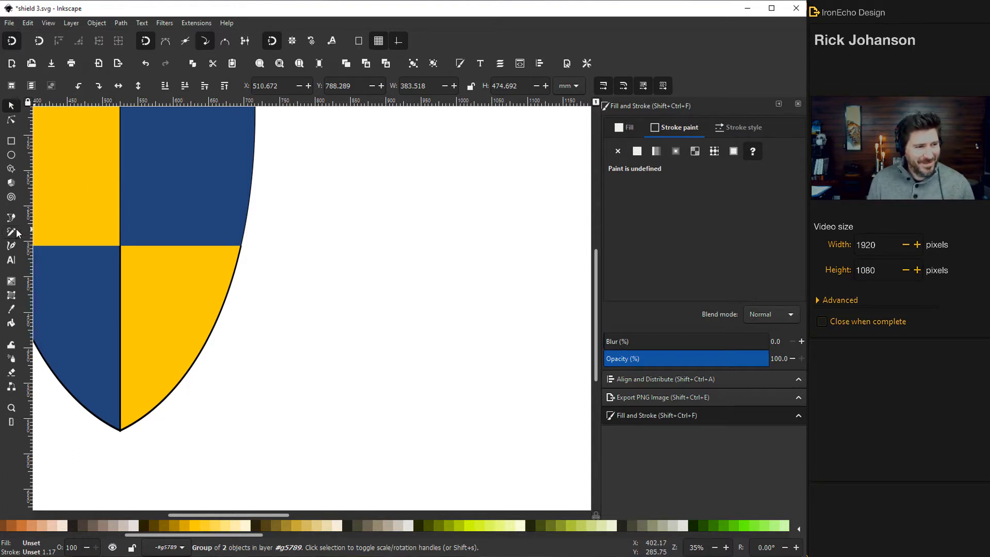
- Draw an irregular closed outline beside the shield with a 2.5 mm black stroke
click(11, 218)
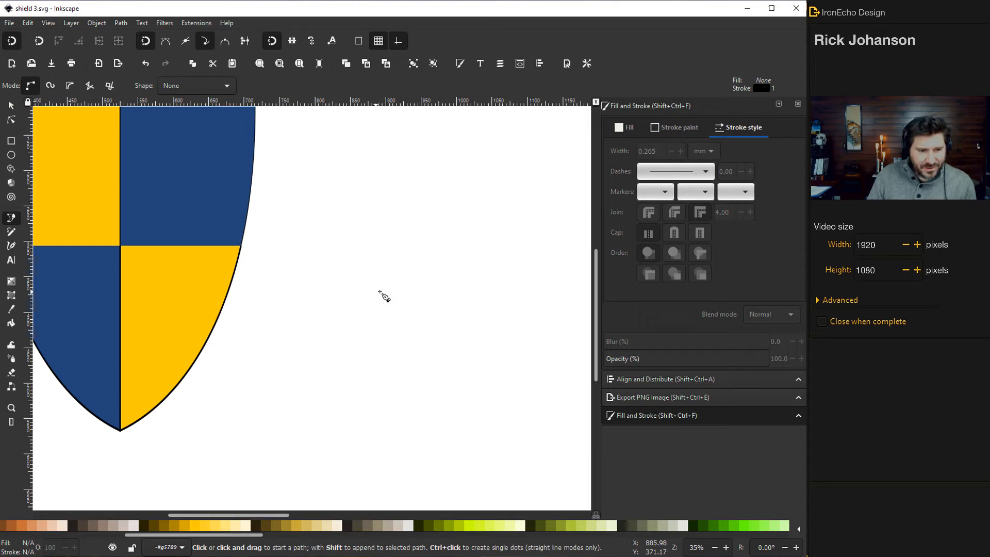
mouse_move(366, 235)
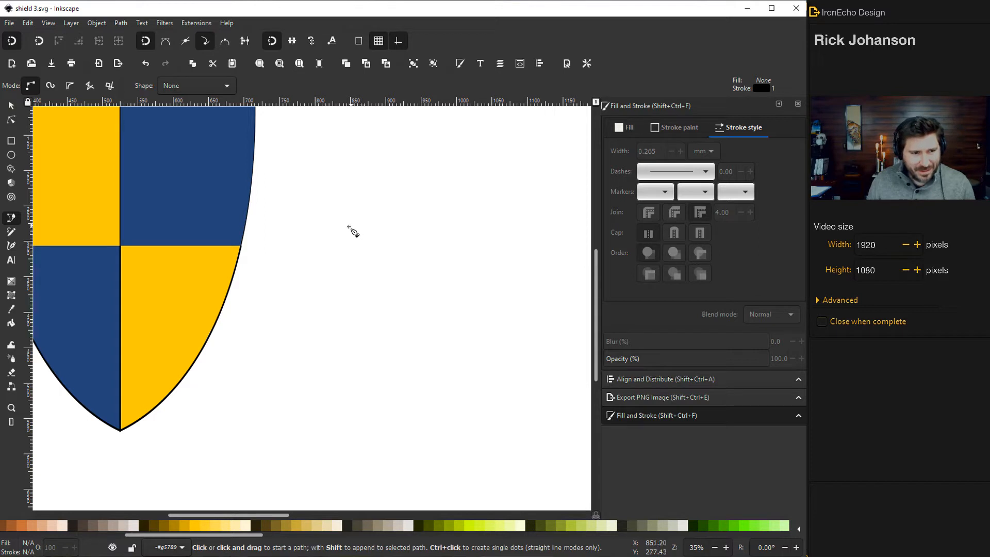
click(345, 229)
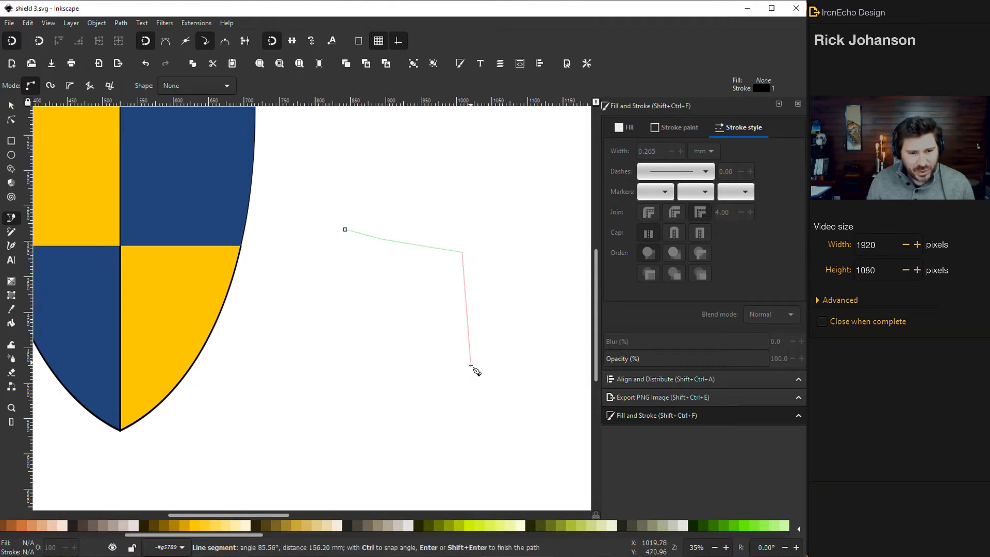
mouse_move(463, 386)
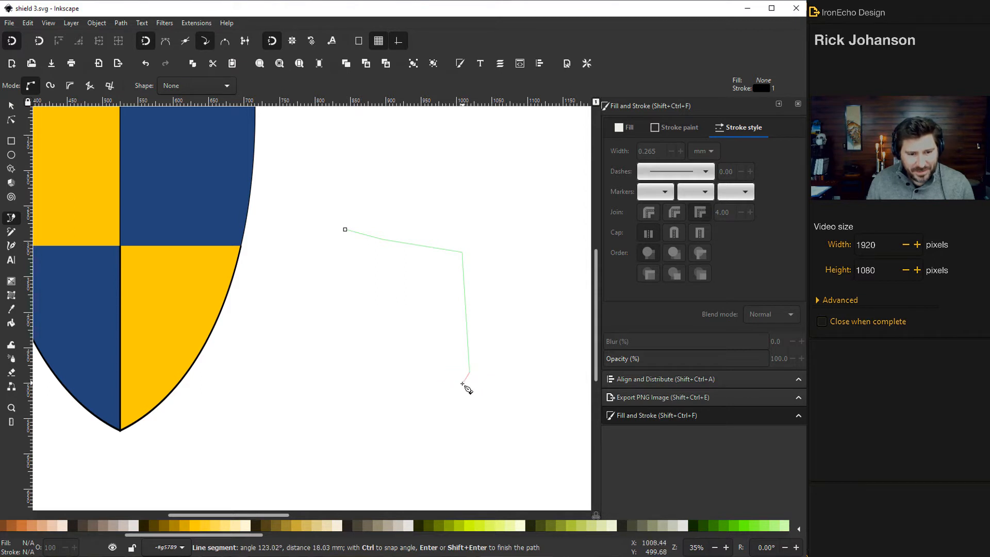
click(360, 369)
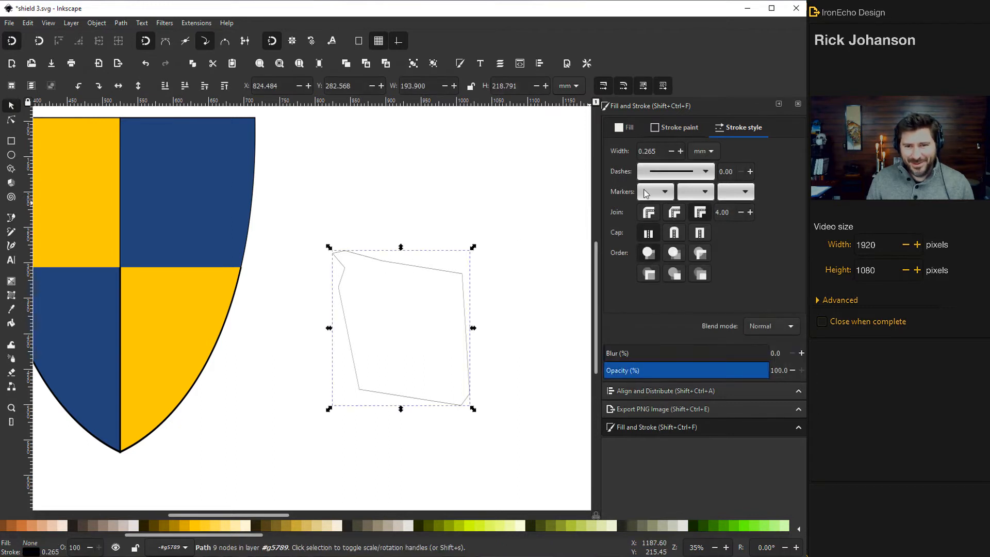
click(679, 126)
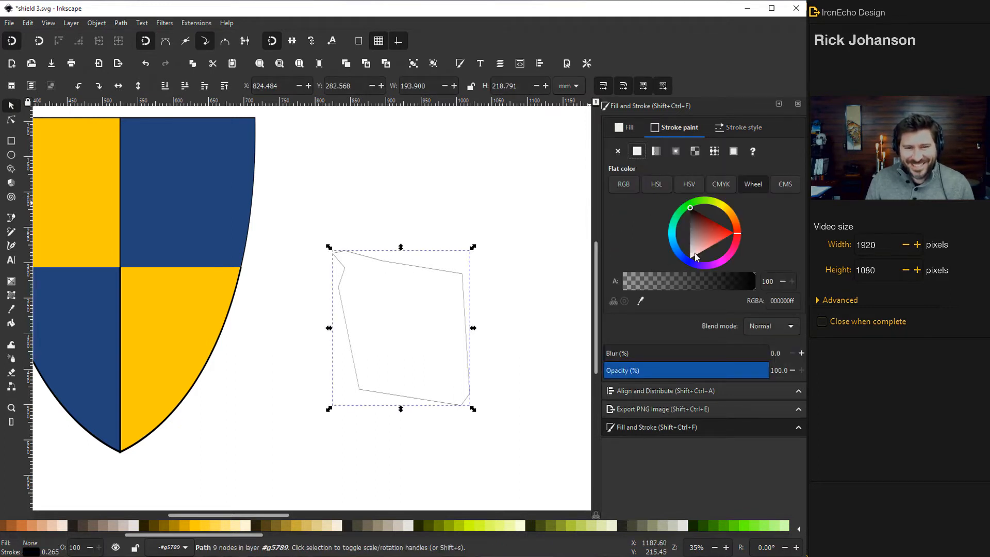
click(743, 127)
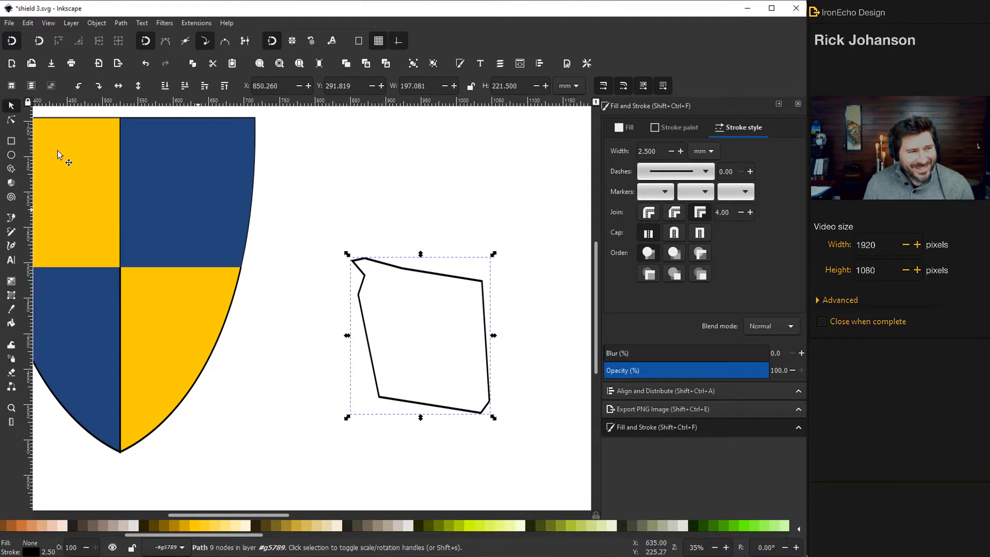
mouse_move(451, 302)
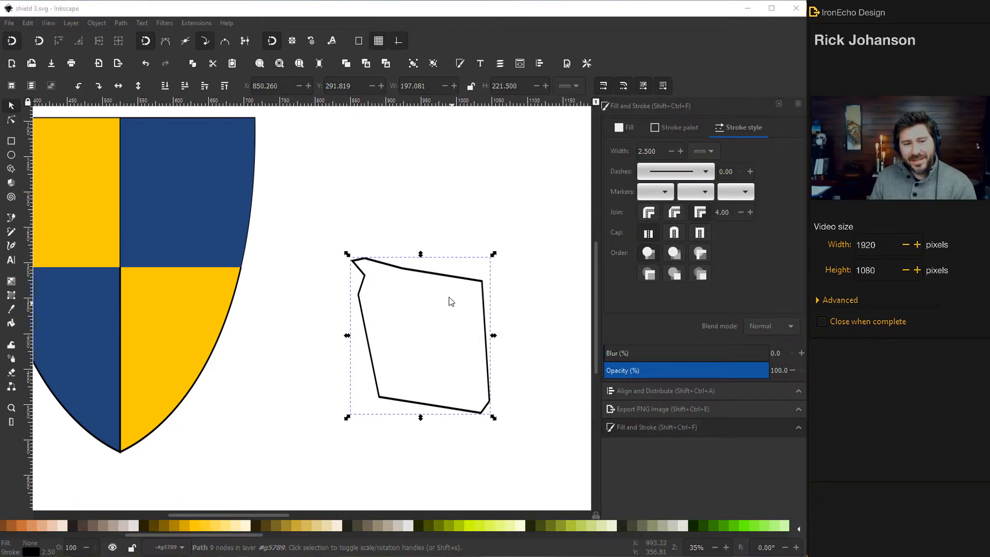
mouse_move(322, 256)
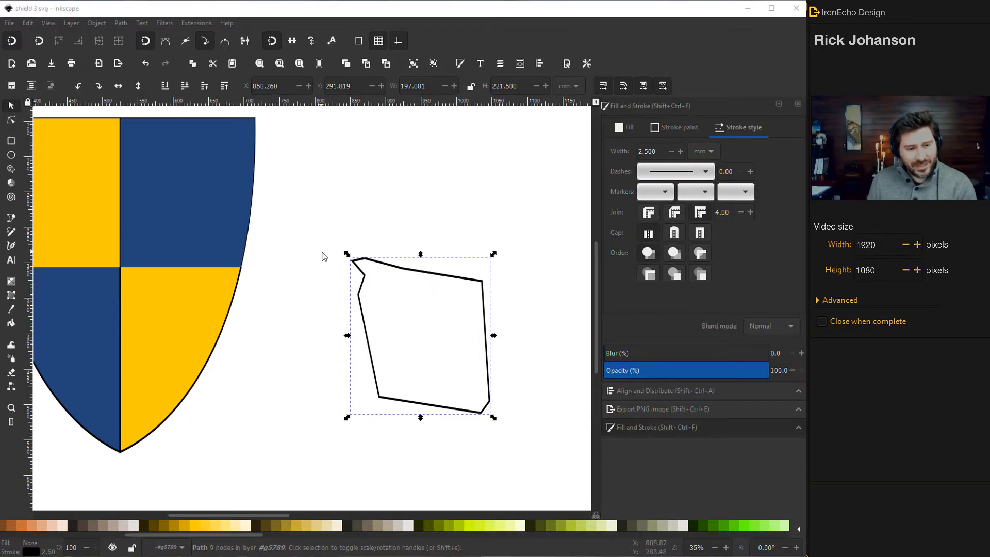
- Curve the outline's sides into a billowing banner with flicked corners, filled salmon pink
click(11, 120)
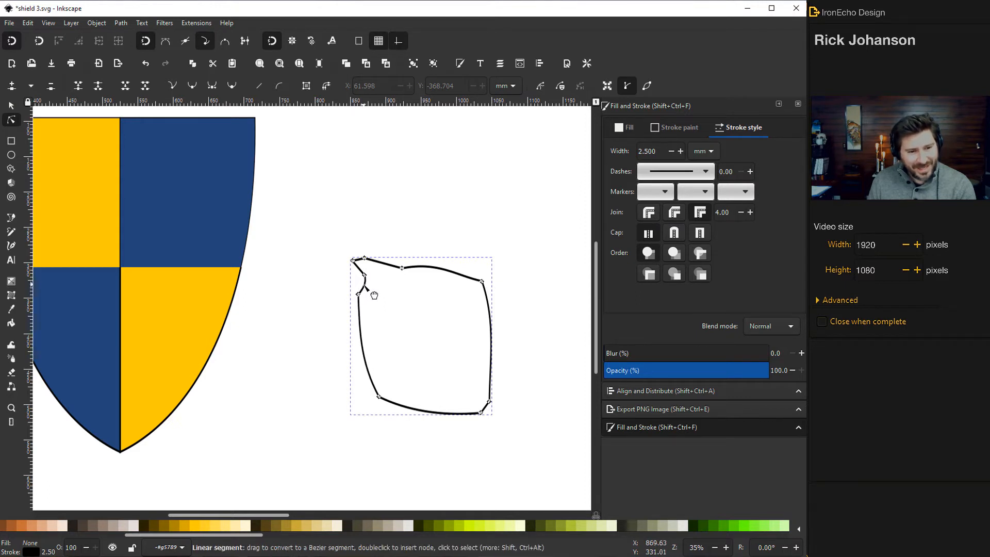
mouse_move(368, 277)
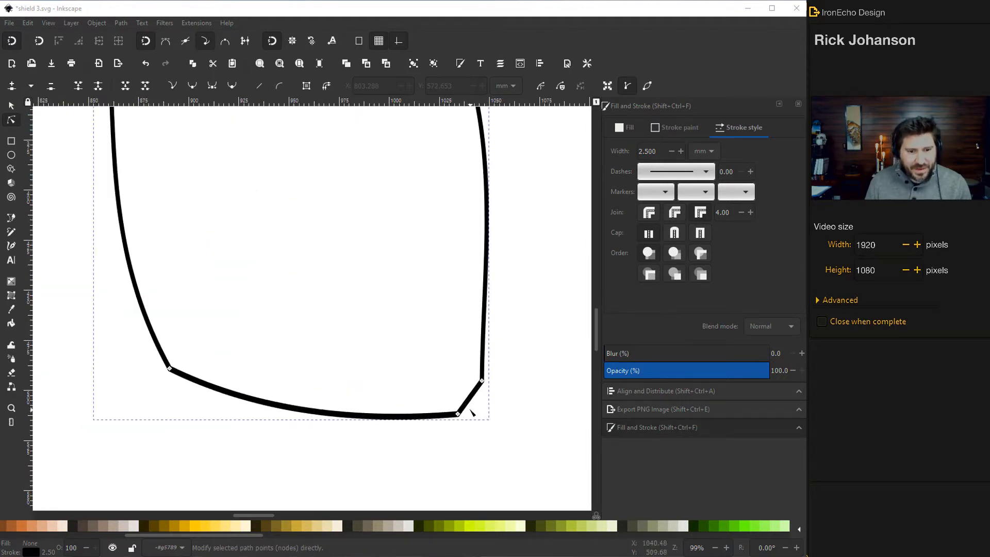
mouse_move(473, 409)
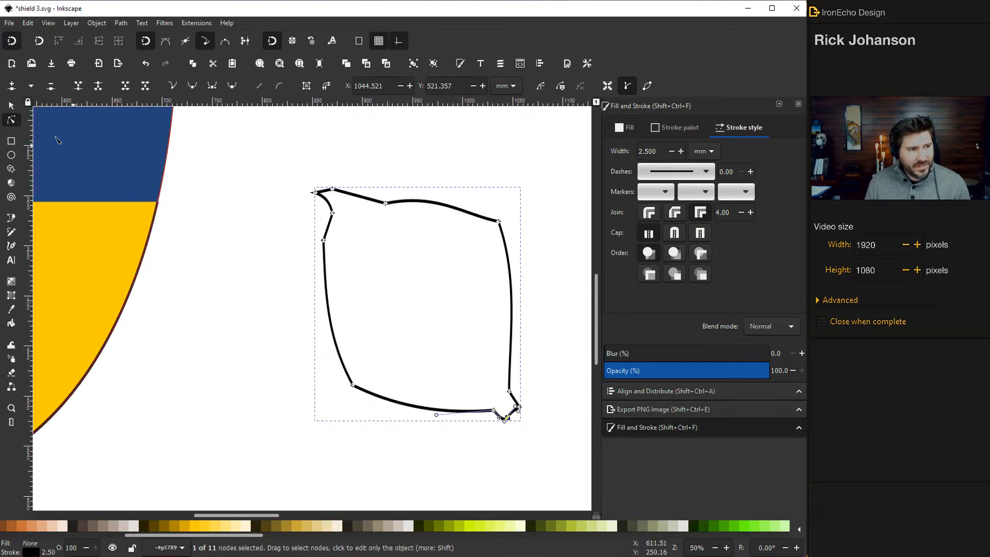
click(10, 105)
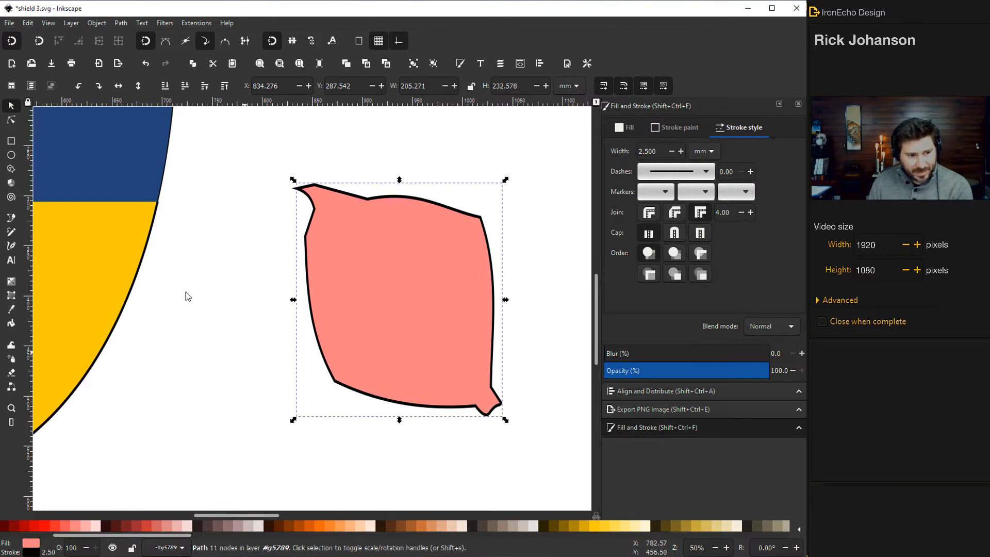
mouse_move(493, 365)
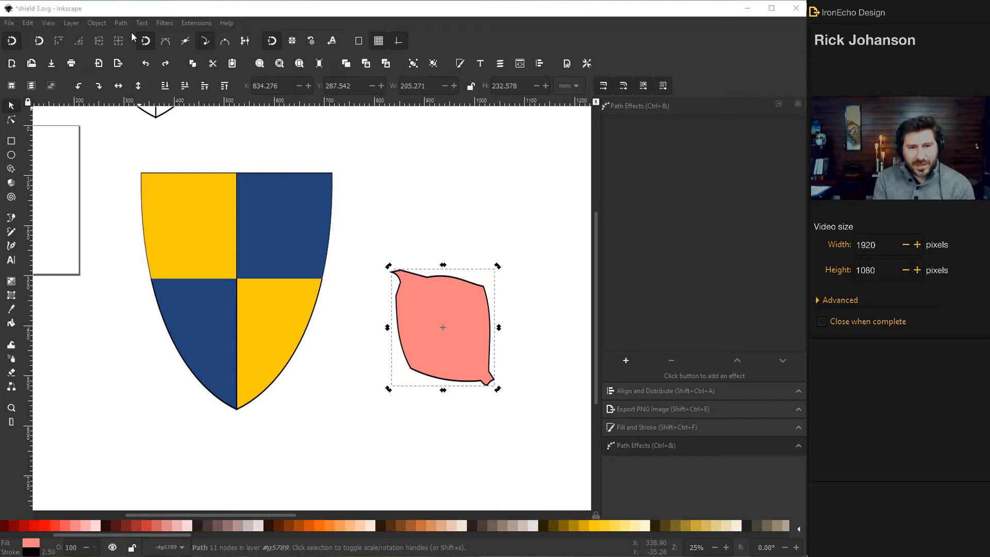
mouse_move(332, 176)
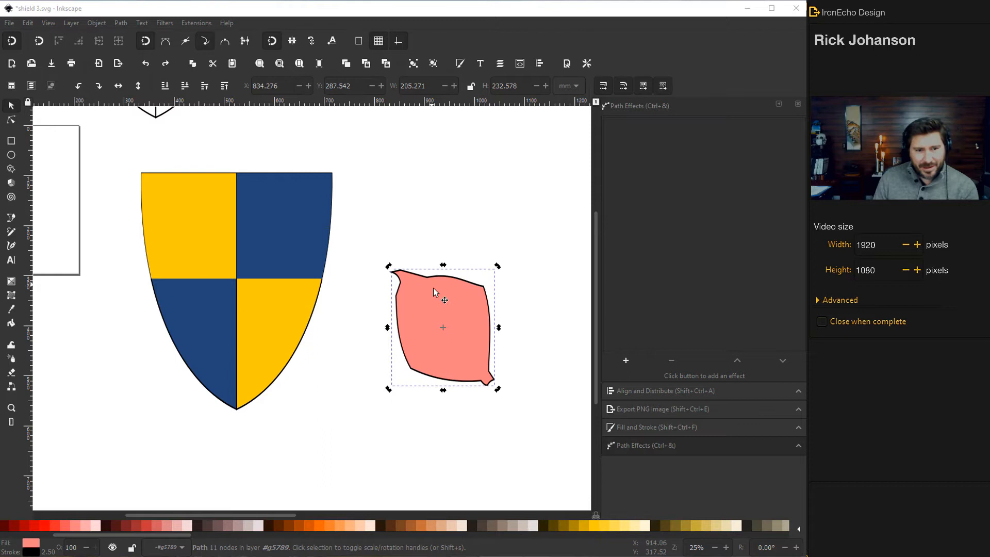
mouse_move(549, 299)
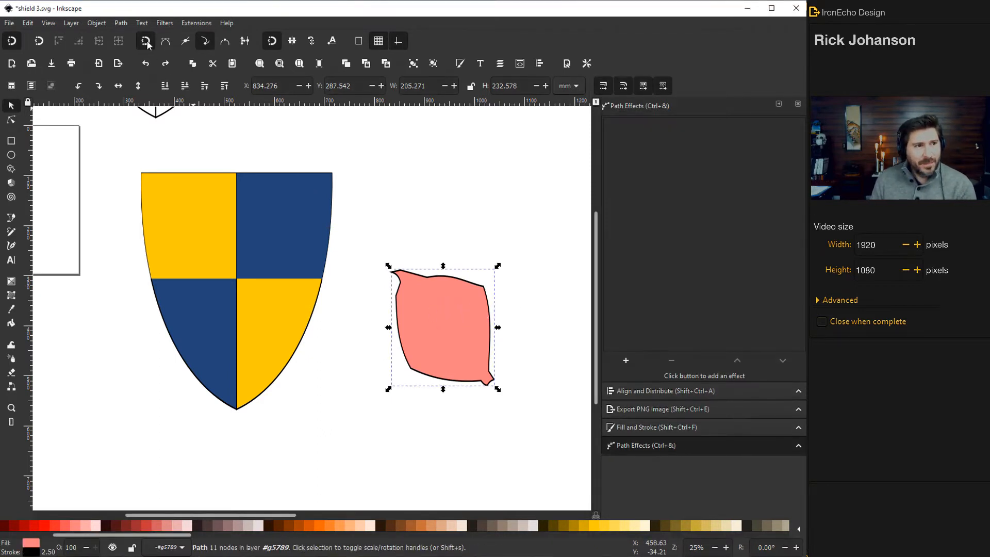
- Convert the salmon banner shape to a plain path and reselect it
click(120, 23)
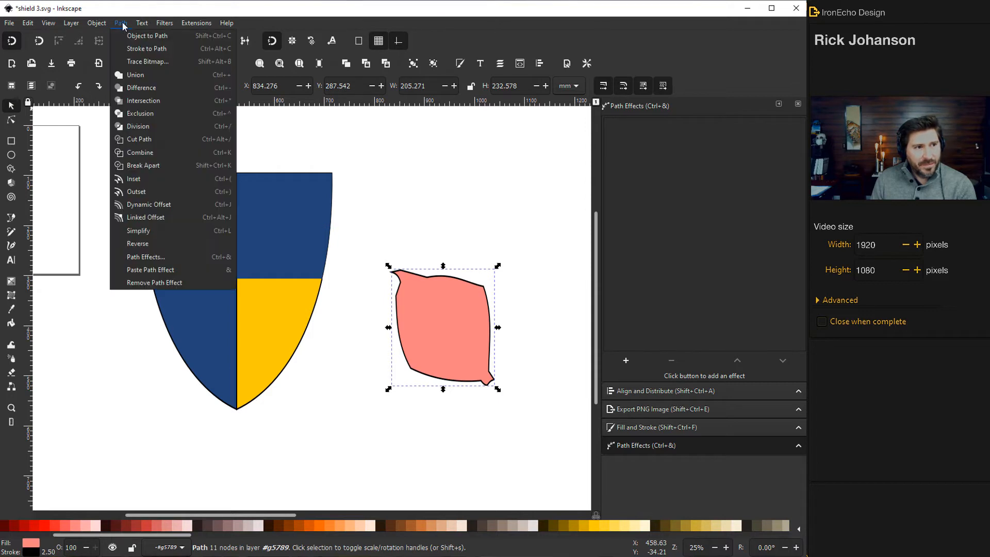
click(147, 36)
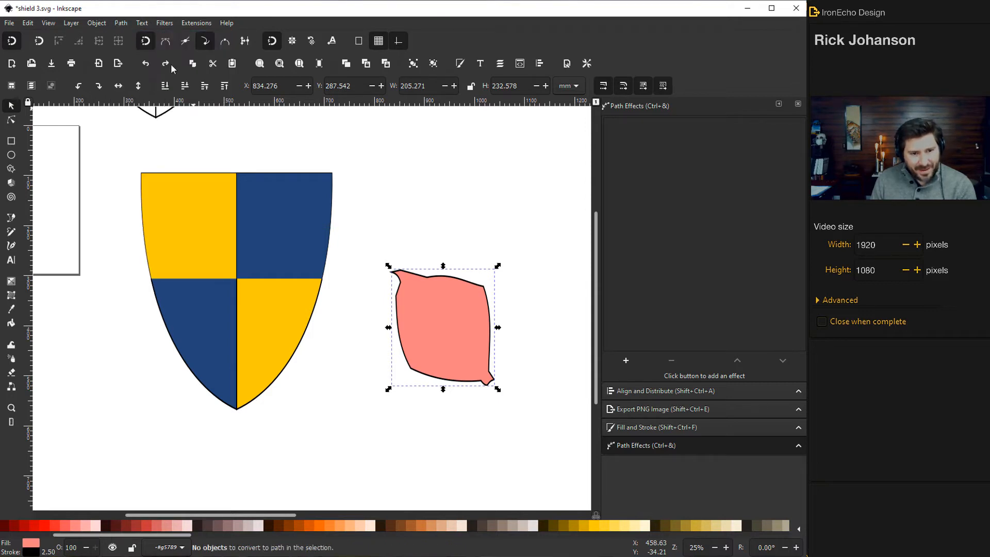
mouse_move(345, 256)
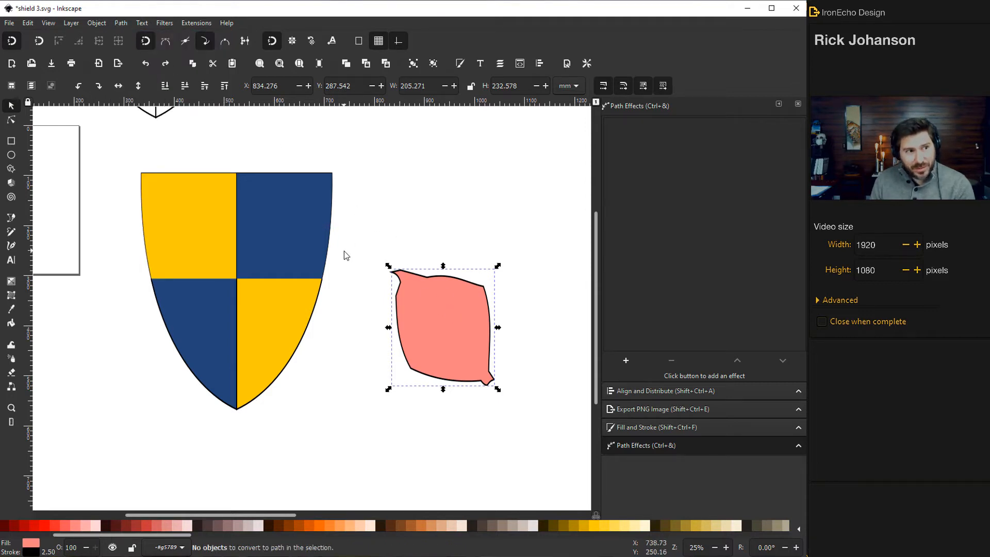
click(120, 22)
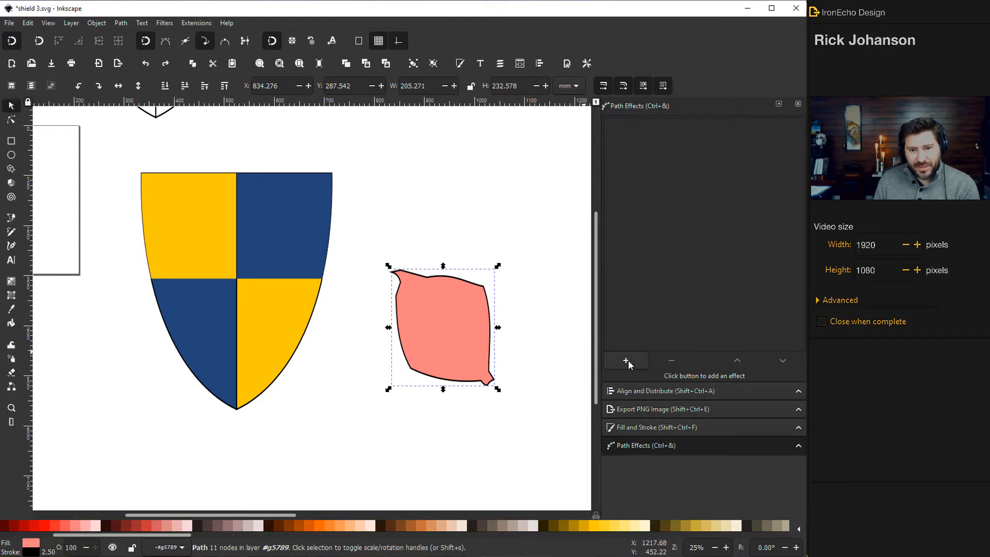
- Apply a Rotate copies path effect with 6 copies to the salmon shape
click(626, 360)
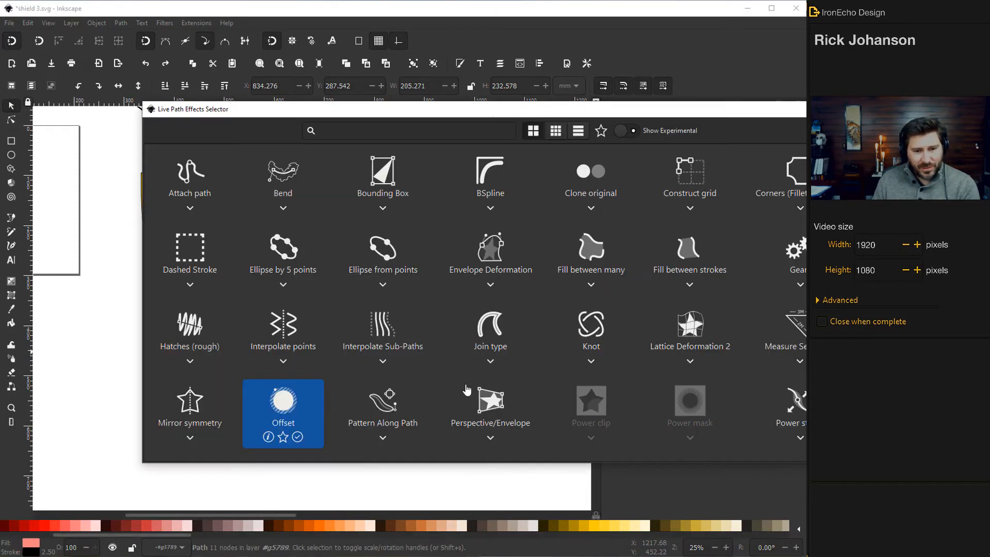
scroll(down, 3)
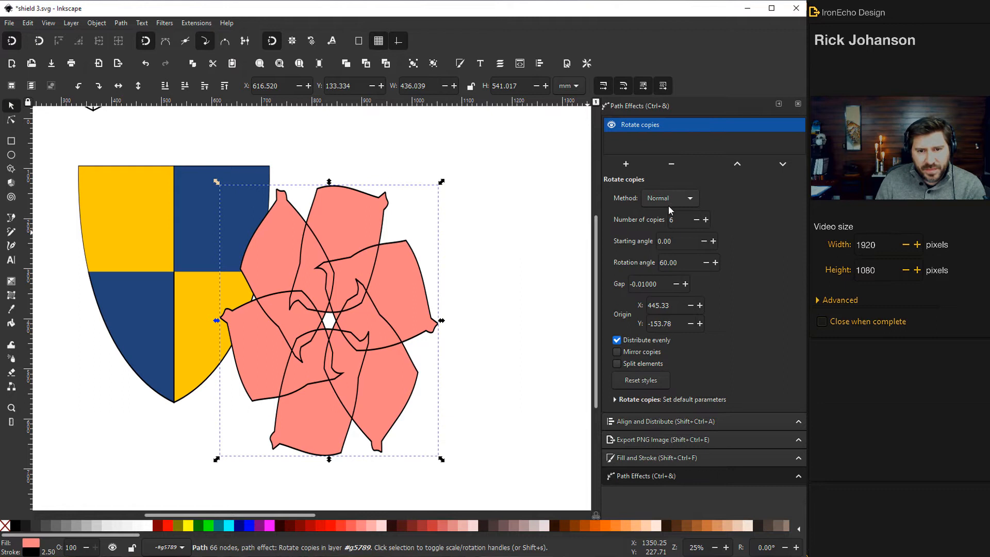
triple_click(682, 220)
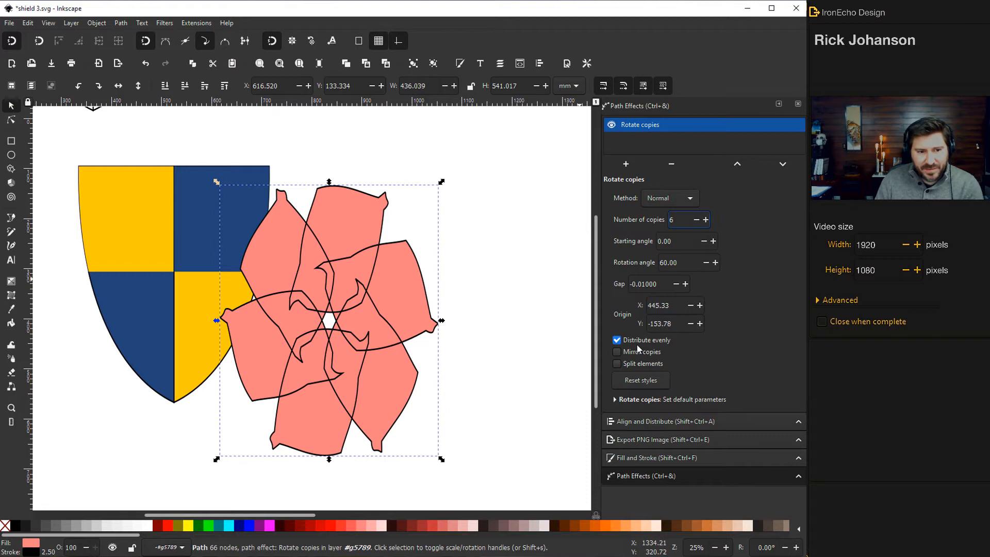
mouse_move(643, 352)
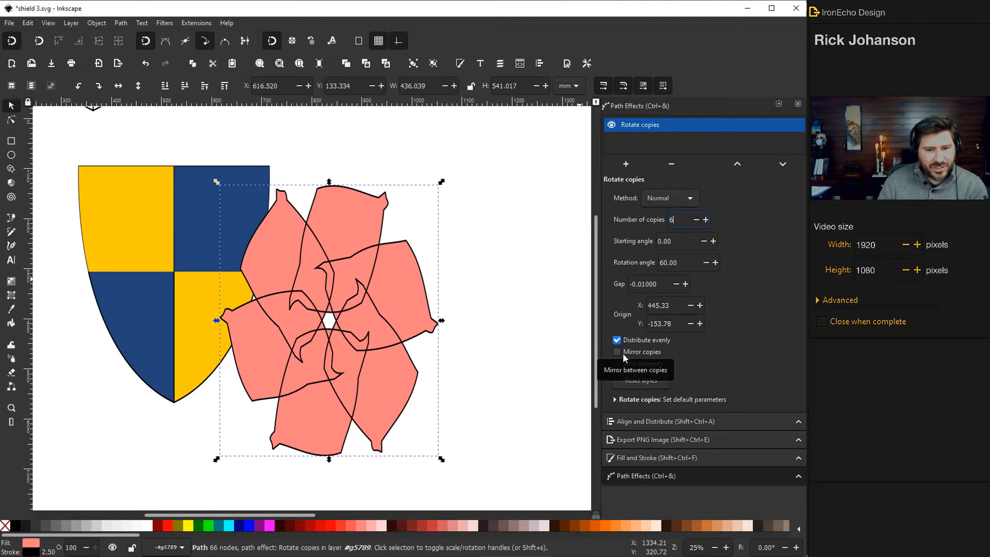
mouse_move(622, 371)
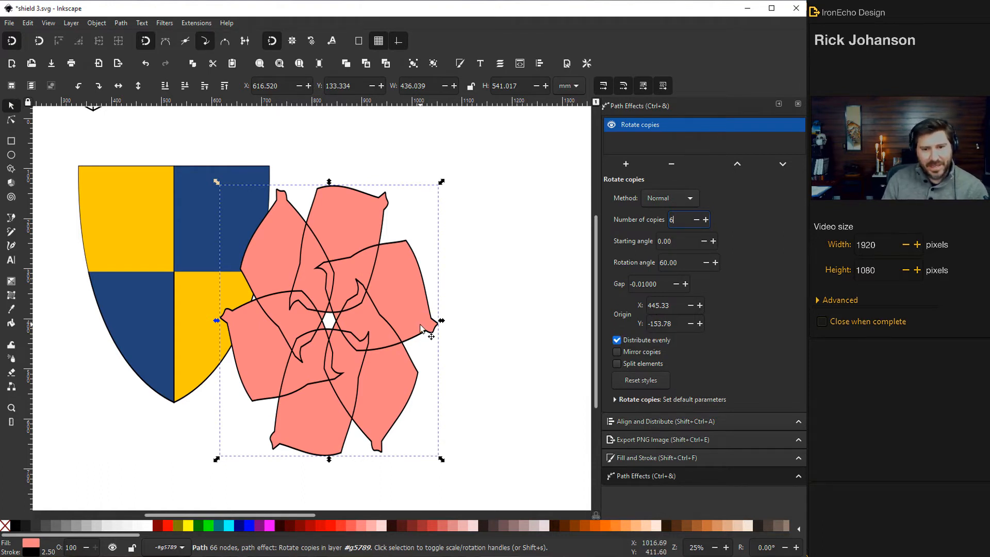
mouse_move(107, 196)
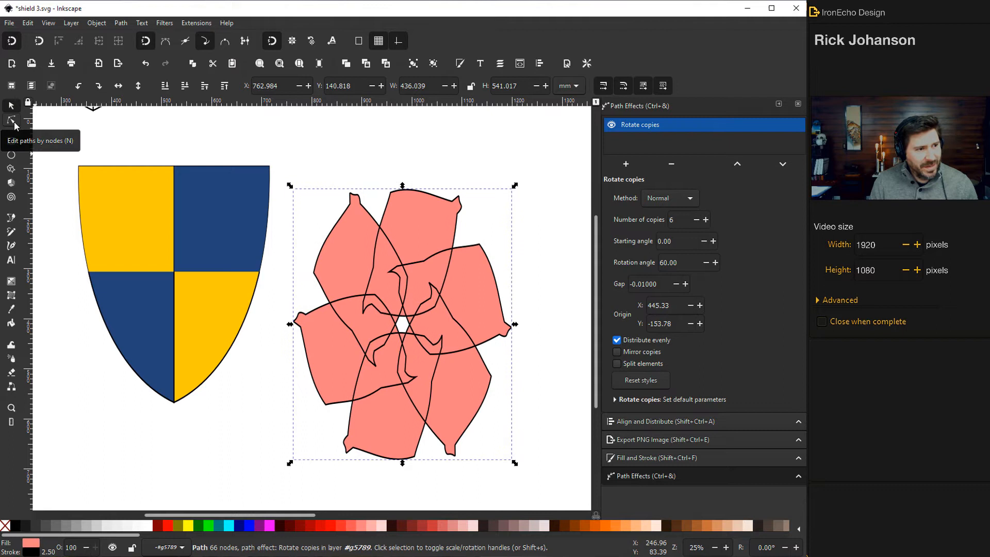
- Drag the petal nodes and rotation origin so six petals open around a hollow centre
click(11, 121)
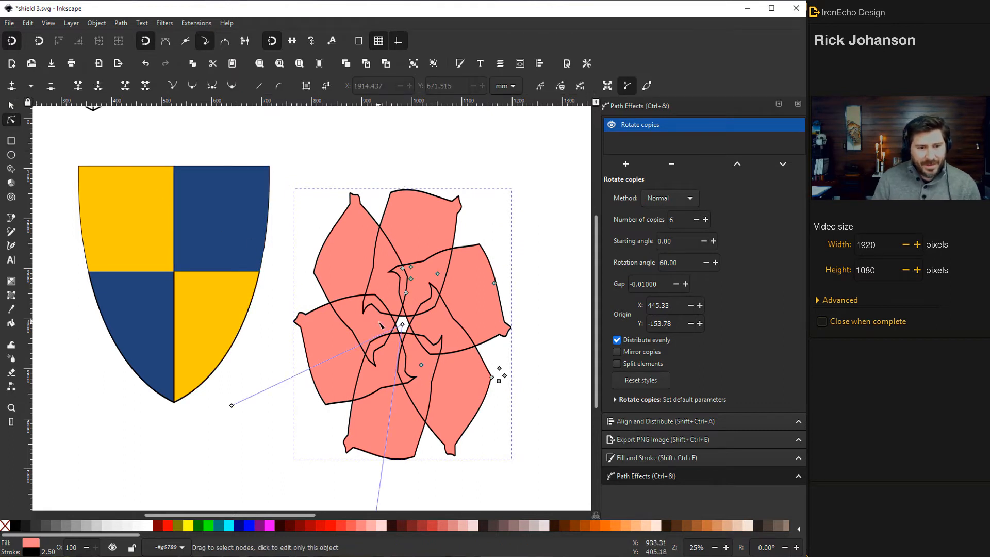
mouse_move(549, 369)
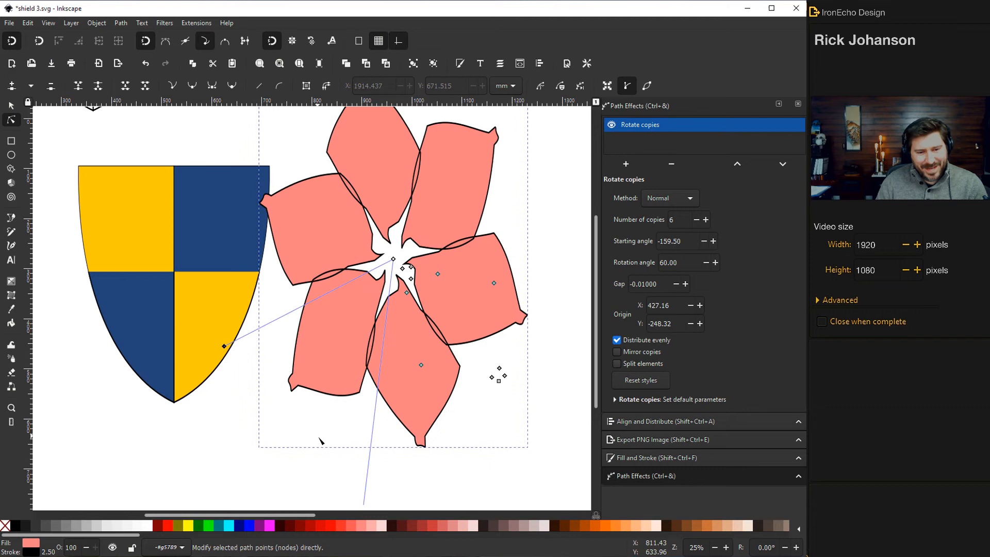
mouse_move(467, 283)
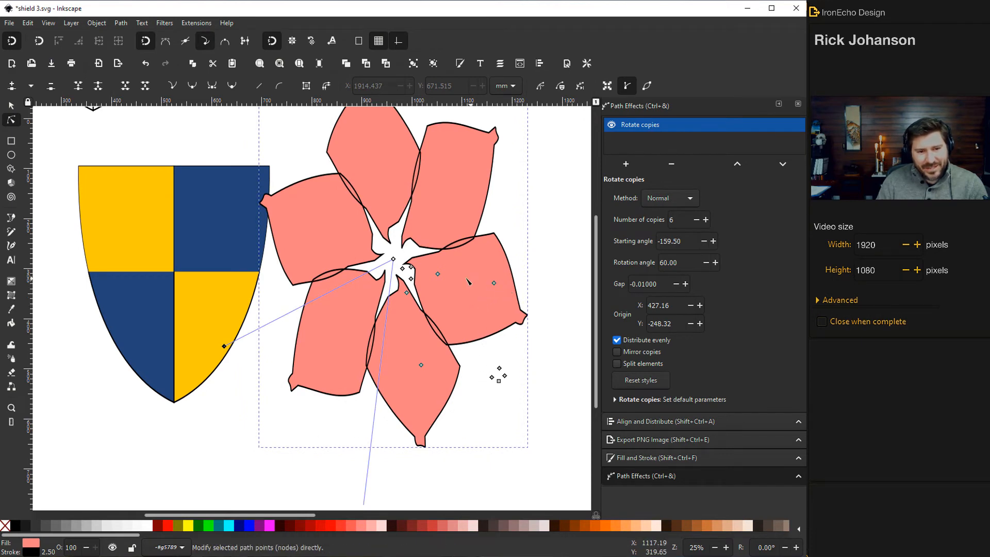
mouse_move(499, 327)
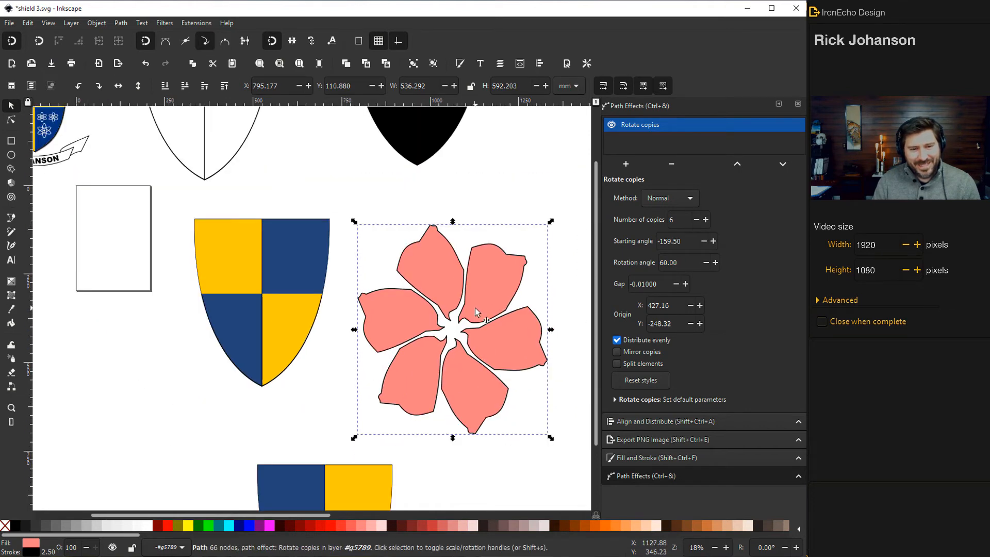
- Draw a small circle at the flower's centre, then deselect it
scroll(down, 3)
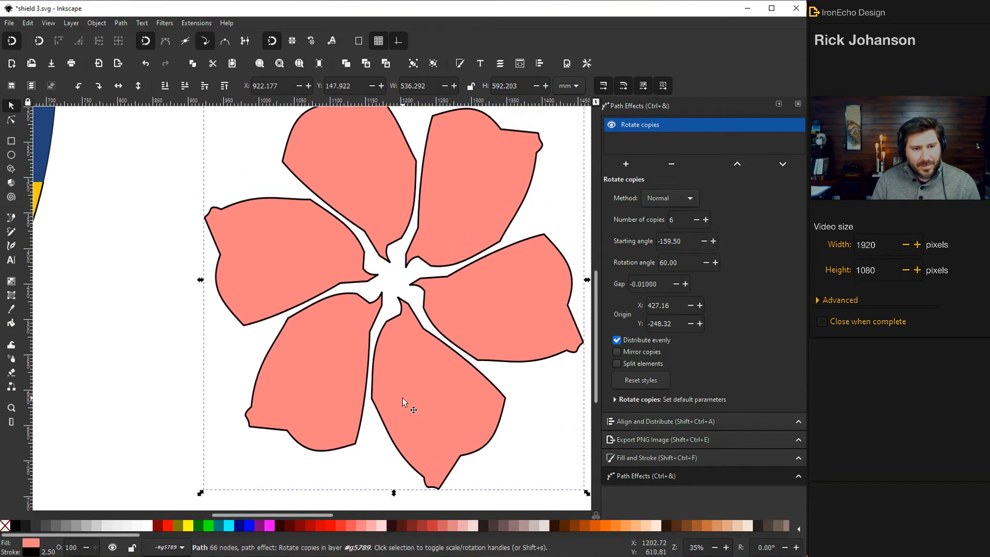
click(11, 154)
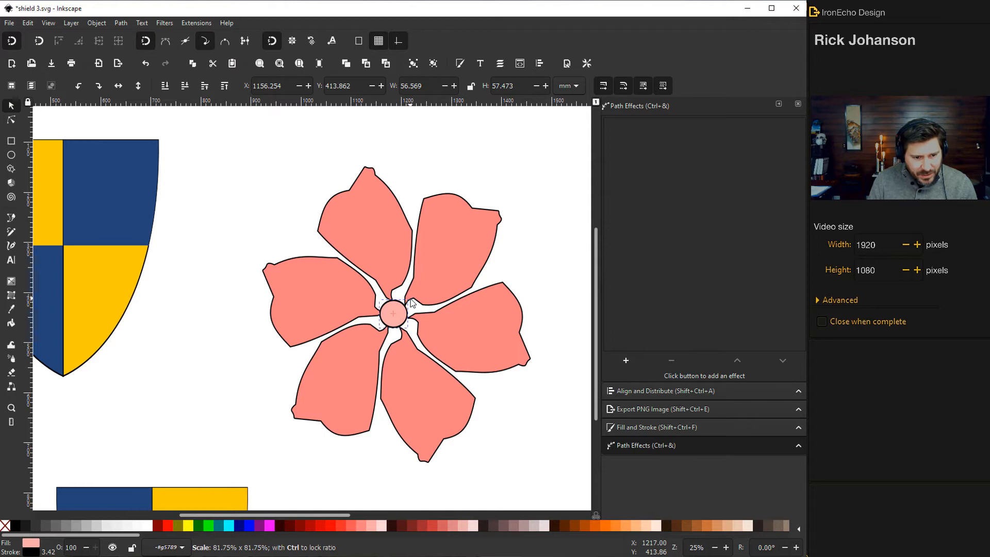
click(393, 314)
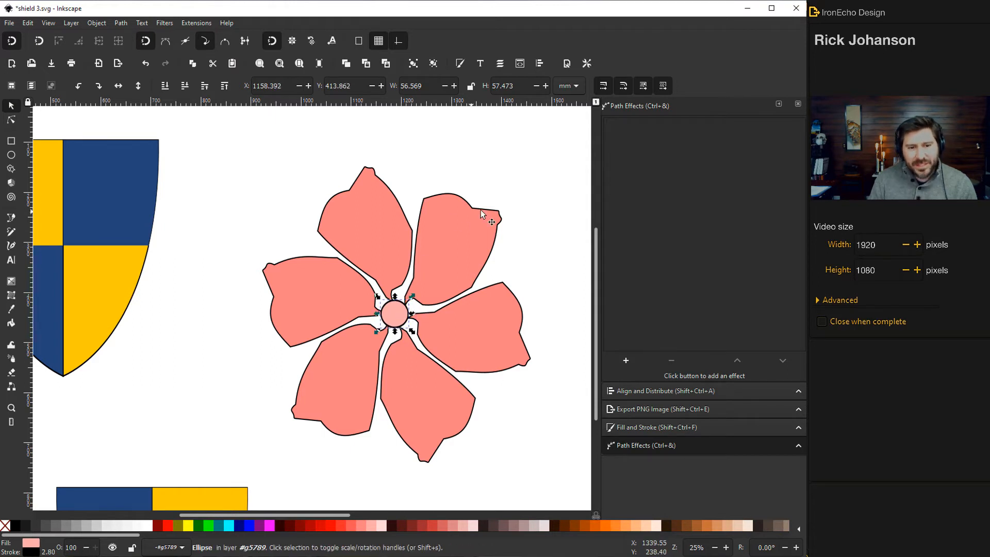
mouse_move(445, 290)
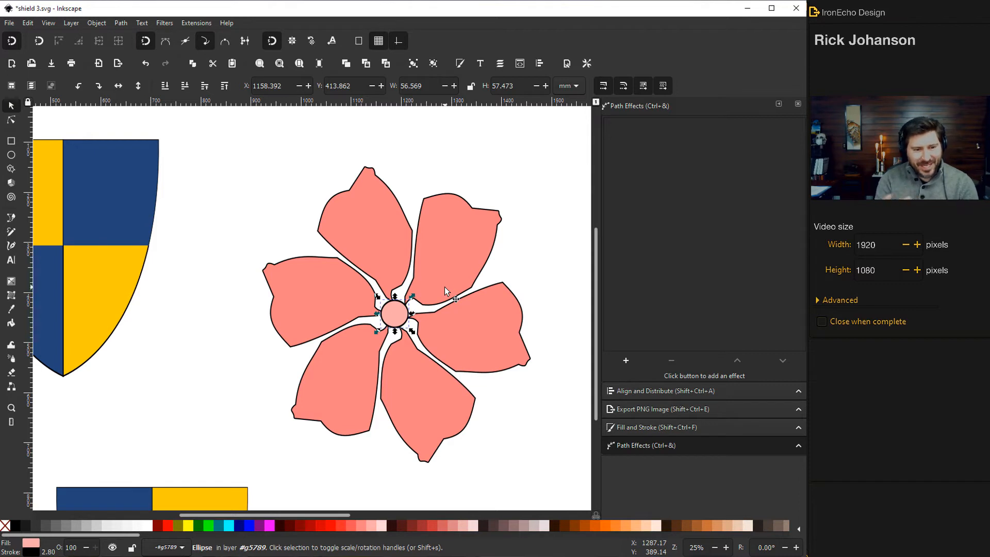
mouse_move(318, 246)
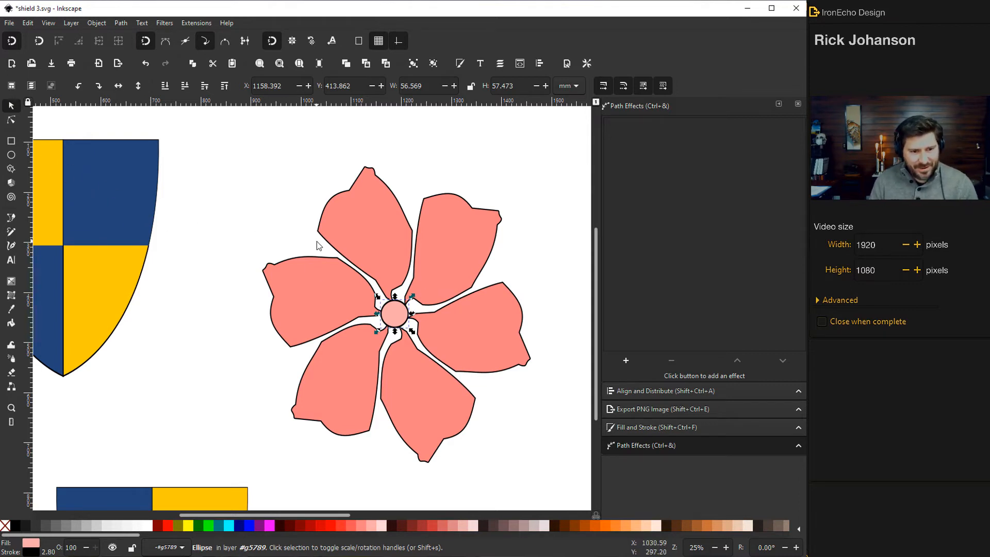
click(221, 151)
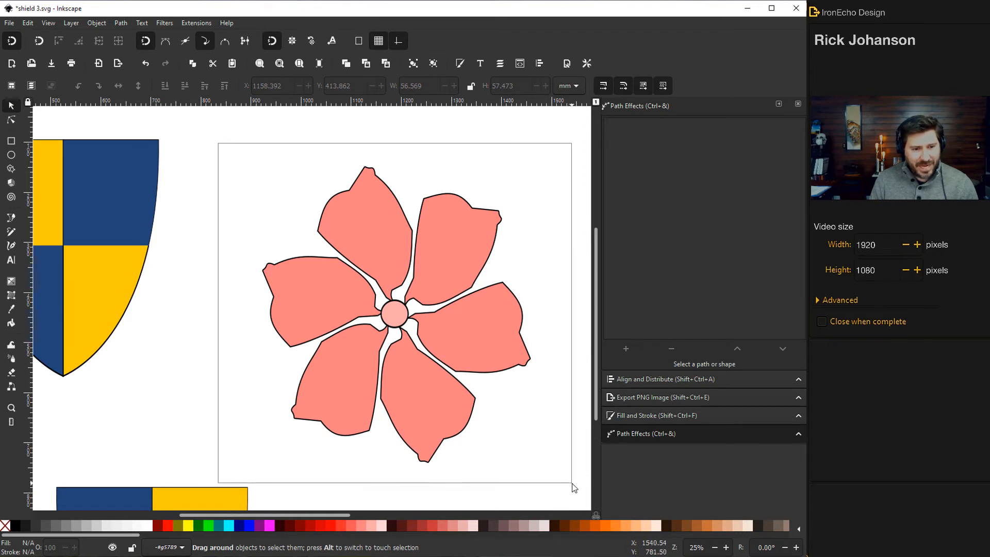
- Select the flower with its centre and scale it onto the top-left blue quarter
click(396, 314)
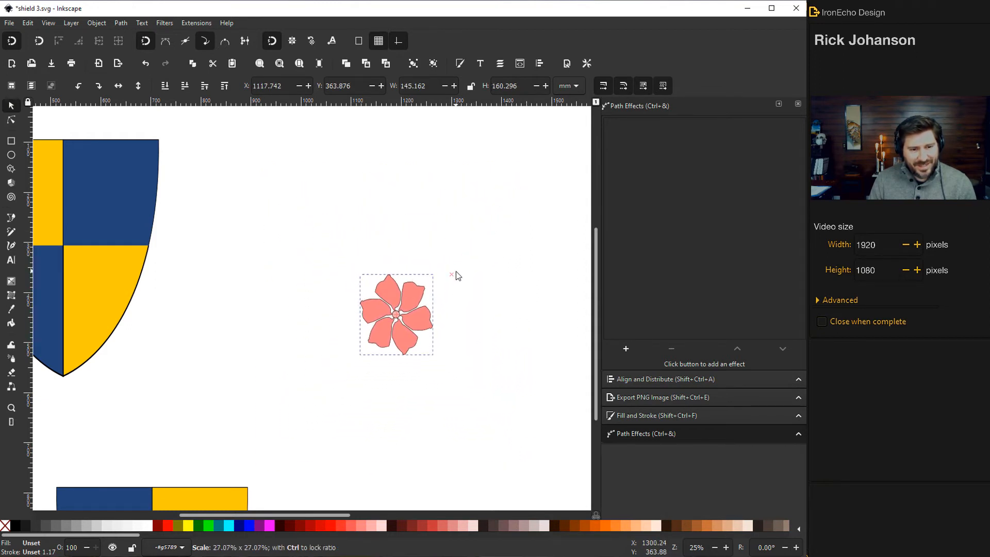
scroll(down, 3)
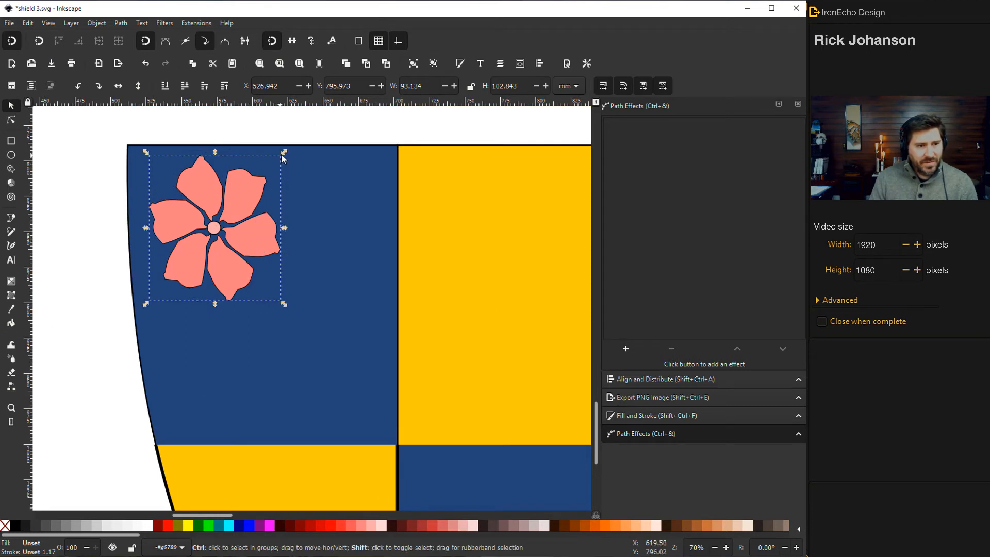
- Shrink and group the flower, colour it white, and place five copies across the quarter
drag(283, 154, 265, 175)
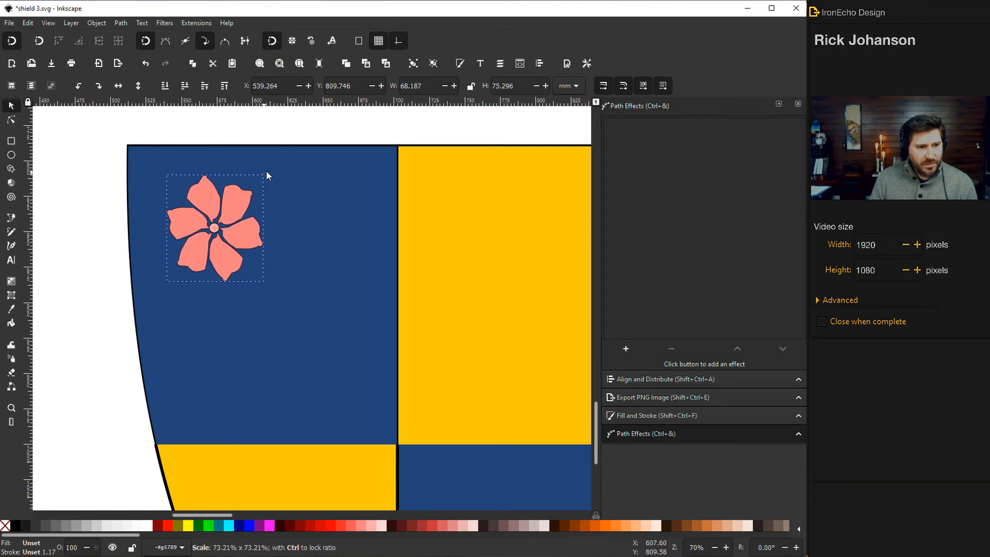
click(214, 227)
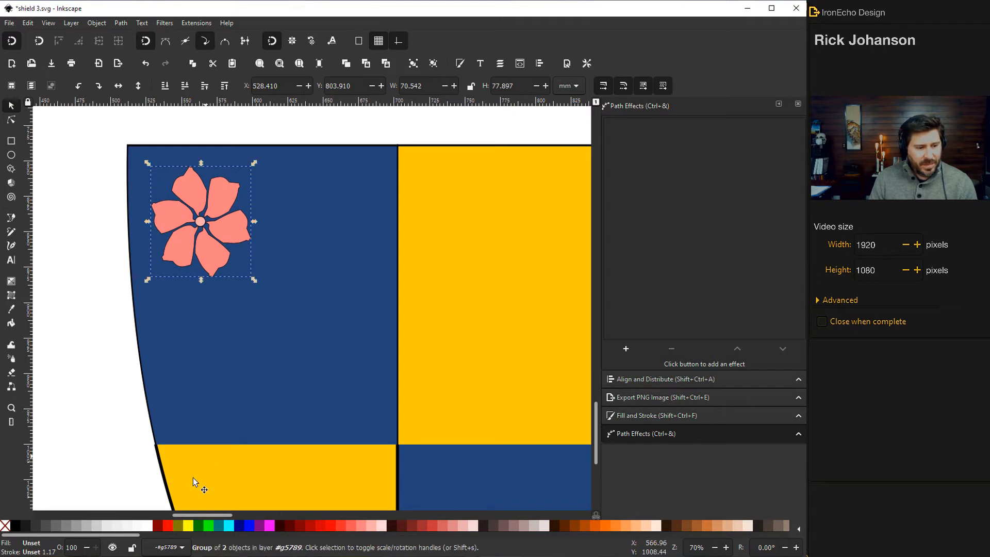
click(30, 525)
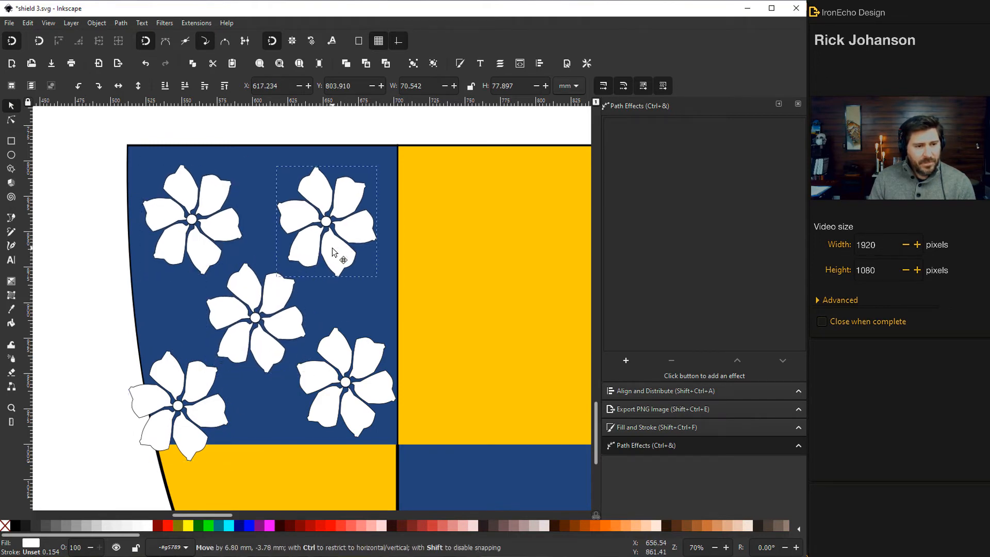
click(327, 219)
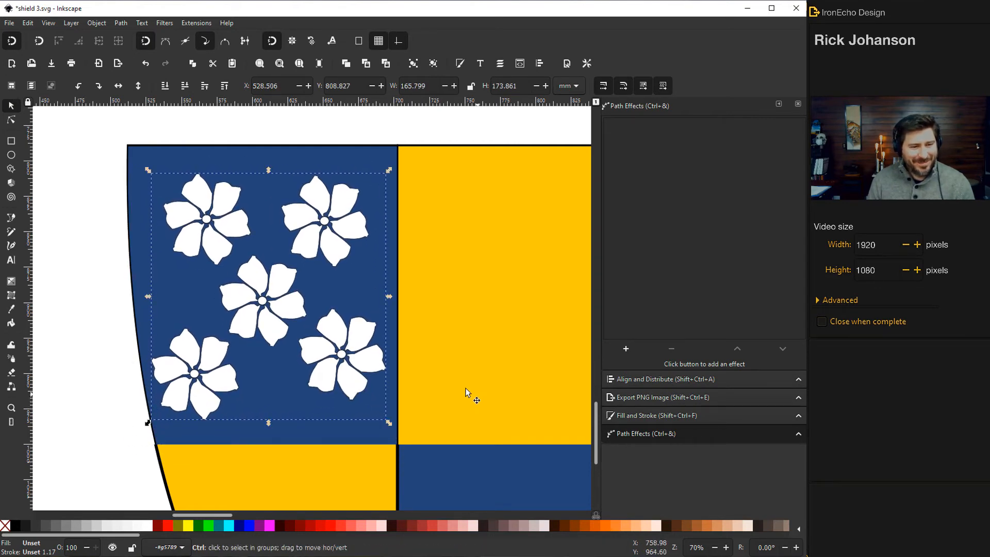
scroll(down, 3)
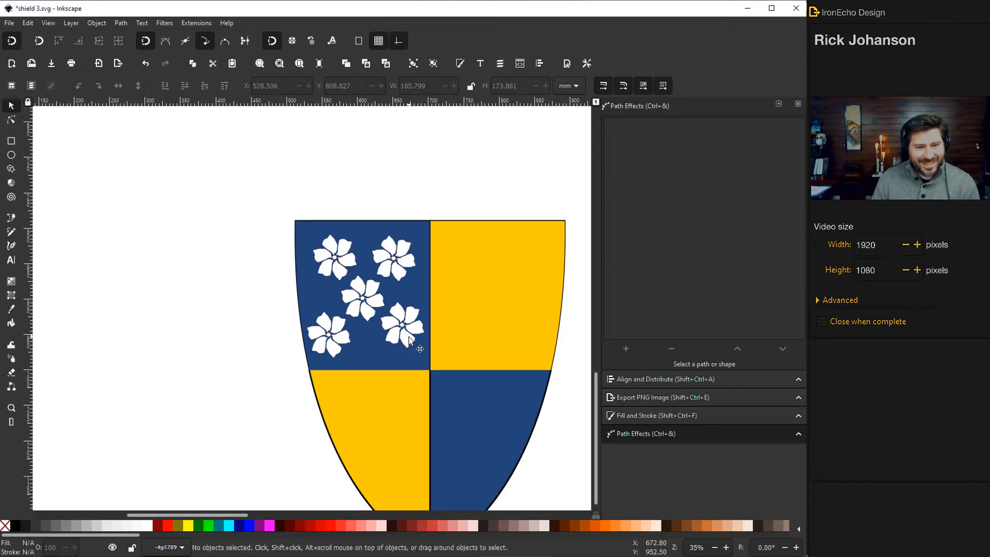
mouse_move(376, 300)
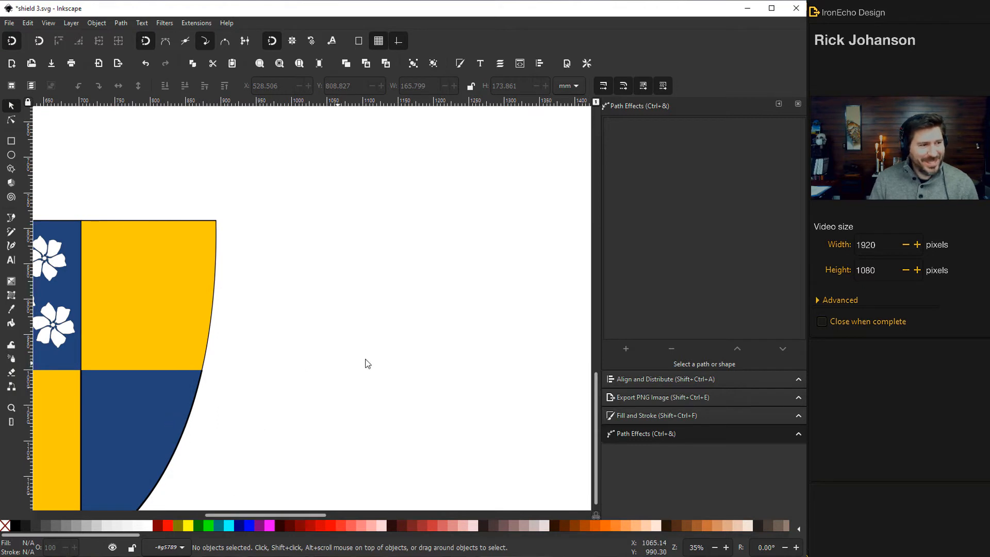
mouse_move(139, 368)
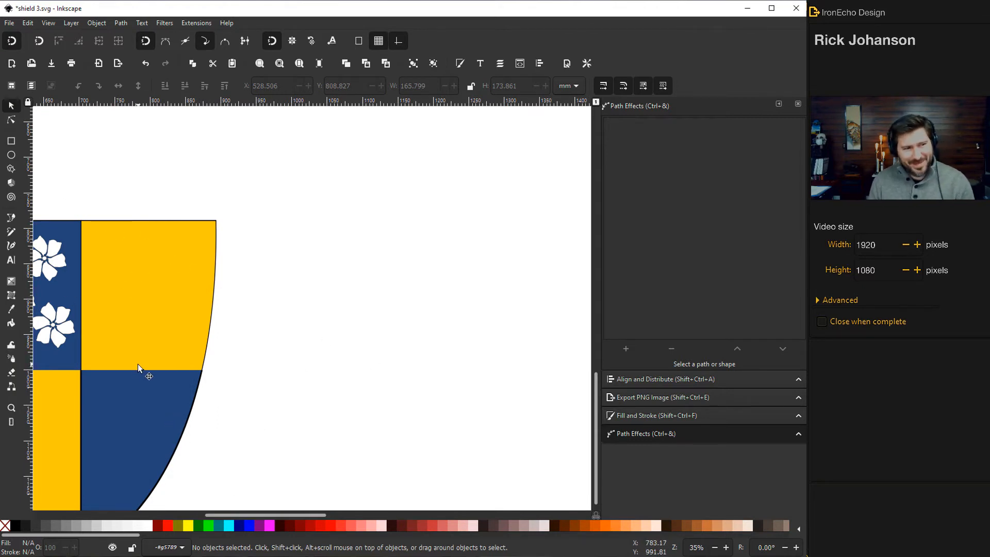
- Draw a black tilted oval note head with a thin vertical stem beside the shield
click(11, 154)
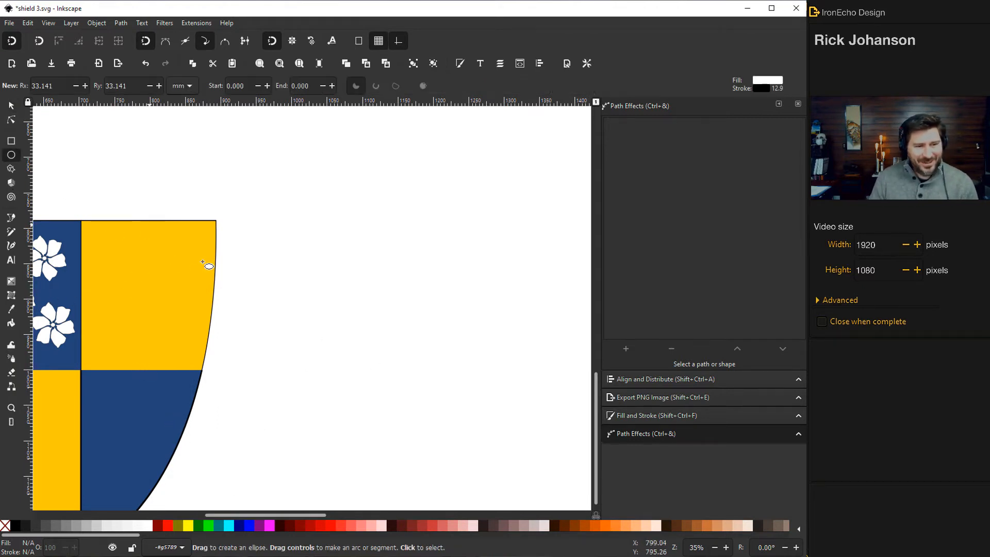
mouse_move(350, 365)
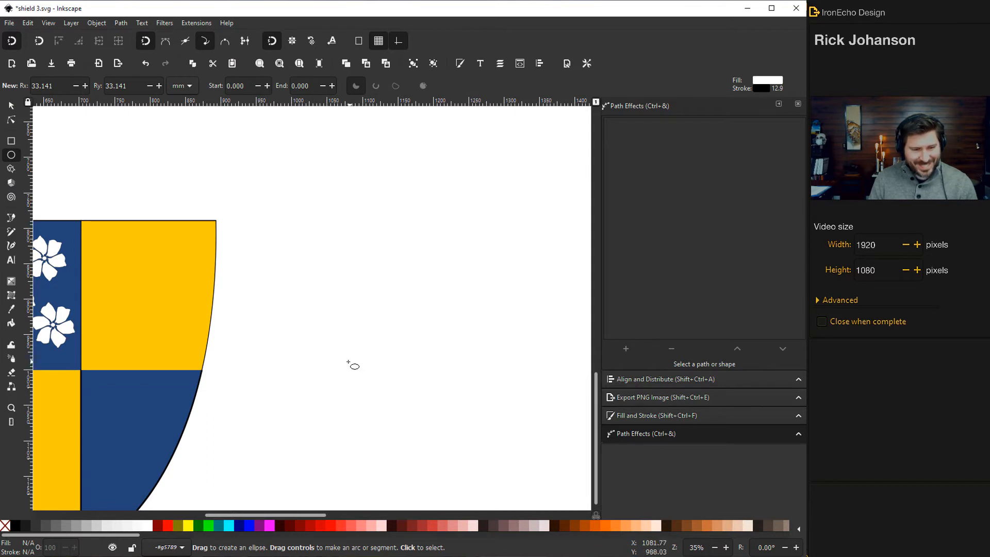
mouse_move(289, 306)
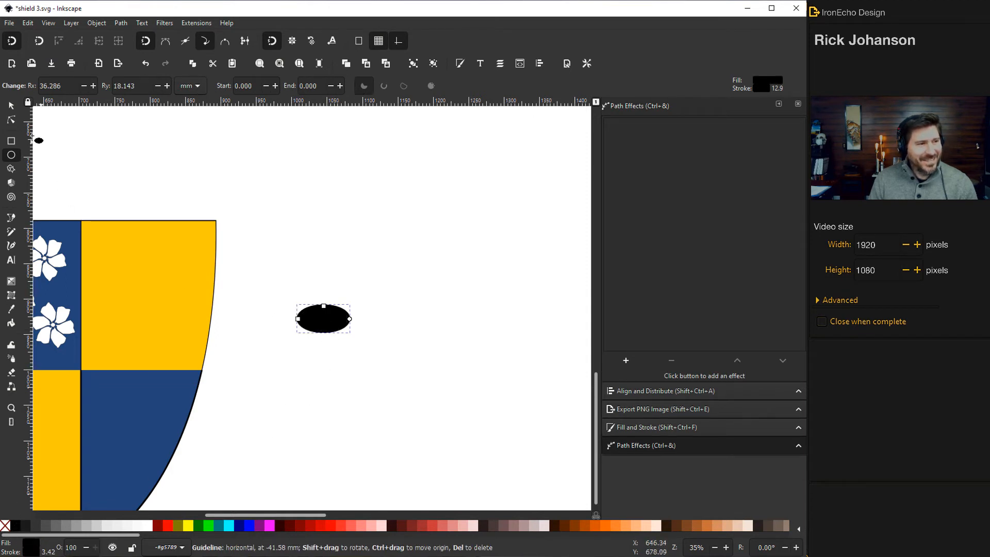
click(324, 319)
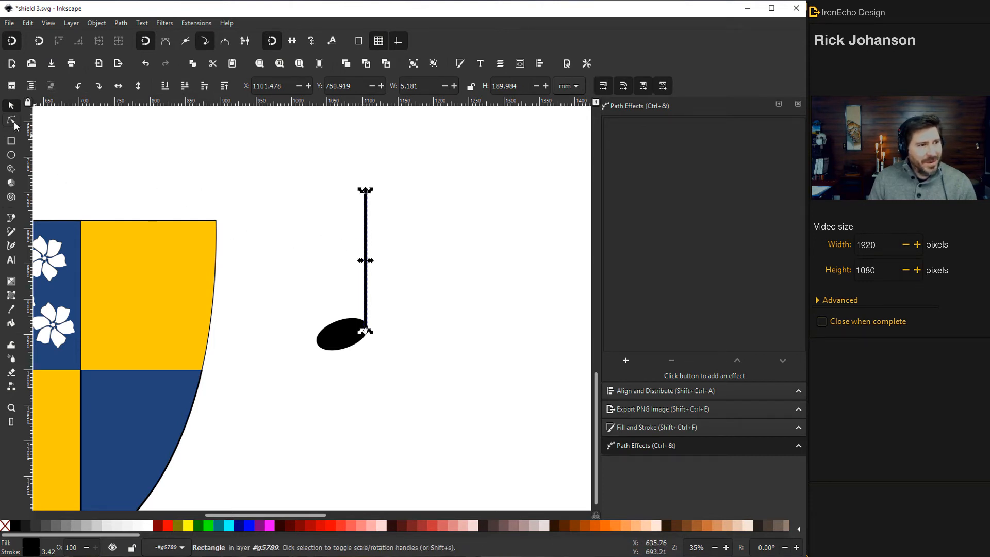
click(11, 120)
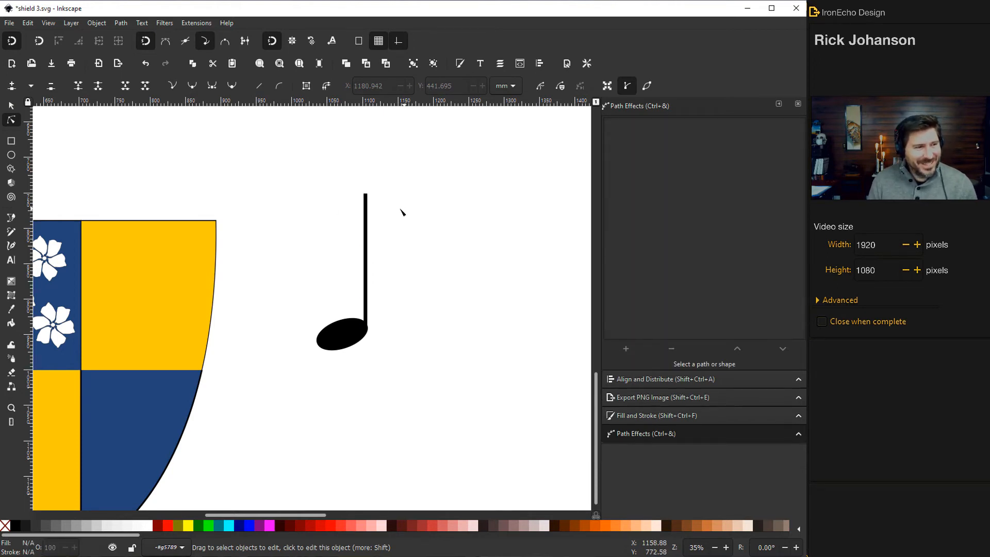
mouse_move(11, 218)
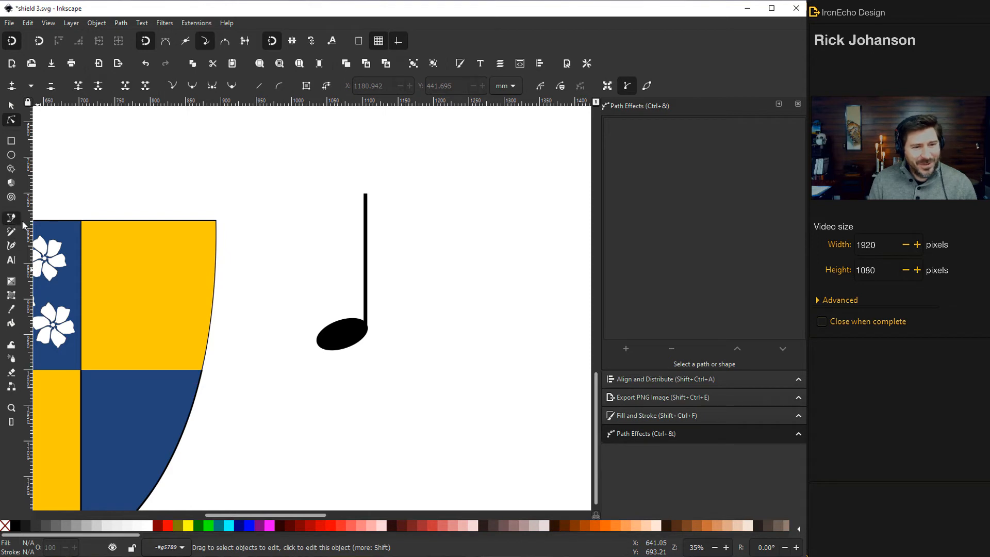
- Draw the flag outline at the top of the stem and set its fill and stroke
click(11, 217)
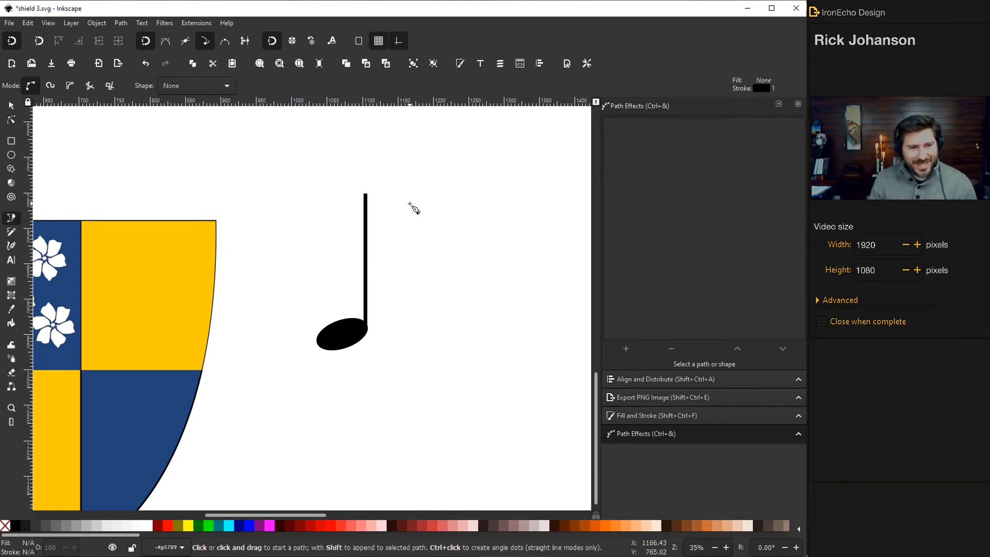
click(405, 189)
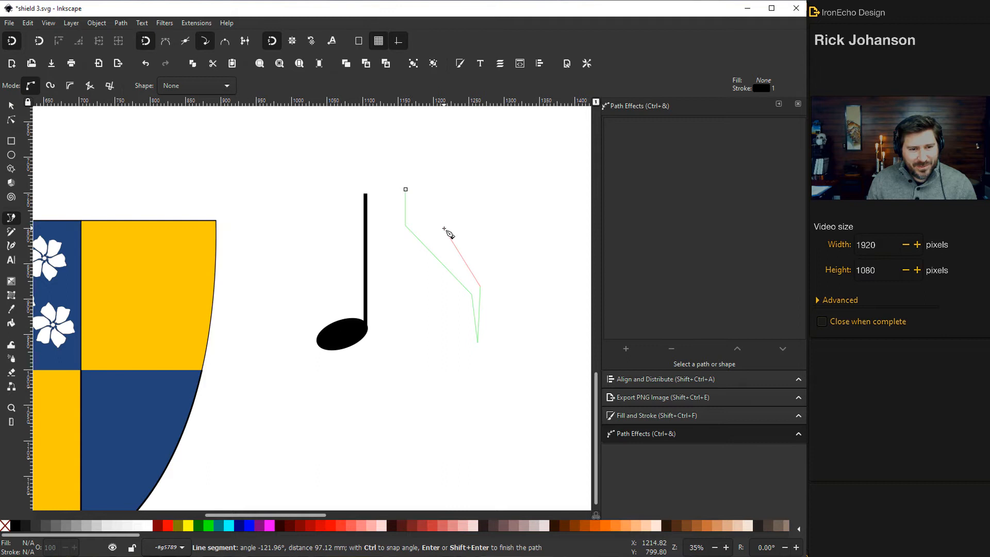
click(406, 189)
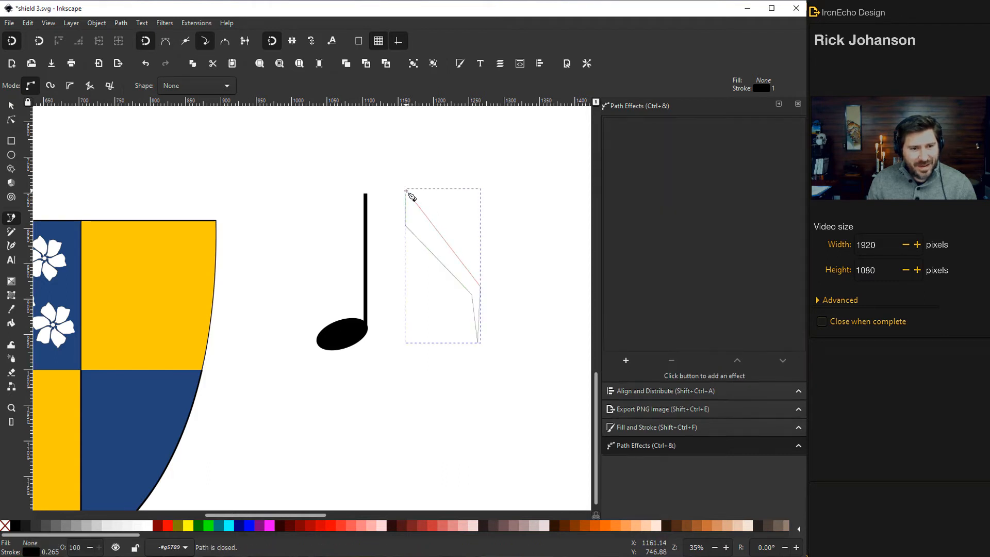
click(657, 428)
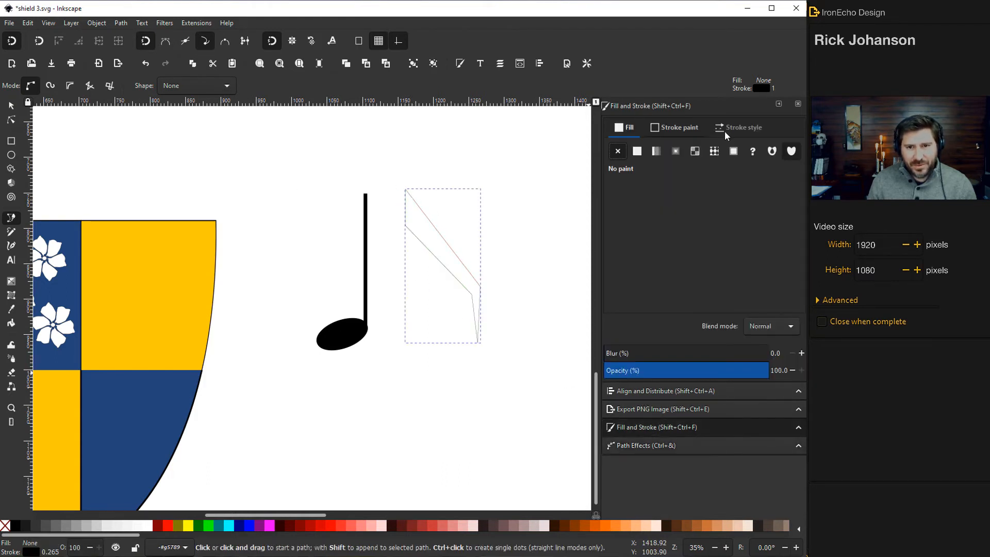
click(744, 127)
text(1.500)
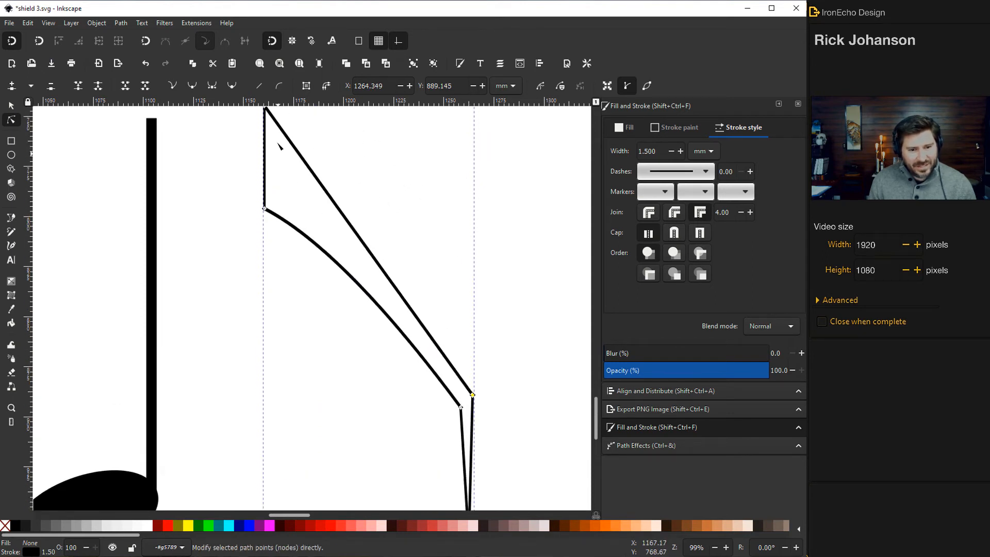
- Curve the flag's inner and outer edges into a tapering sweep
scroll(down, 3)
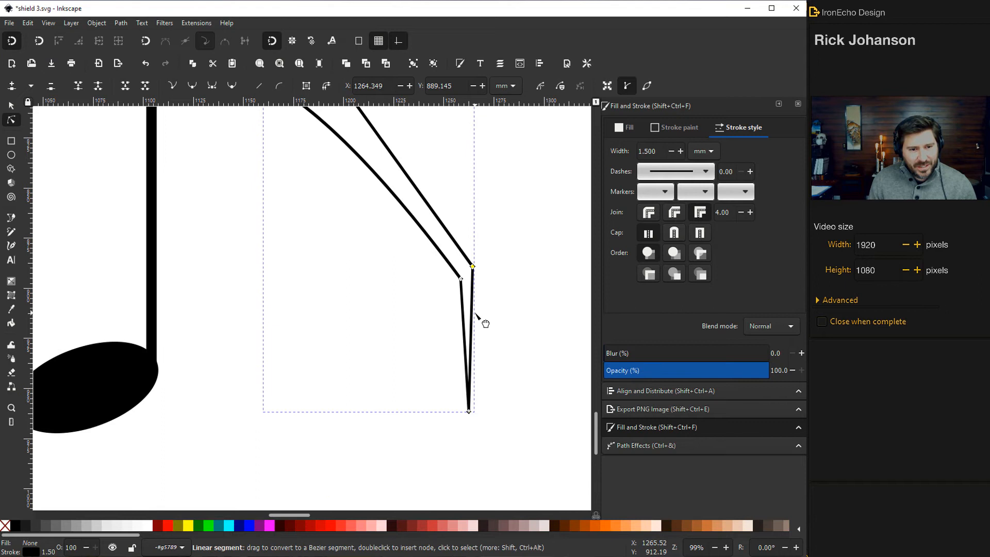
click(472, 266)
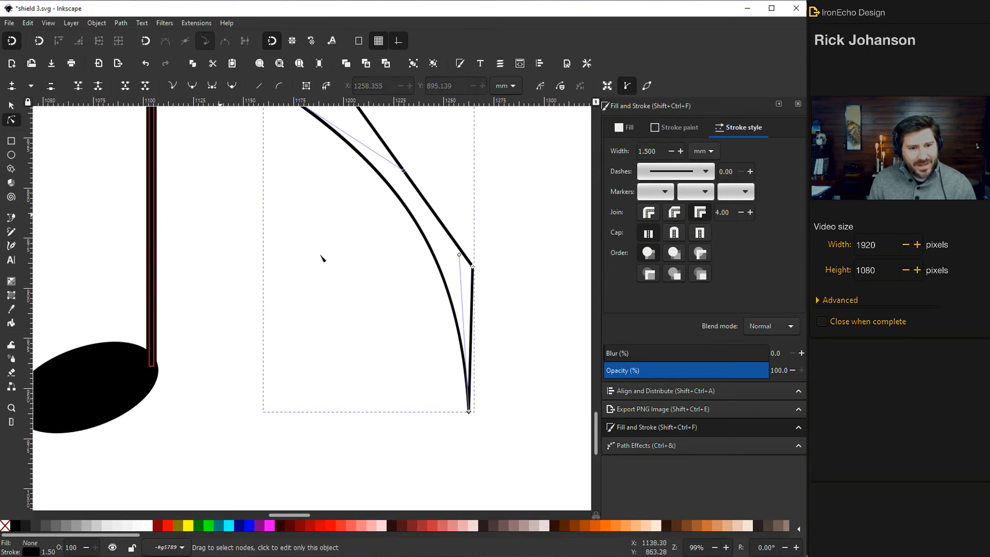
click(473, 266)
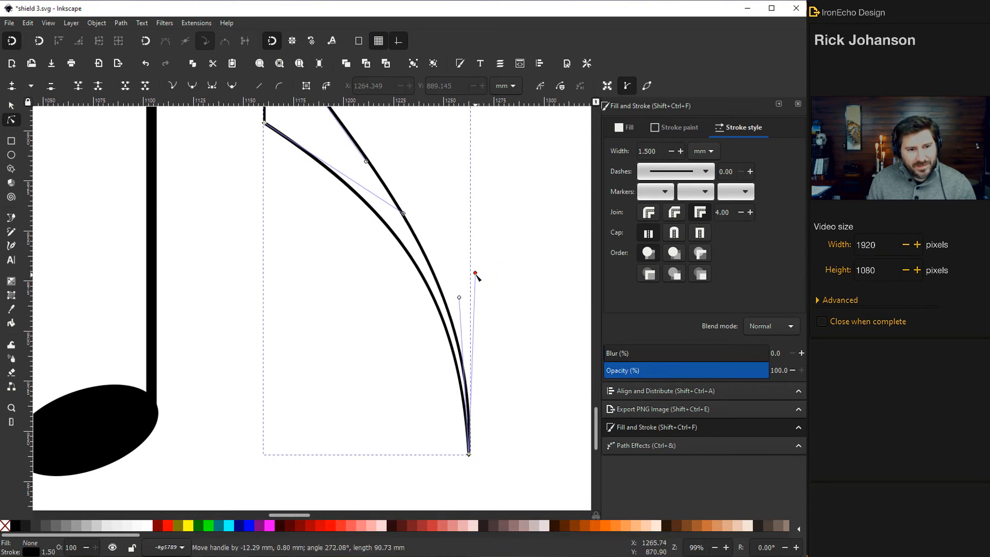
click(10, 105)
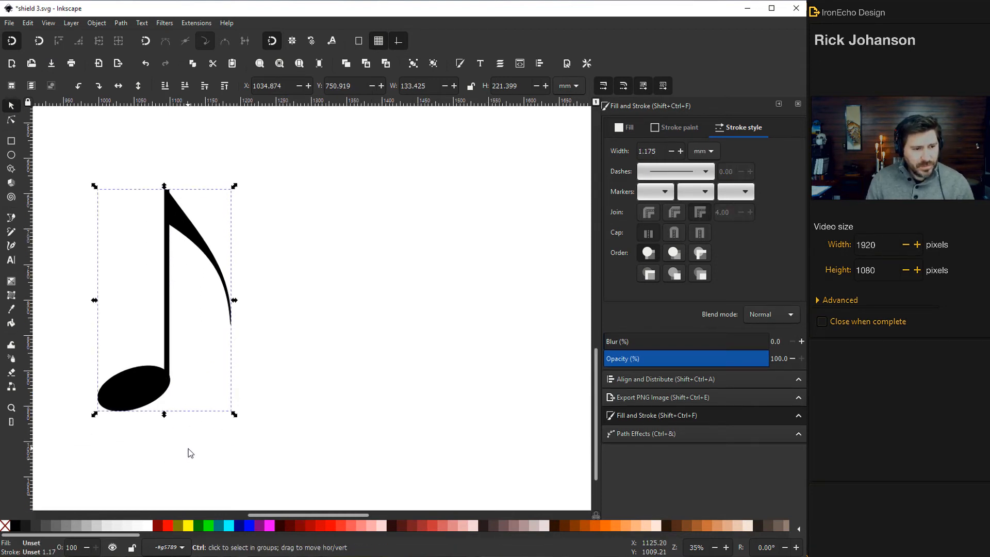
- Arrange three grouped eighth notes in the top-right yellow quarter, then deselect them
scroll(down, 3)
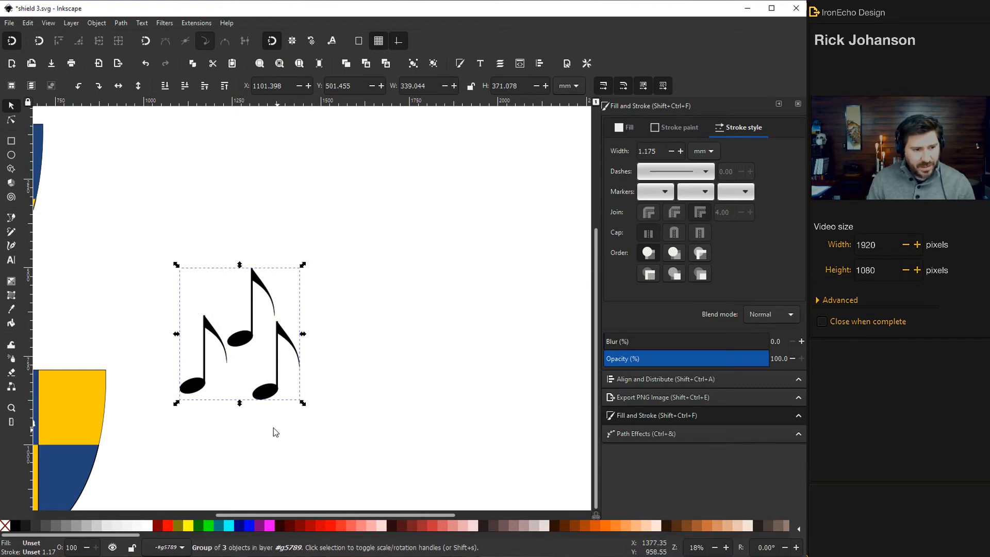
scroll(down, 3)
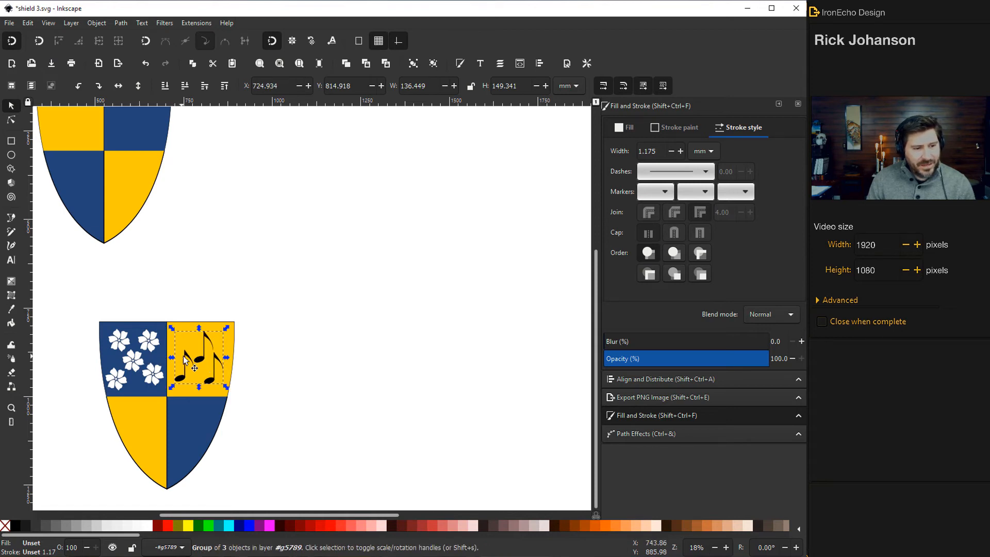
click(281, 369)
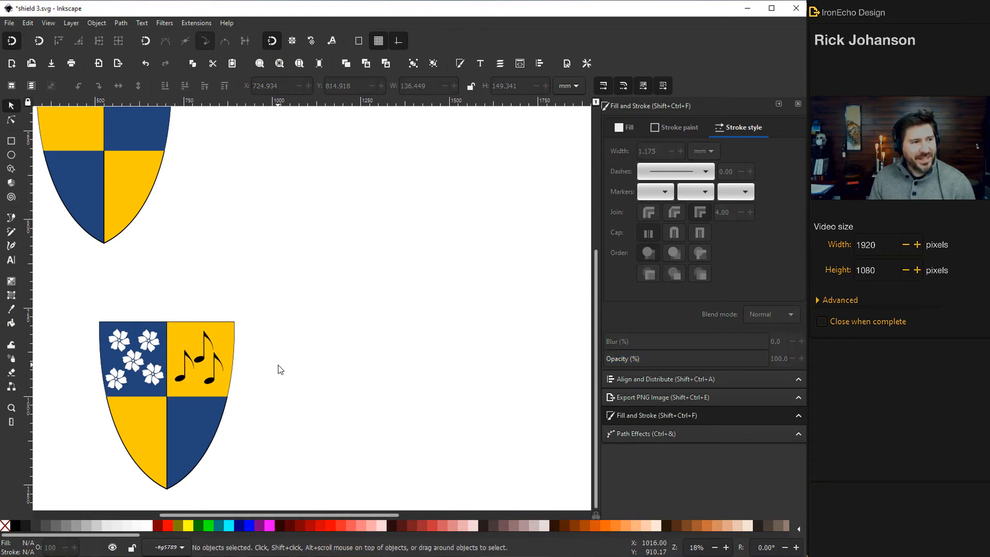
- Draw a tall ellipse beside the shield and check its black outline colour
scroll(down, 3)
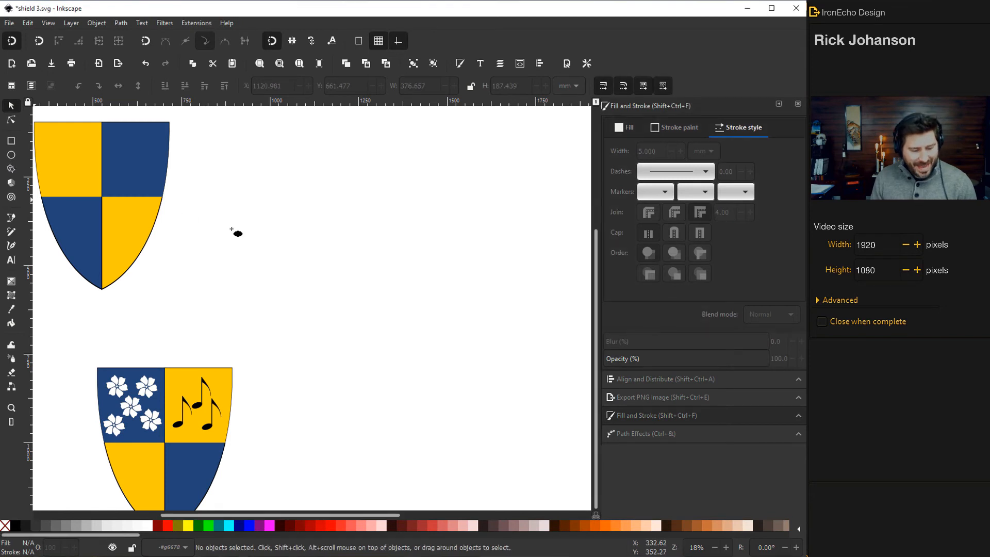
click(11, 155)
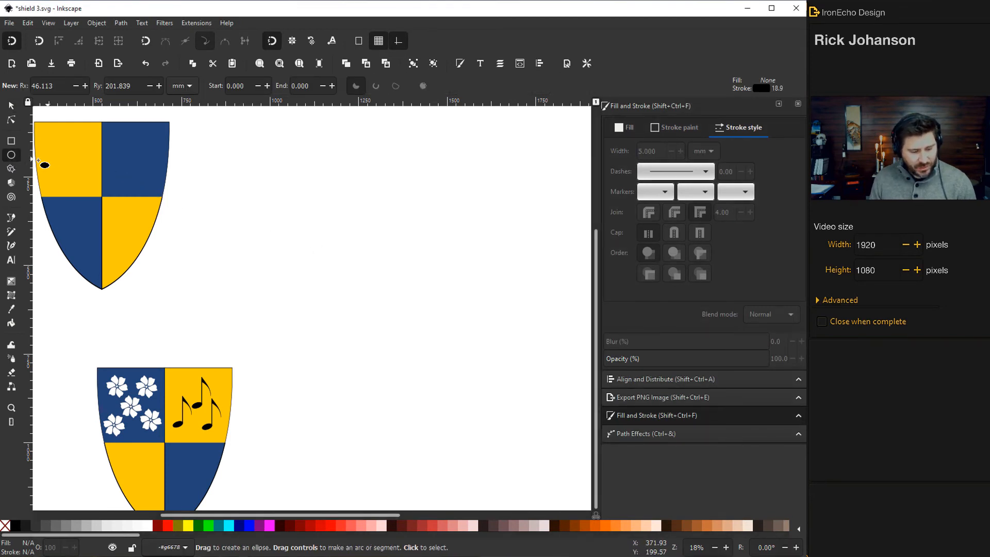
mouse_move(372, 210)
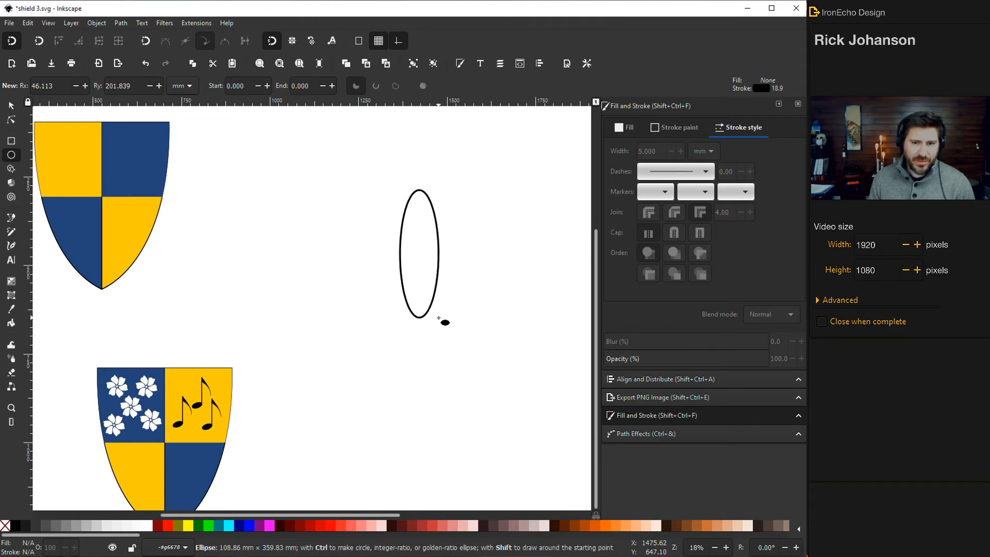
click(679, 127)
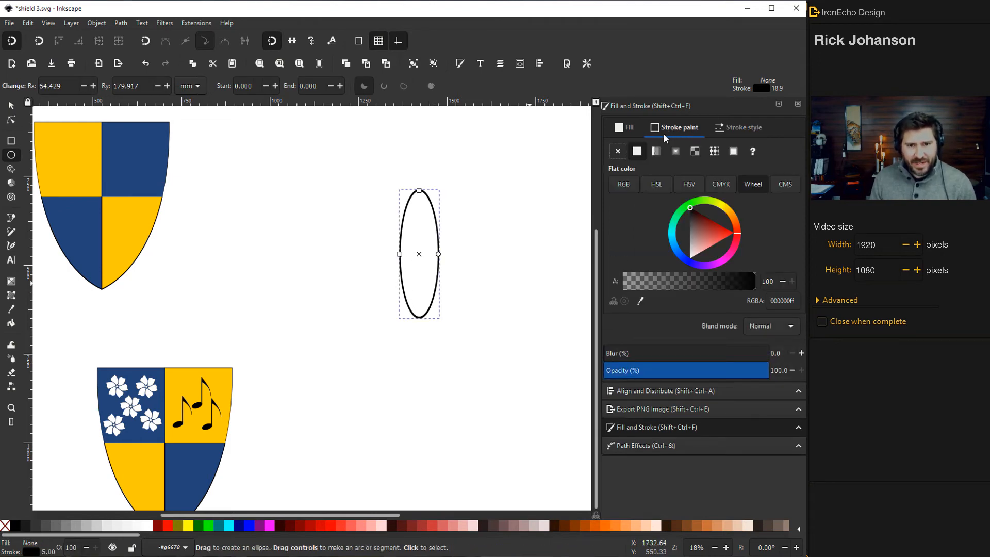
mouse_move(636, 146)
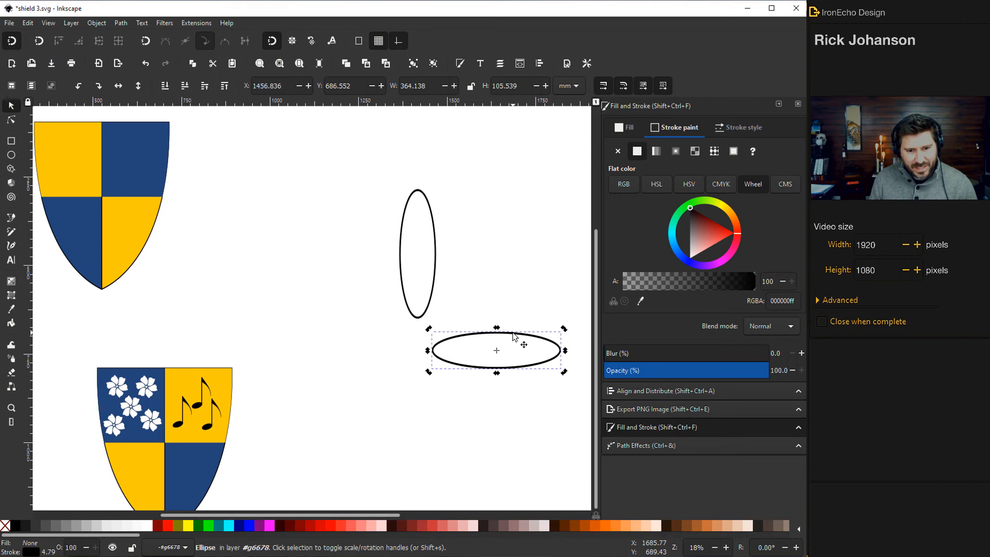
- Rotate and resize duplicated ellipses so they cross the first, then select them together
click(497, 350)
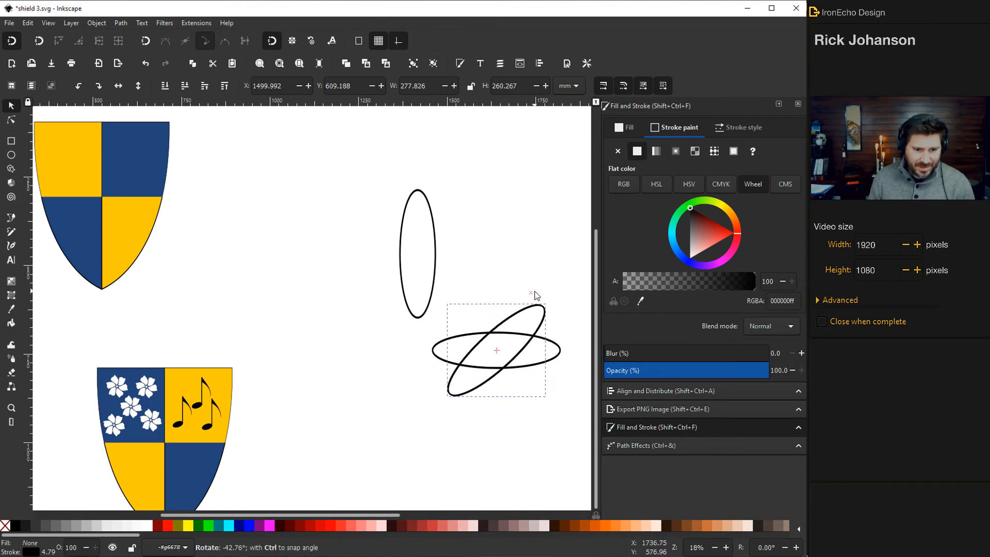
click(496, 351)
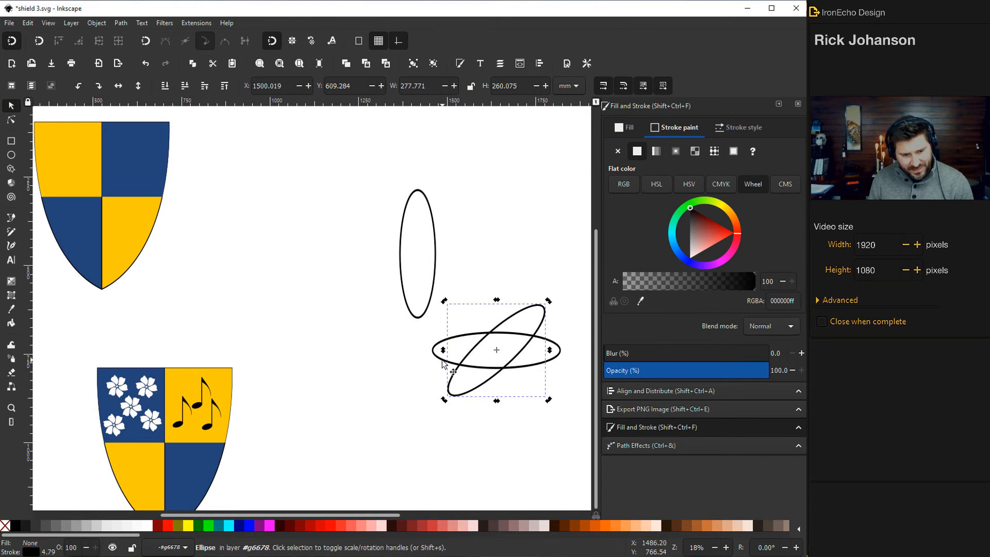
mouse_move(443, 366)
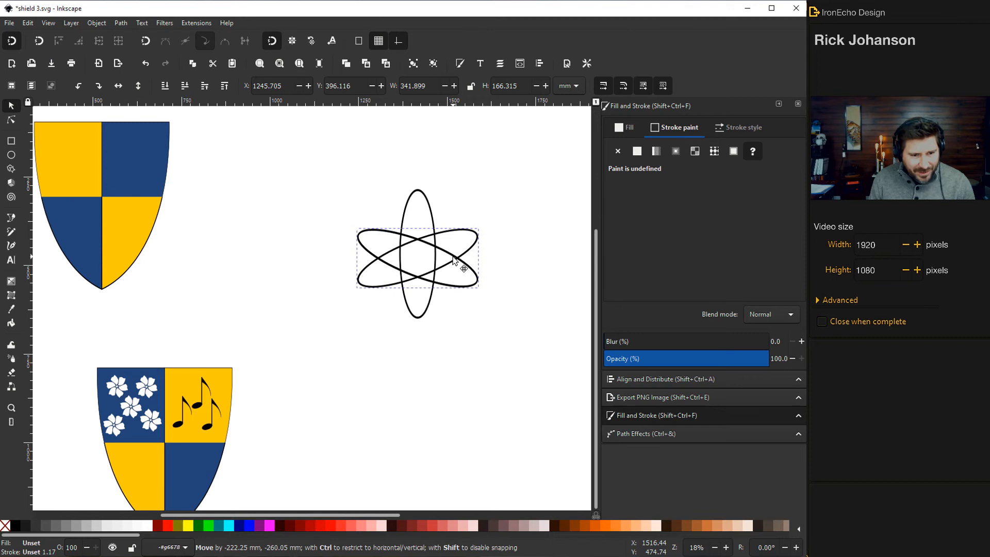
click(739, 127)
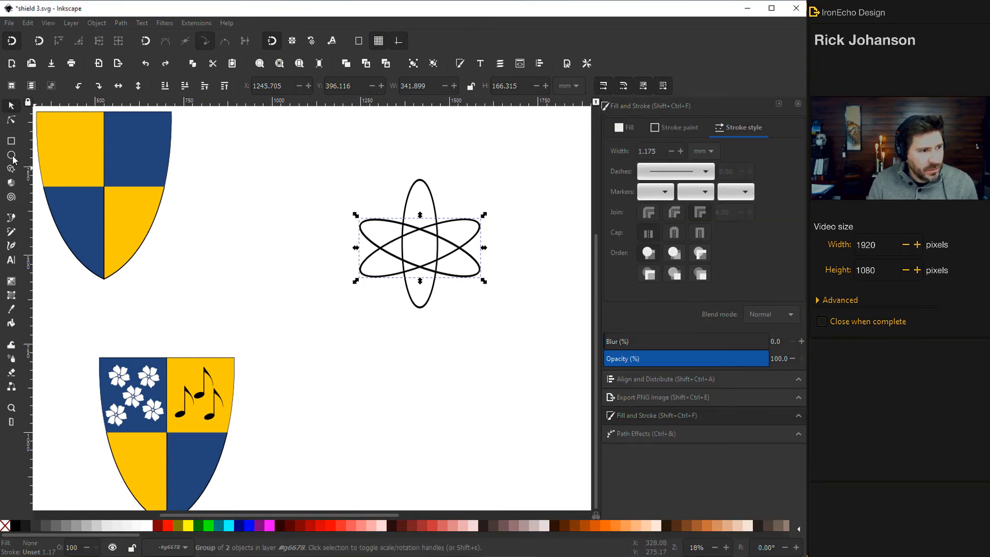
- Add a small solid nucleus dot and select it with the orbits in Align and Distribute
click(11, 155)
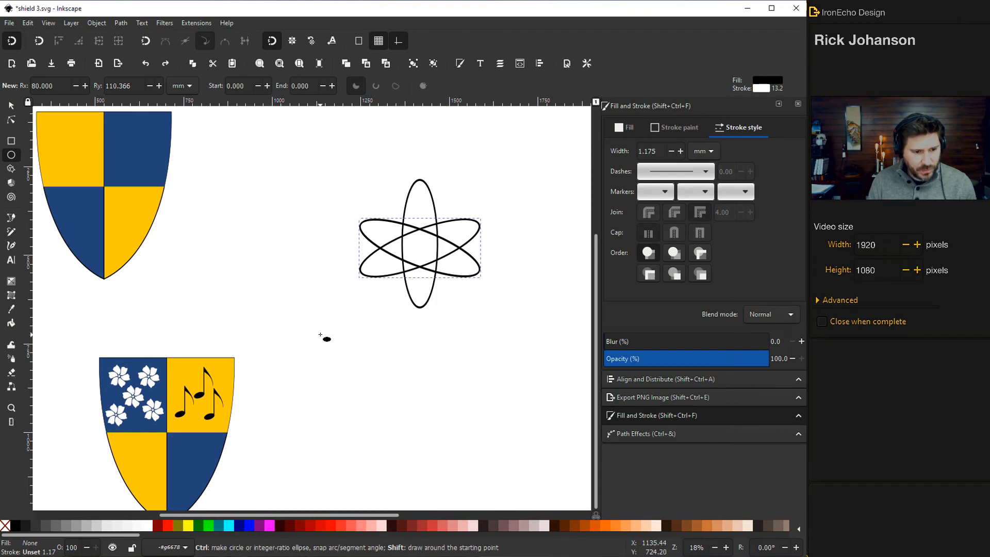
click(320, 333)
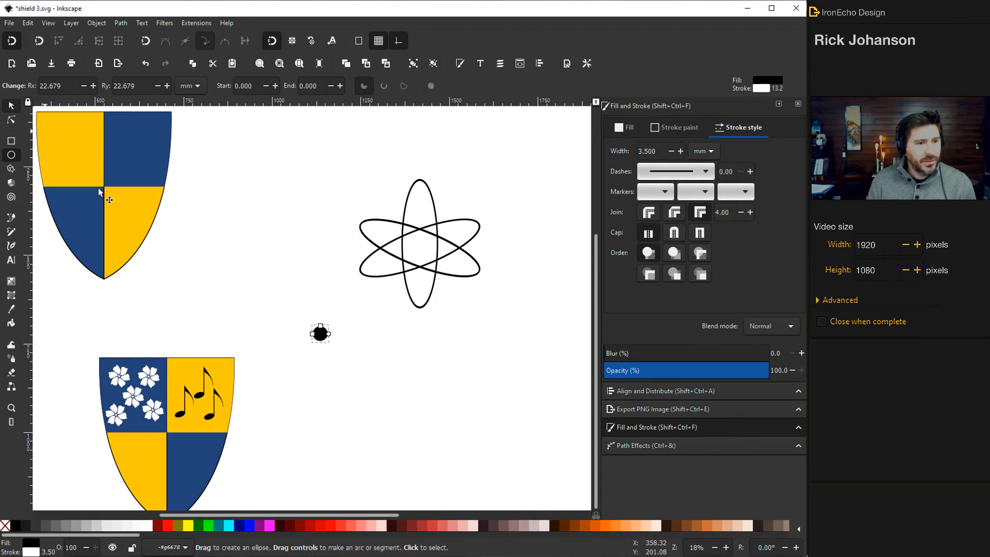
click(419, 245)
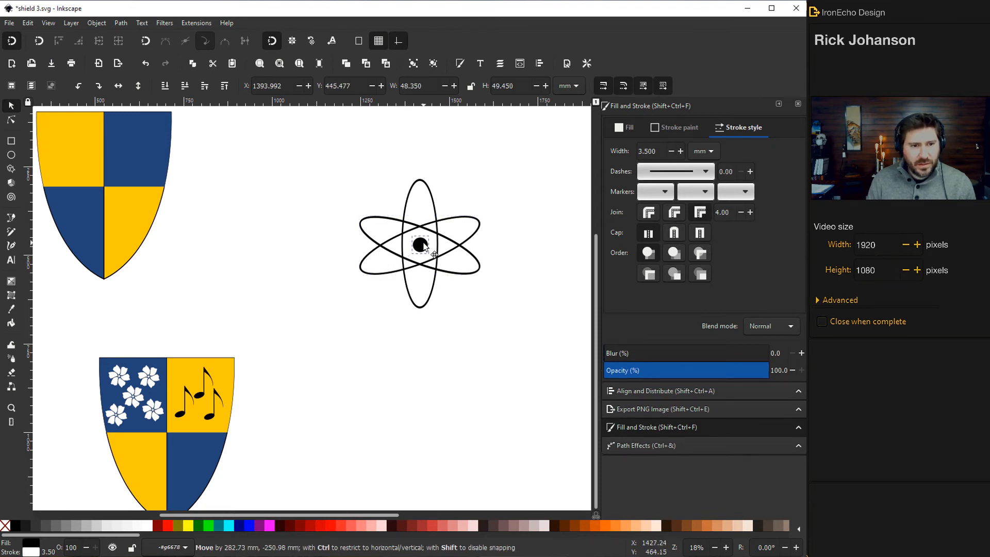
click(419, 245)
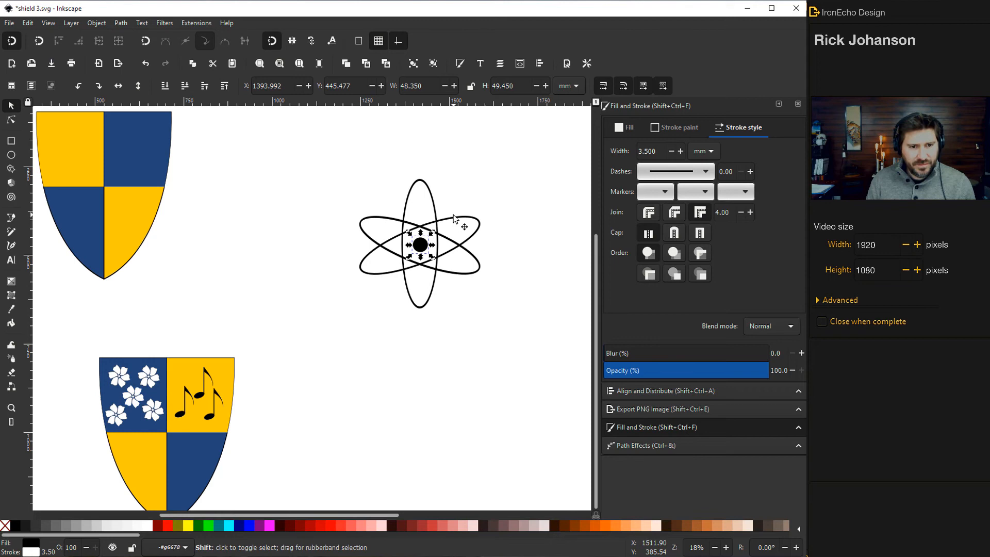
click(419, 245)
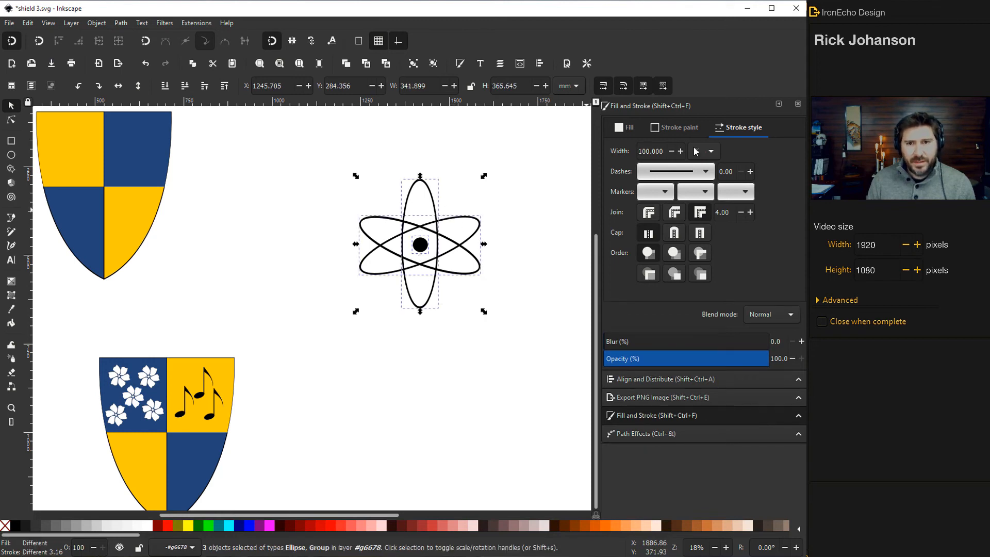
click(664, 379)
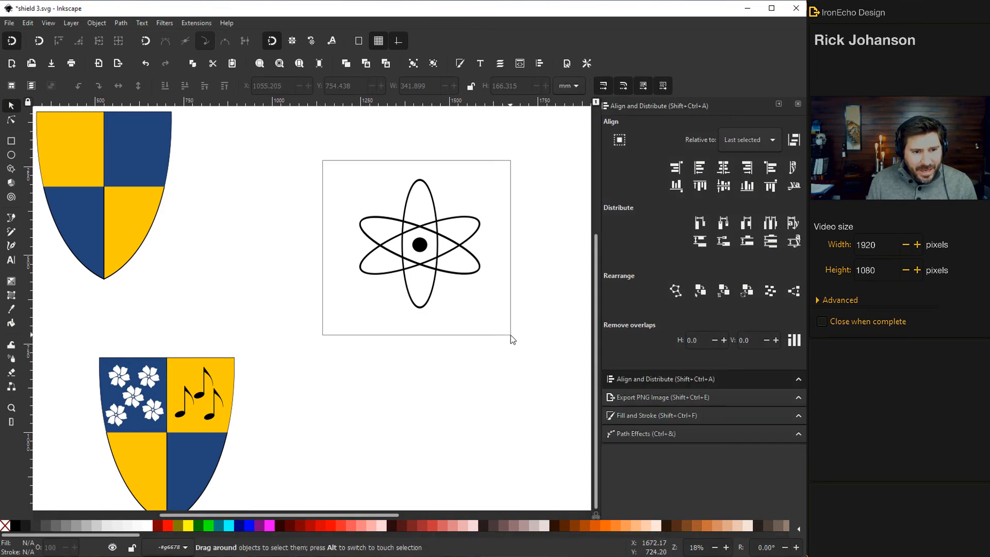
click(418, 245)
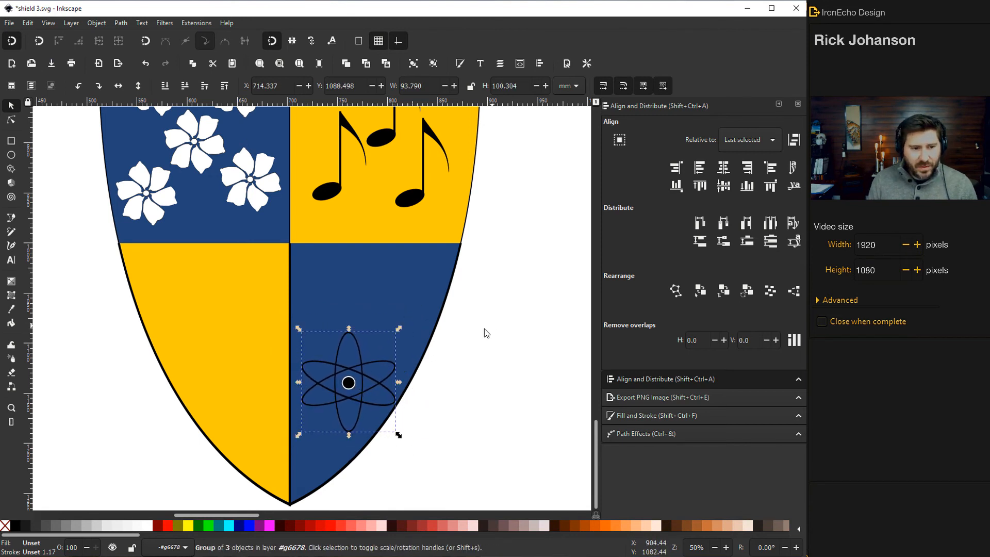
- Make the atom's outlines white and thicker
click(658, 414)
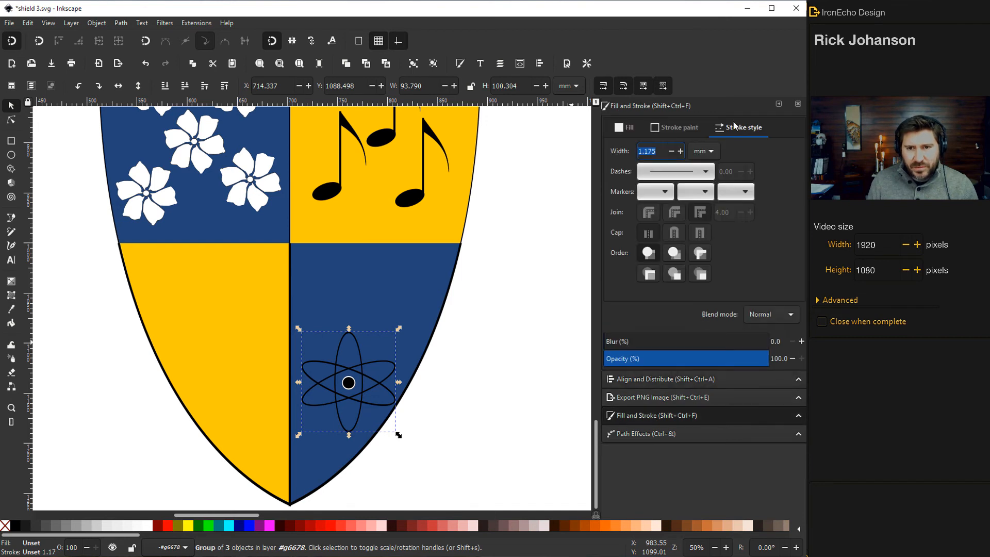
click(674, 127)
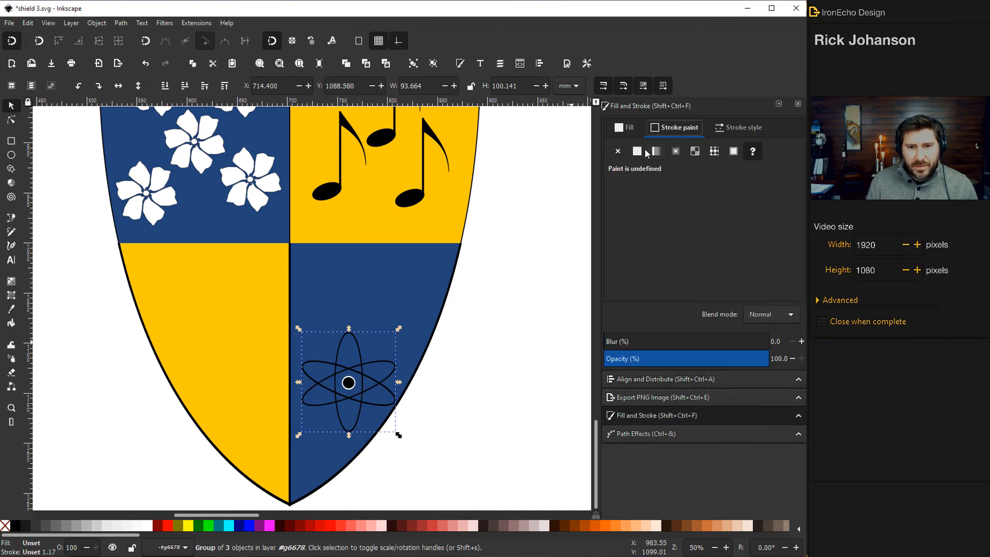
click(638, 151)
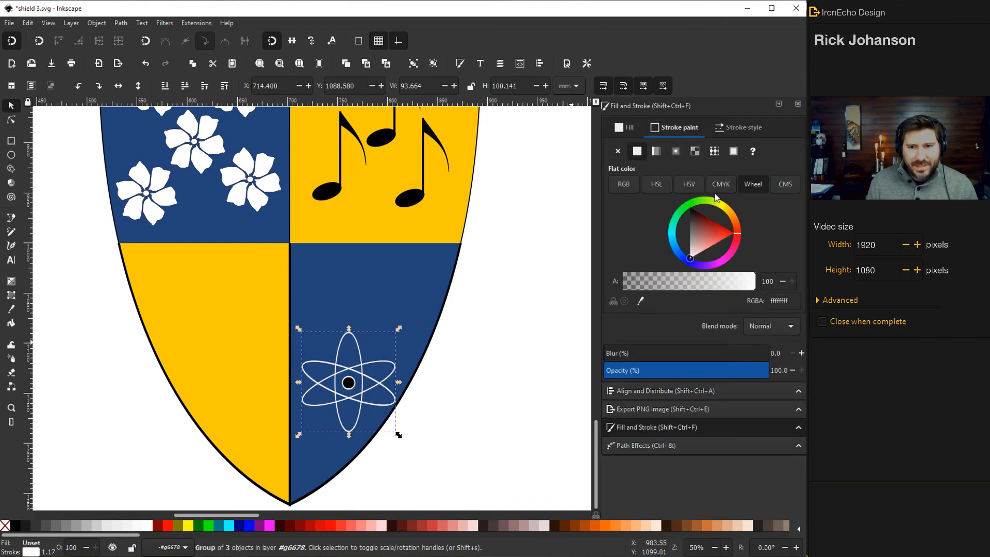
click(743, 127)
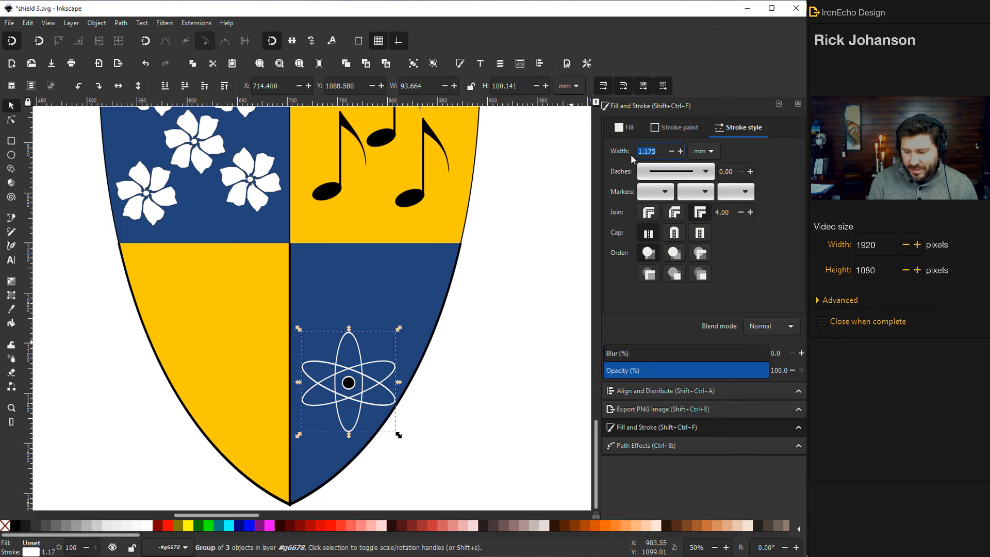
click(628, 127)
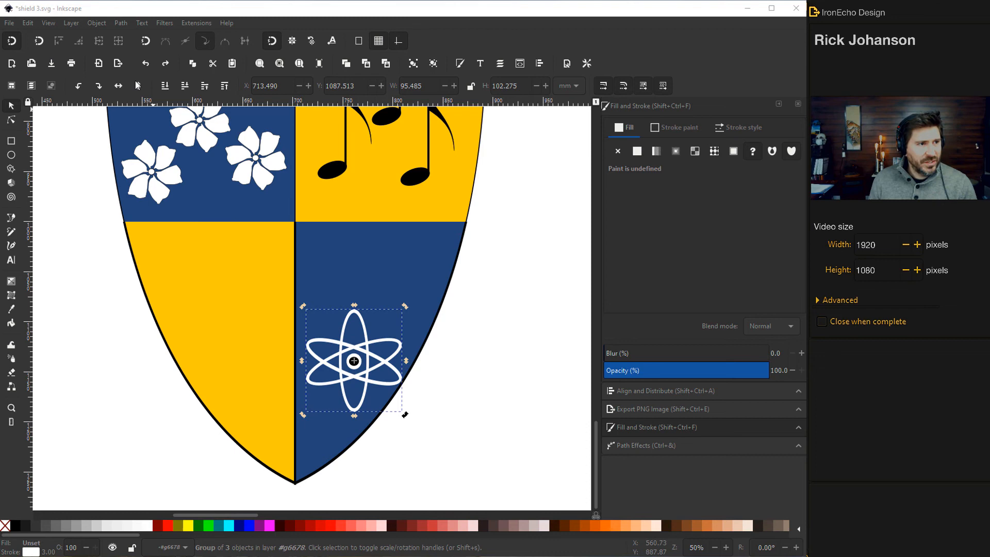
- Deselect the white atom, then reselect the whole atom symbol
click(96, 23)
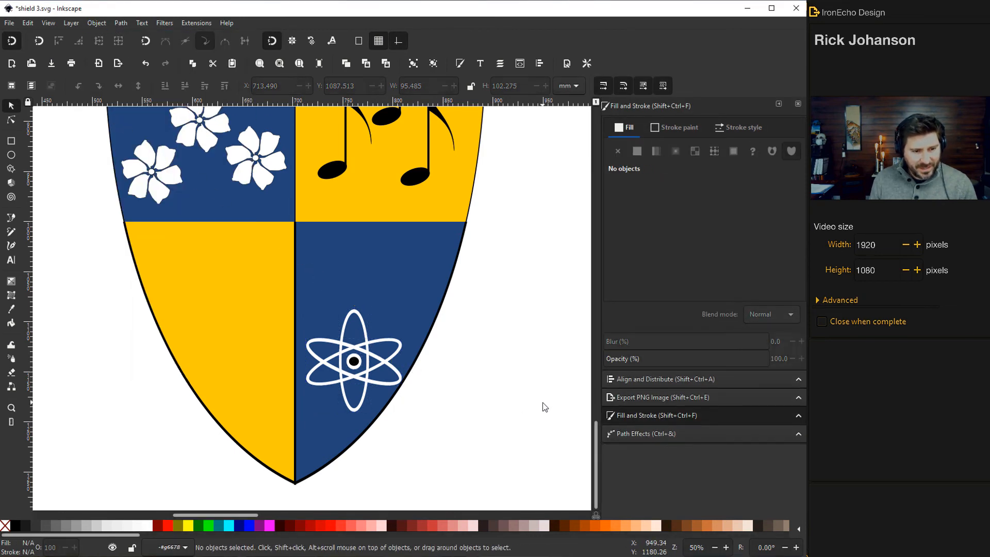
click(354, 361)
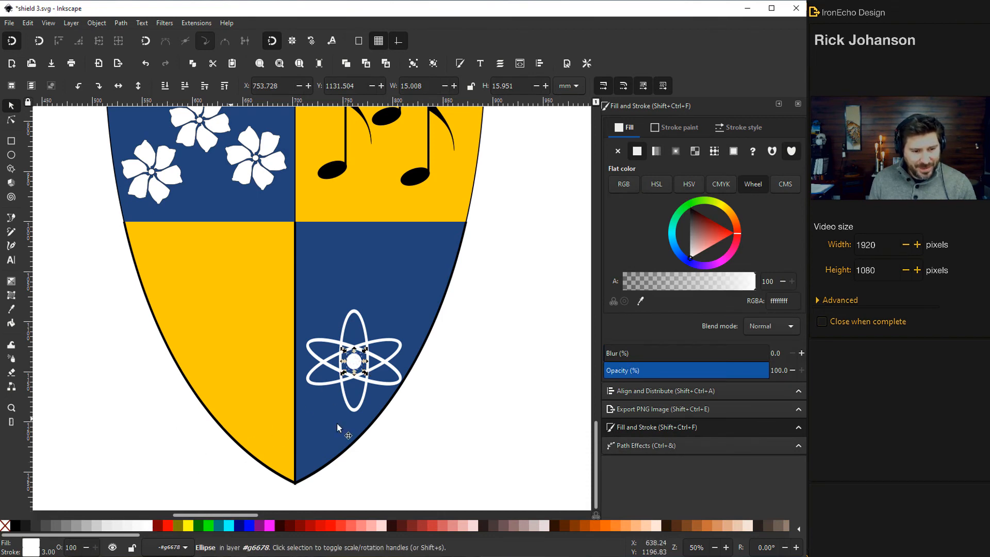
click(354, 362)
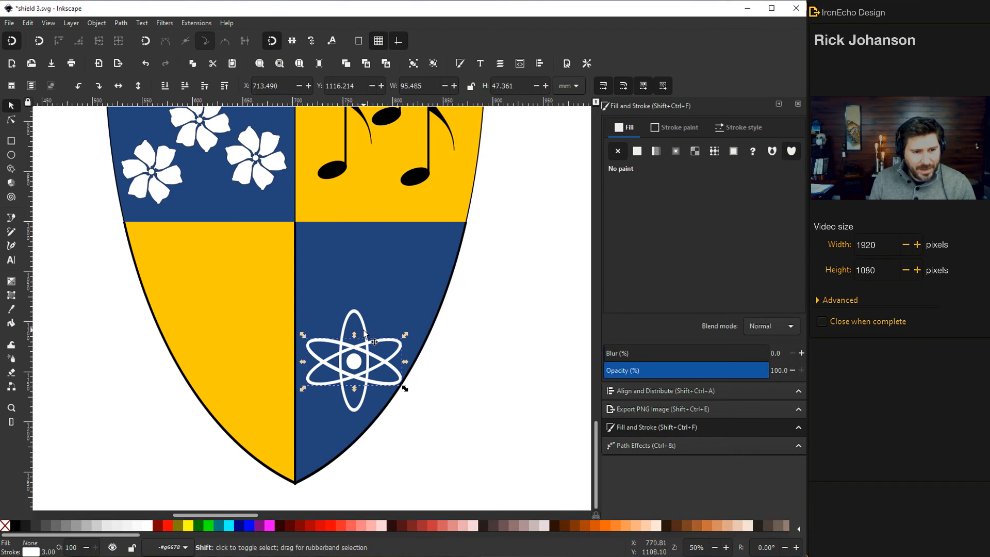
click(355, 363)
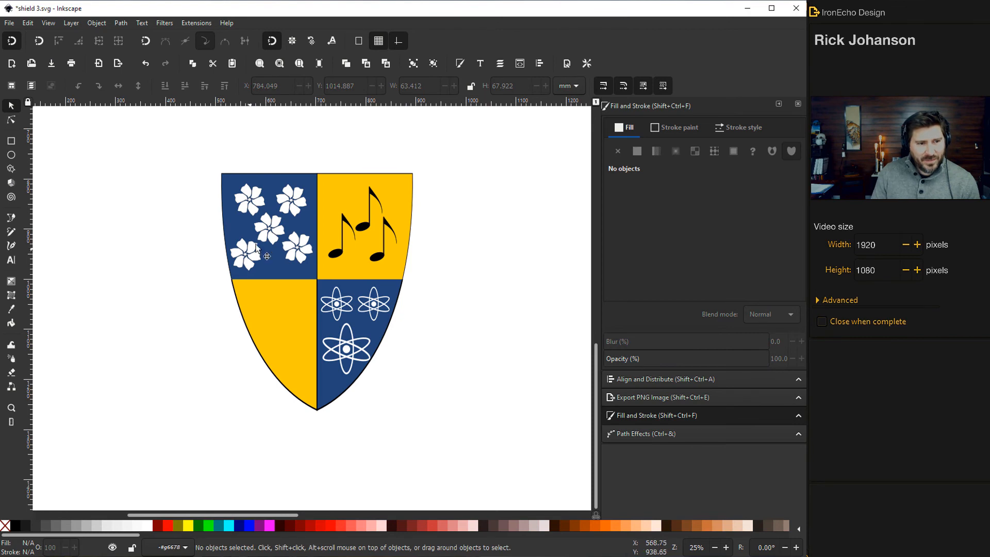
mouse_move(347, 351)
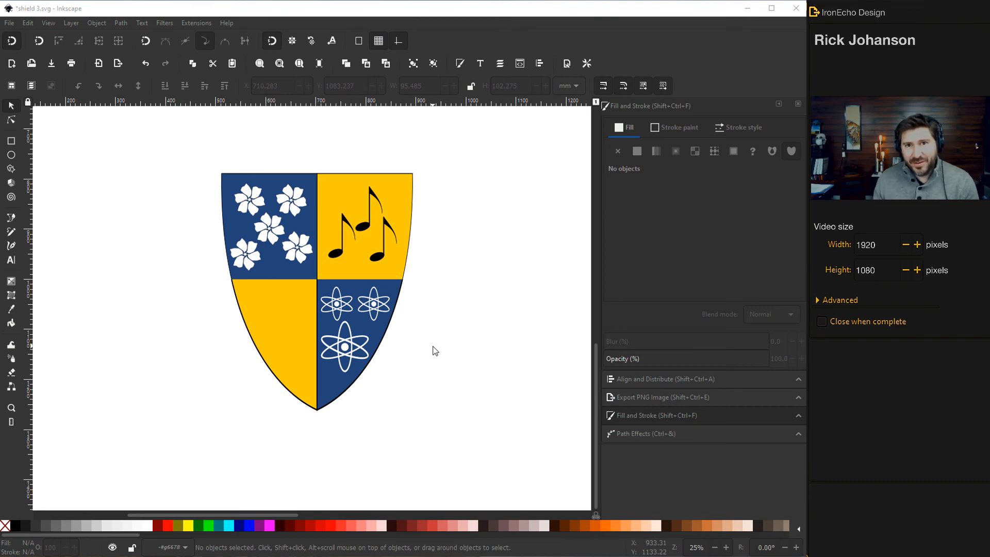
mouse_move(453, 348)
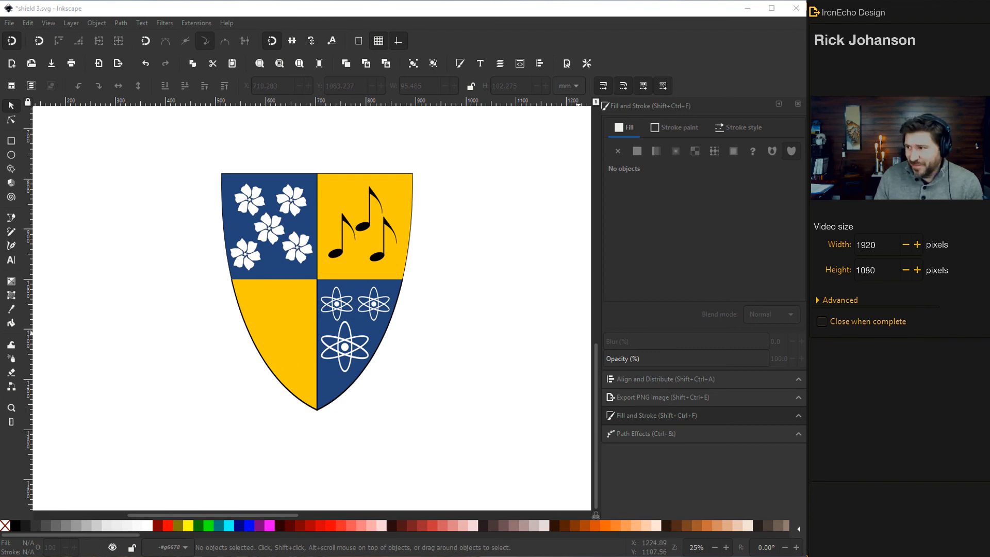
mouse_move(469, 303)
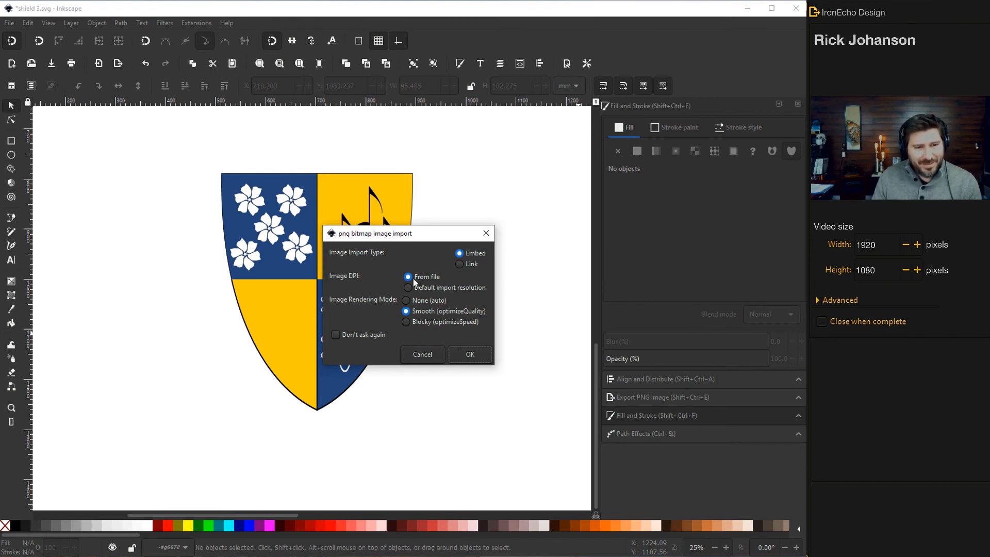
- Import the dropped logo PNG with automatic image rendering quality
click(406, 300)
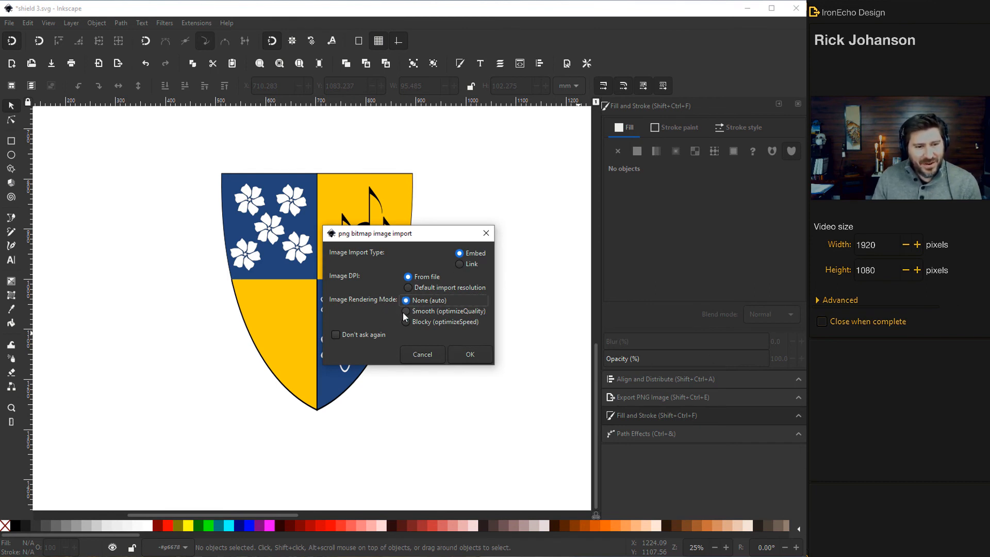
click(470, 353)
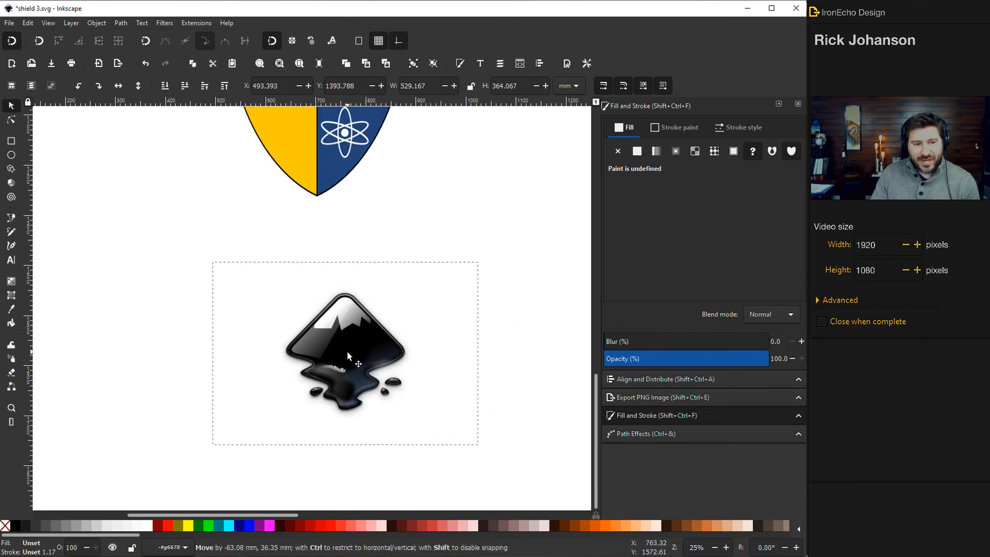
- Trace the logo bitmap with Path > Trace Bitmap using the Autotrace method
click(120, 22)
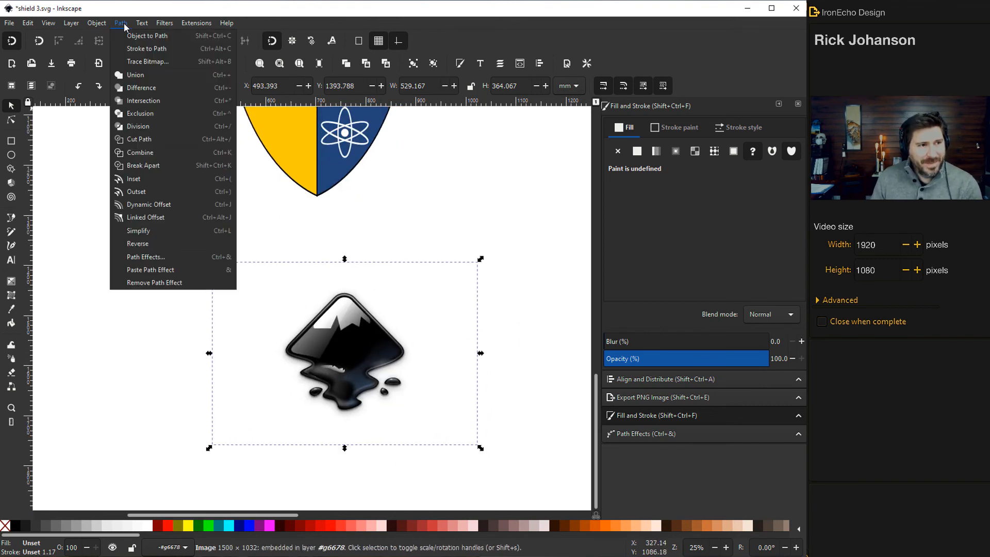
click(148, 61)
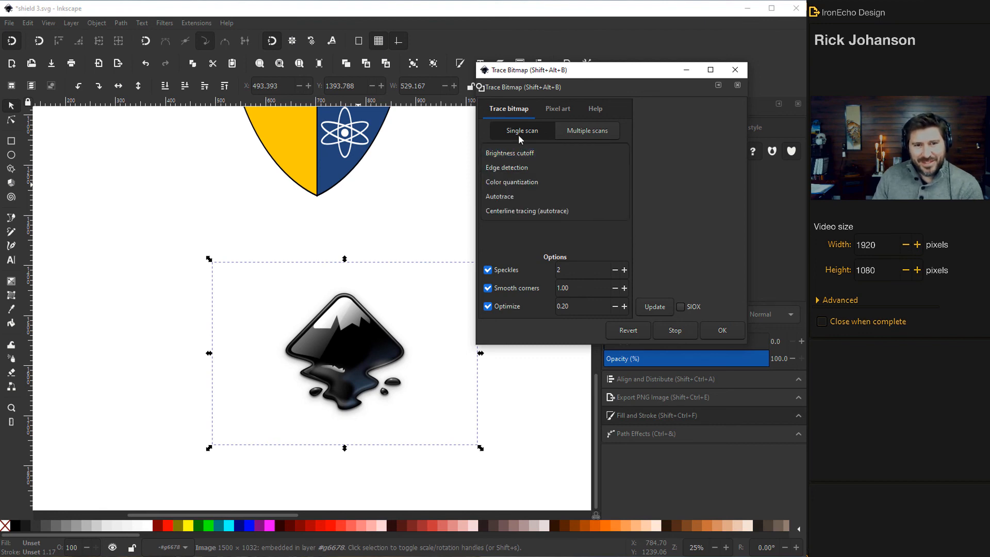
click(500, 196)
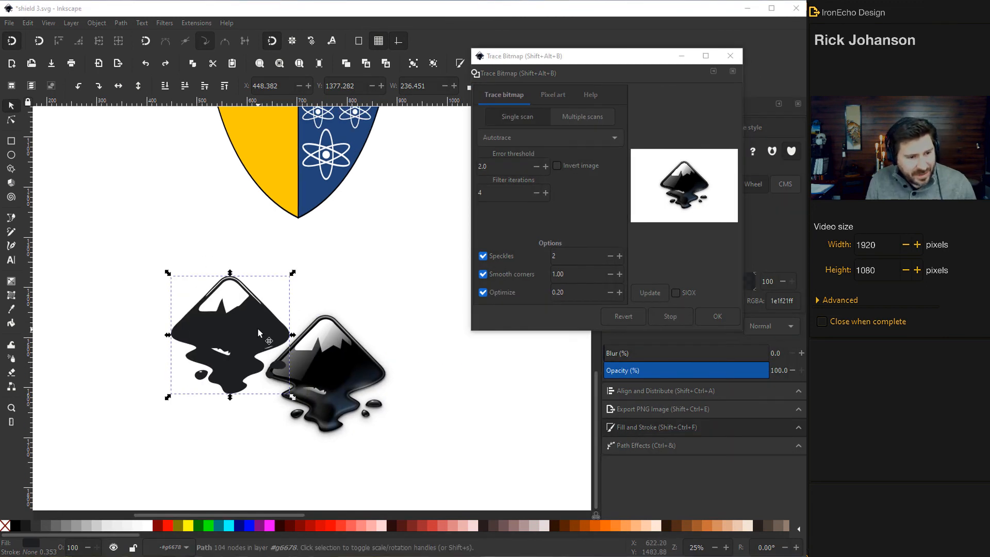
mouse_move(216, 292)
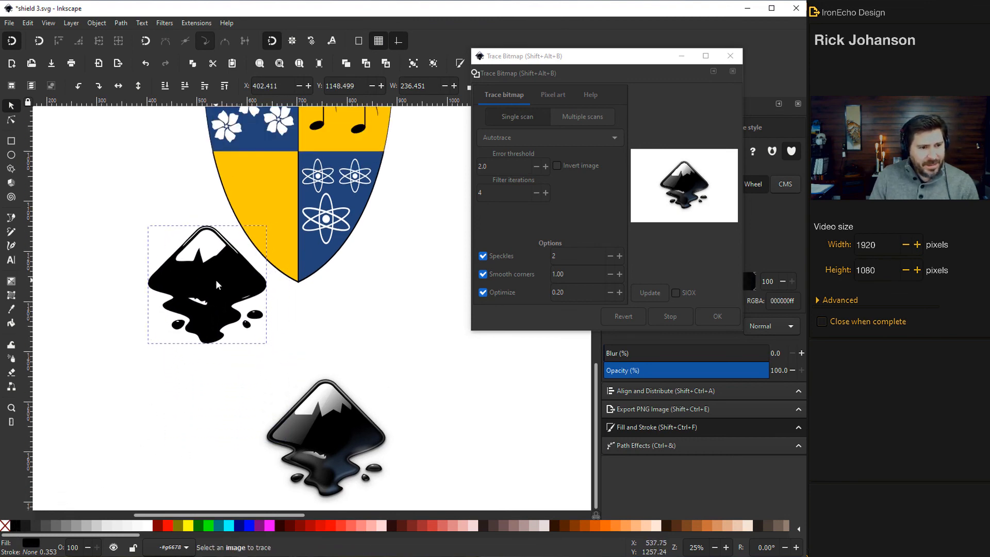
- Move the traced black logo into the lower-left quarter, then select the whole shield
click(205, 284)
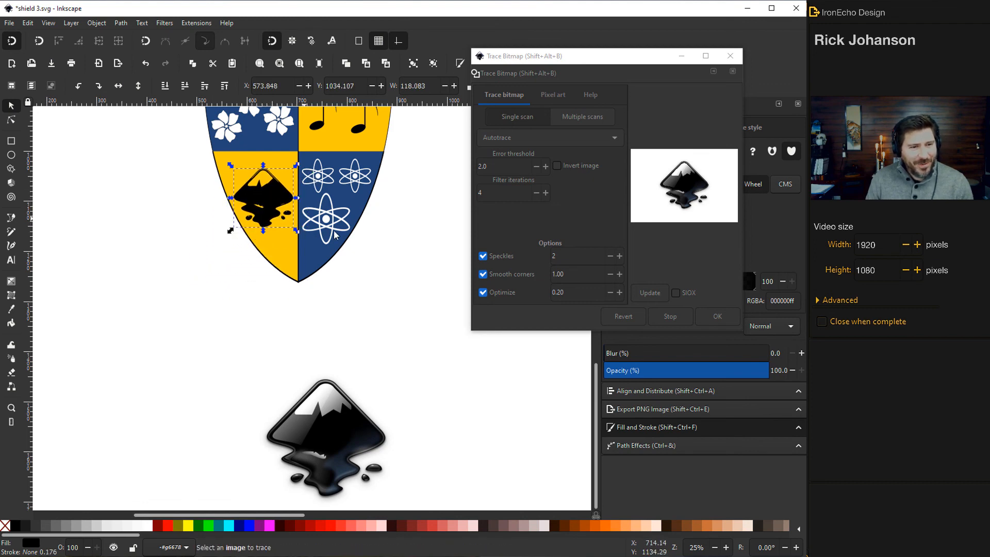
click(730, 56)
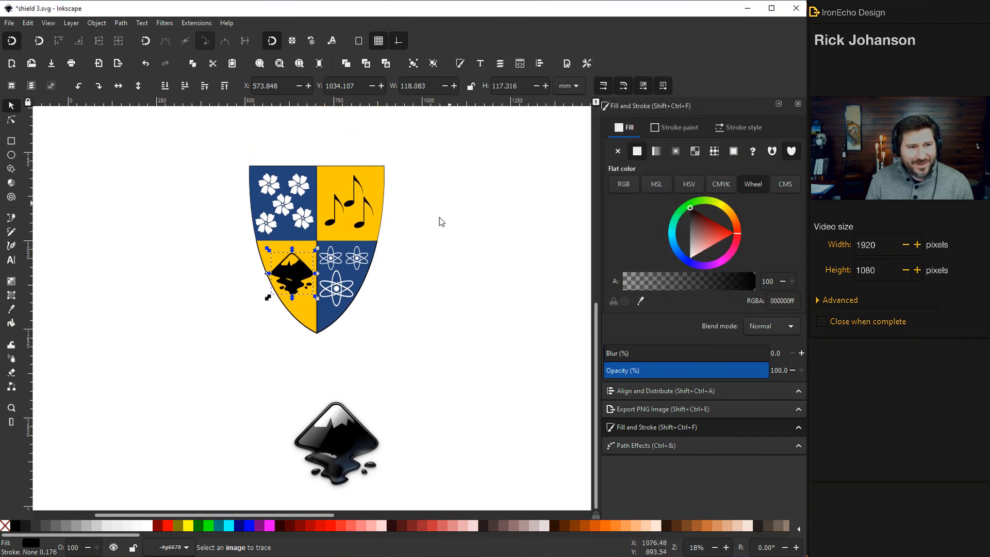
click(324, 284)
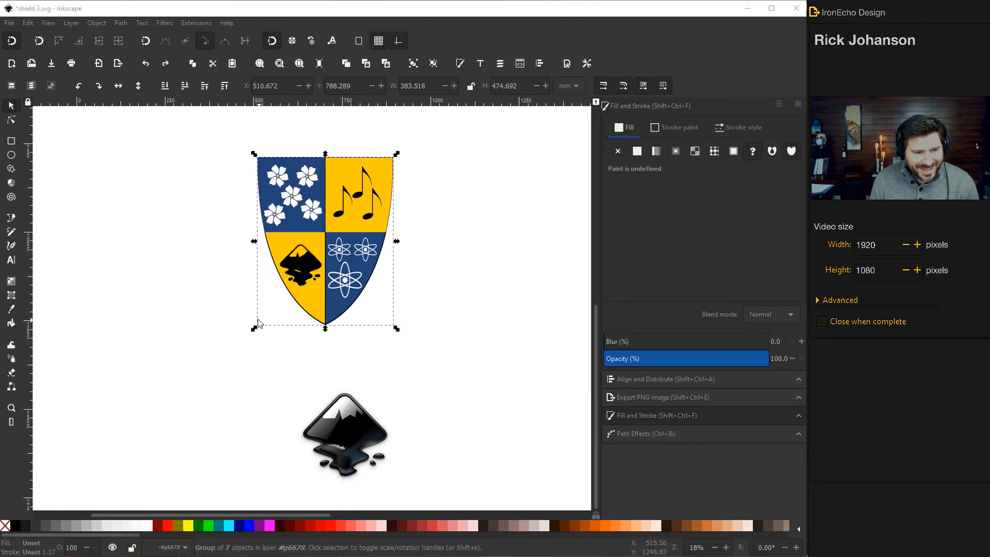
- Position the grouped shield over the black border shape
scroll(down, 3)
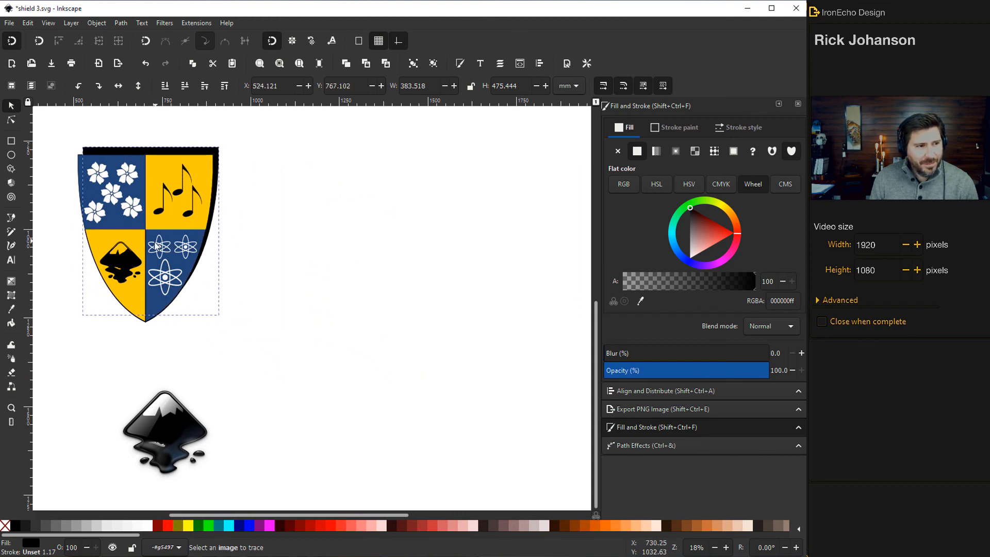
click(151, 233)
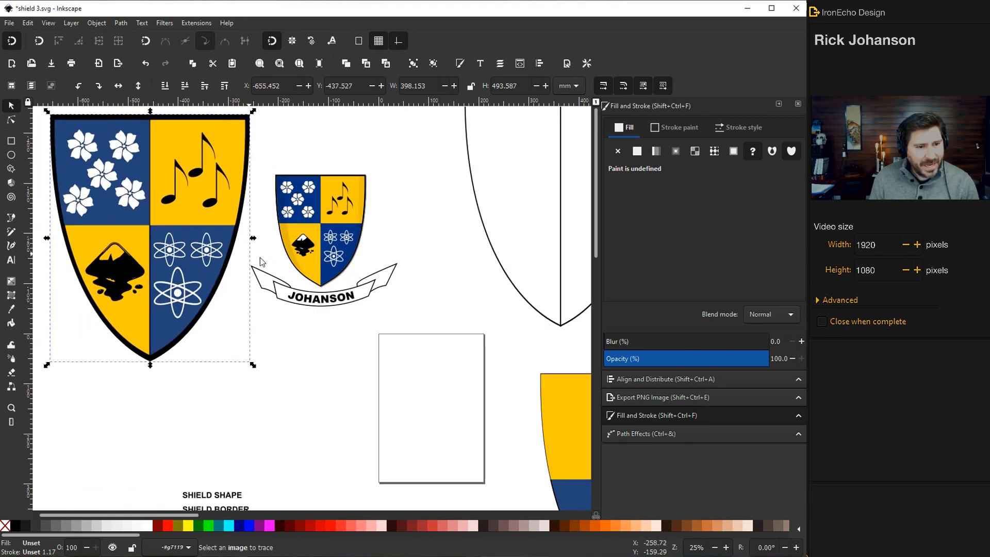
mouse_move(203, 360)
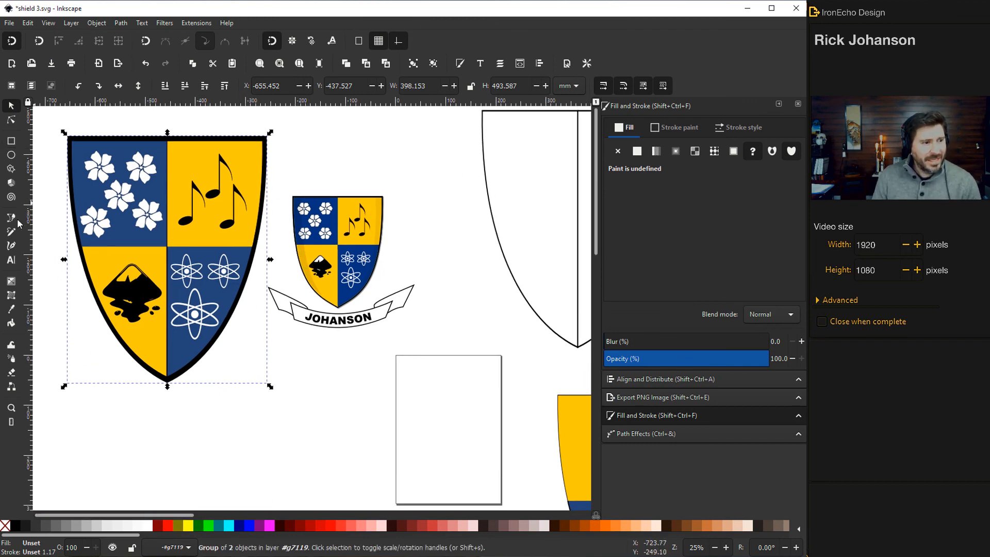
- Draw a Bezier shadow strip along the shield's left edge and give it a flat fill
click(11, 217)
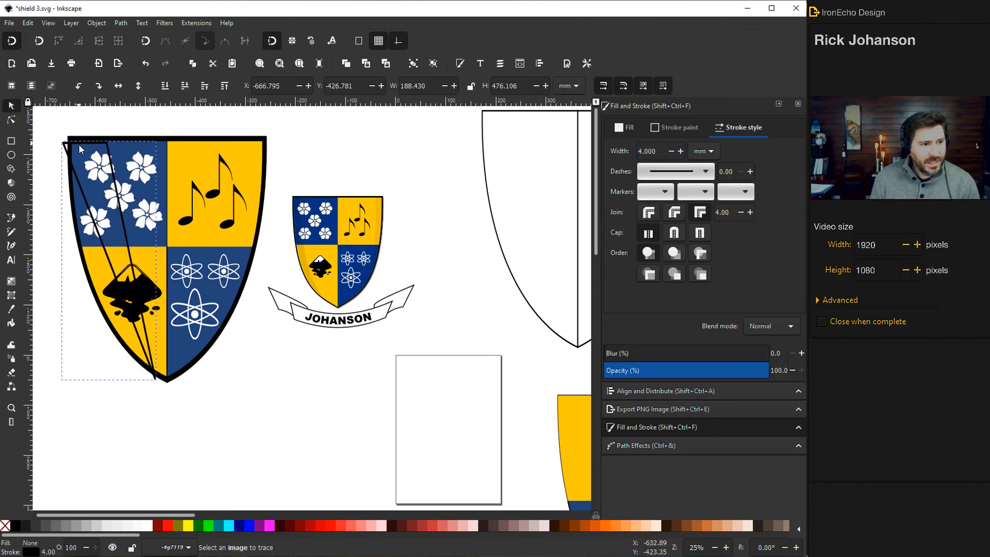
click(11, 121)
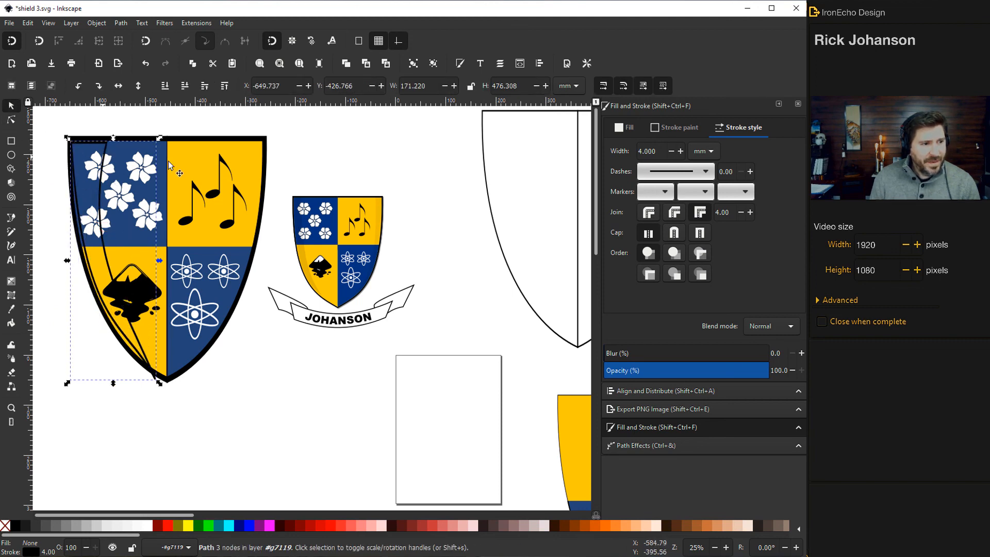
click(626, 127)
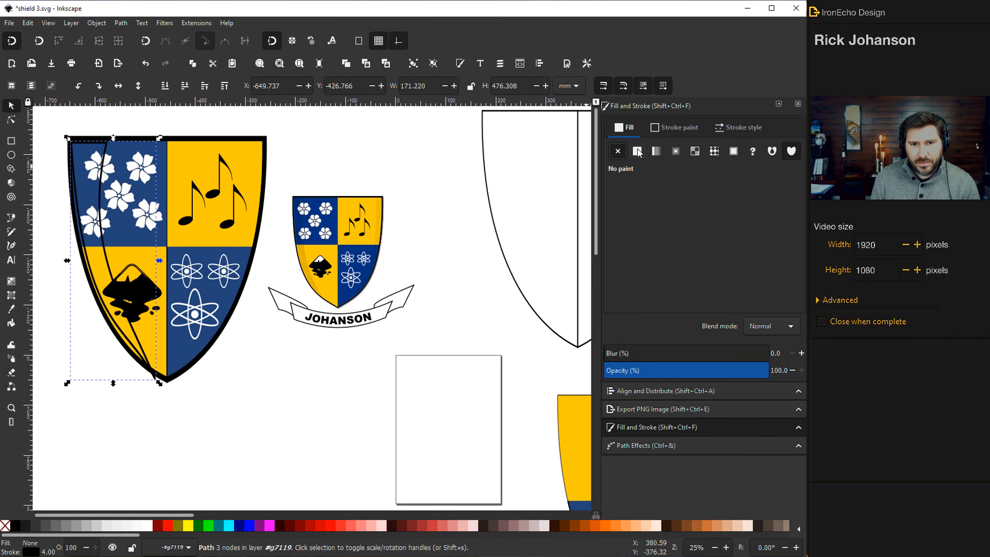
click(637, 151)
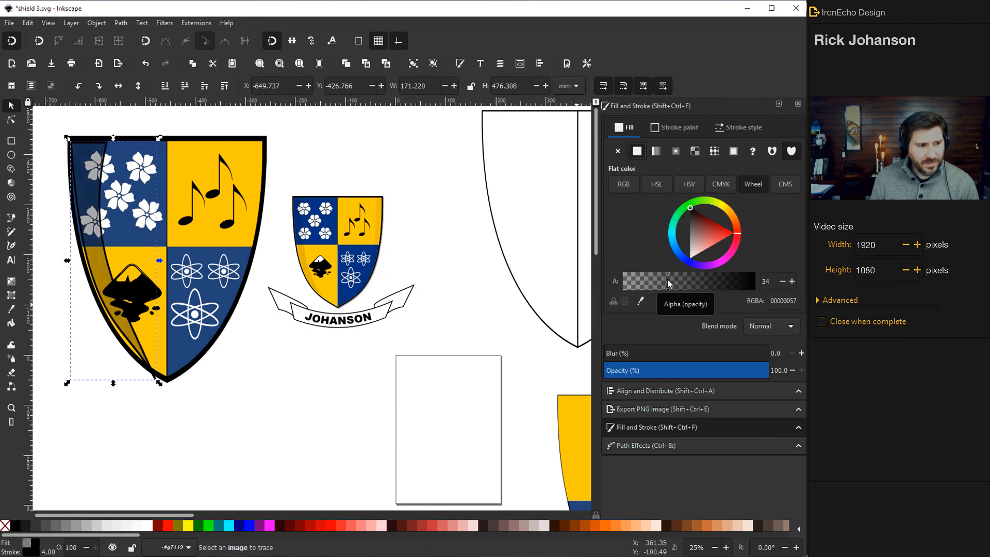
mouse_move(672, 133)
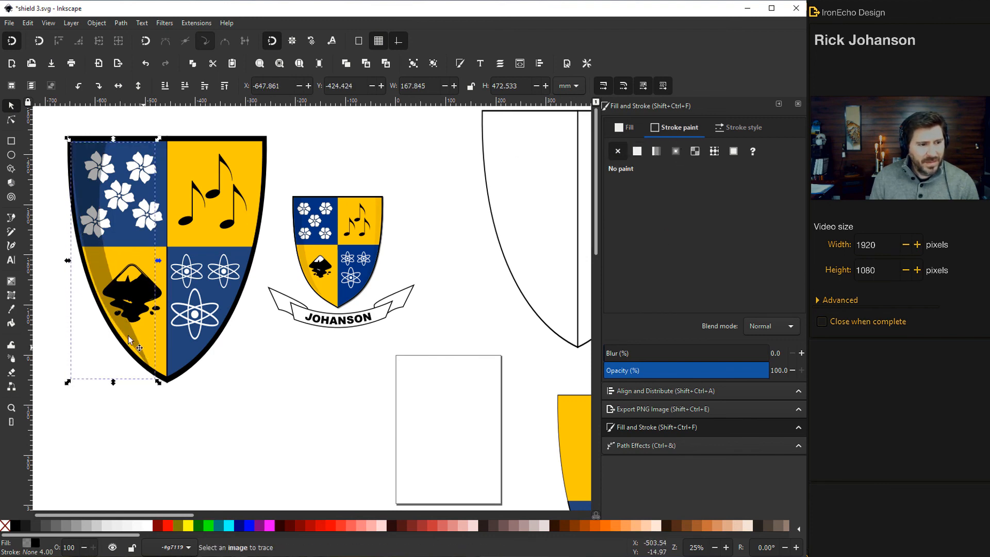
scroll(down, 3)
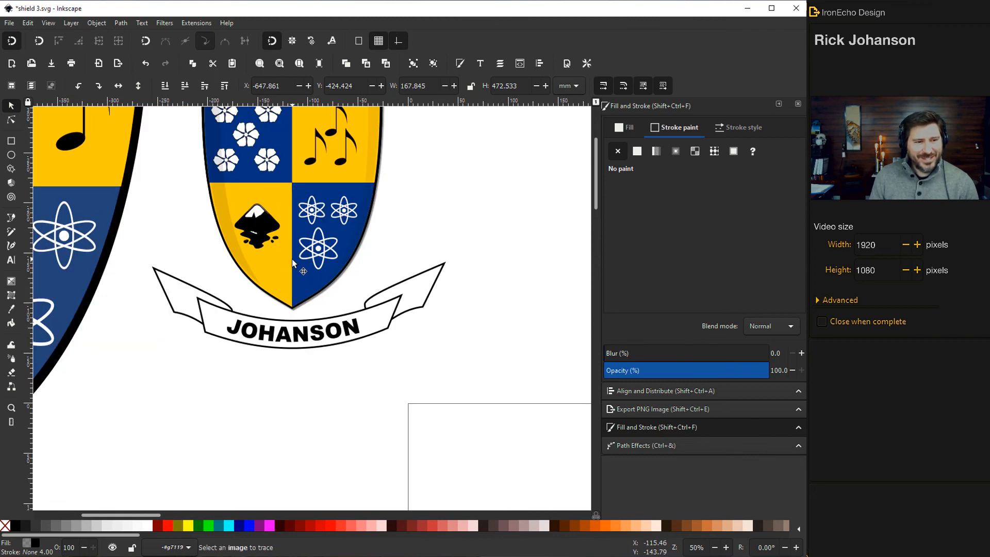
scroll(up, 3)
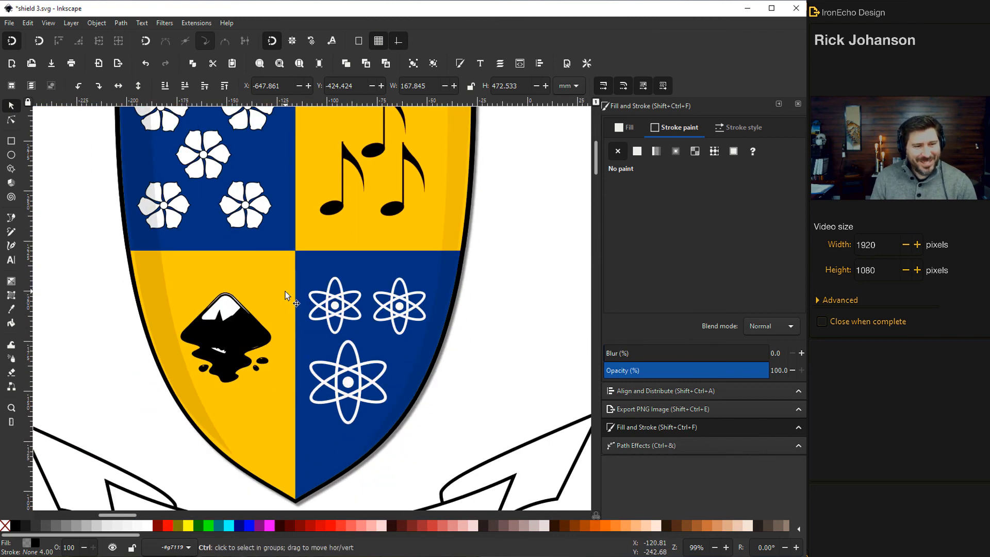
scroll(down, 3)
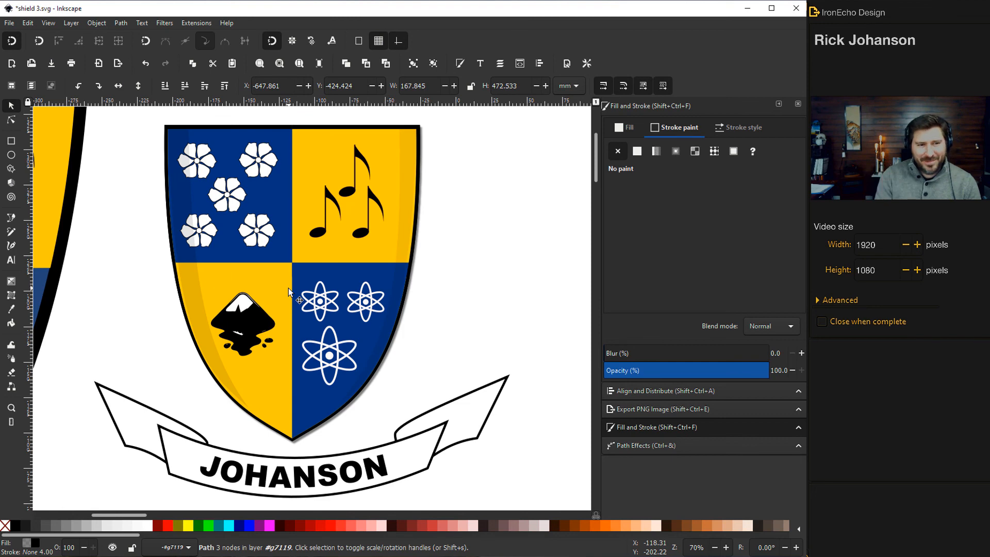
mouse_move(259, 247)
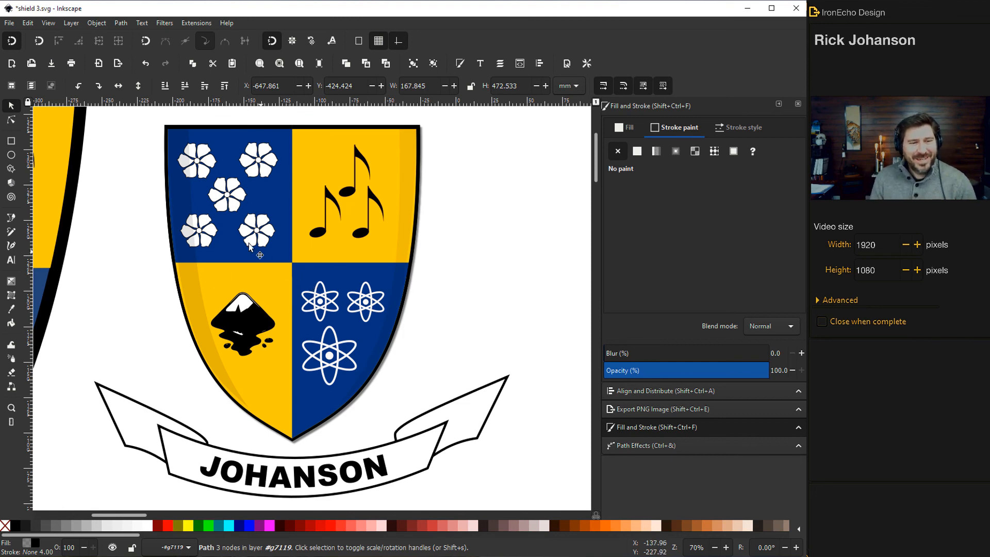
mouse_move(250, 201)
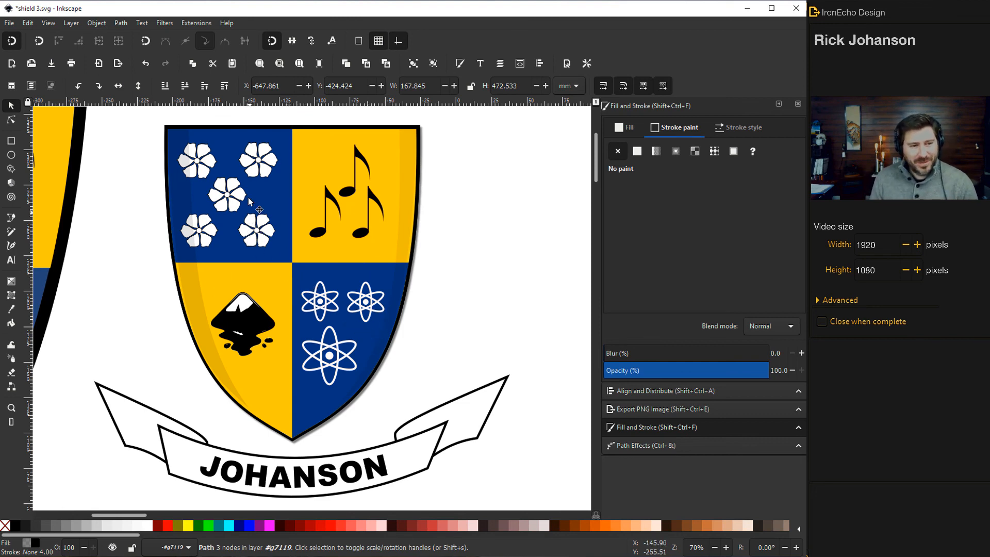
mouse_move(323, 325)
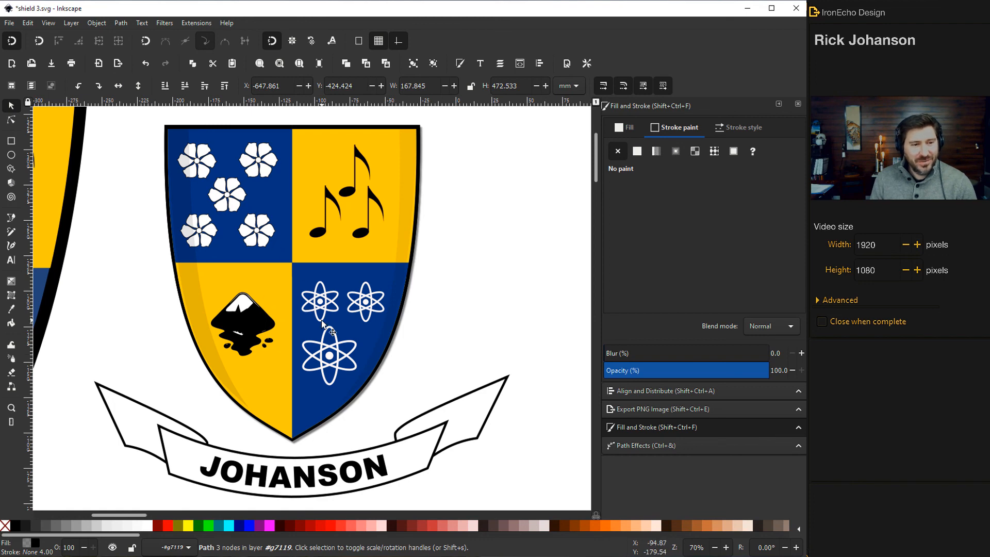
mouse_move(335, 341)
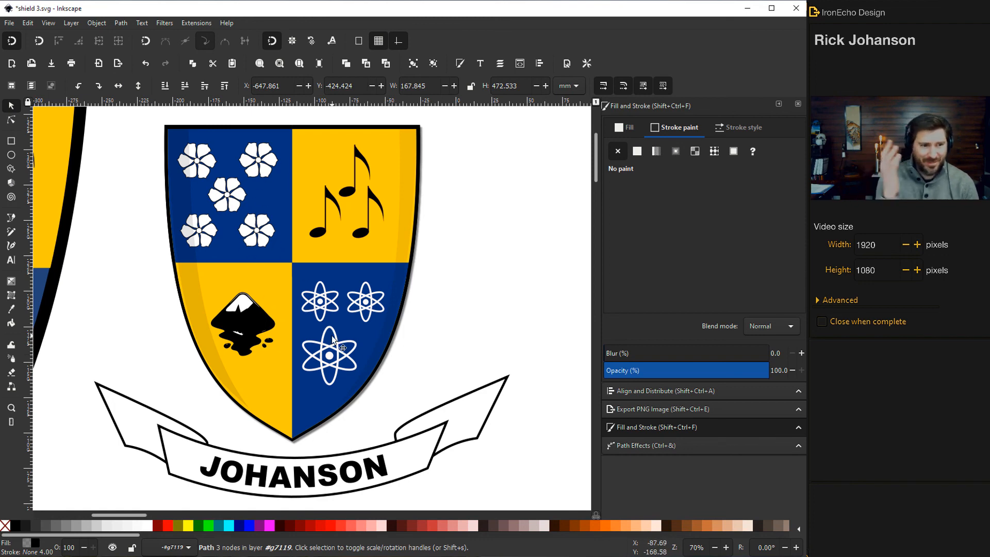
mouse_move(401, 361)
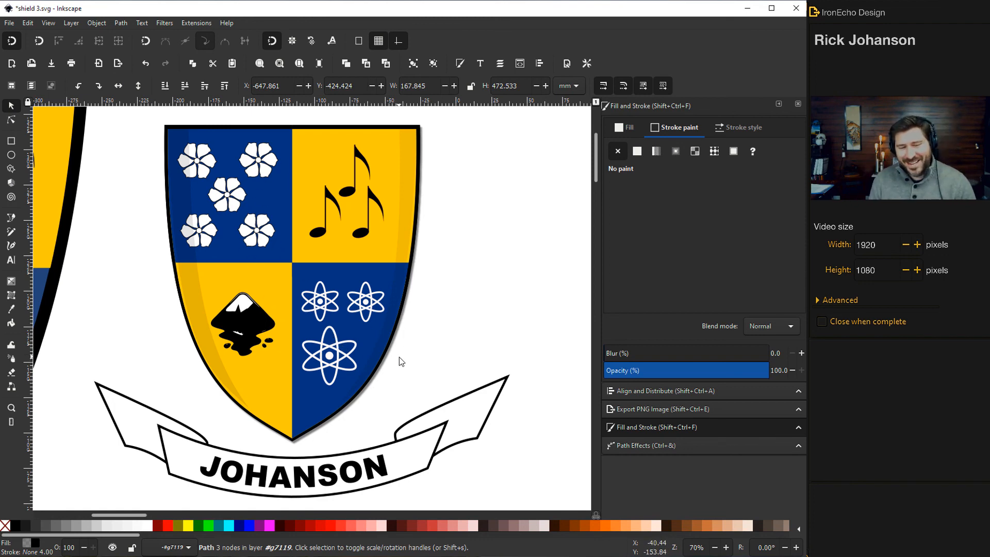